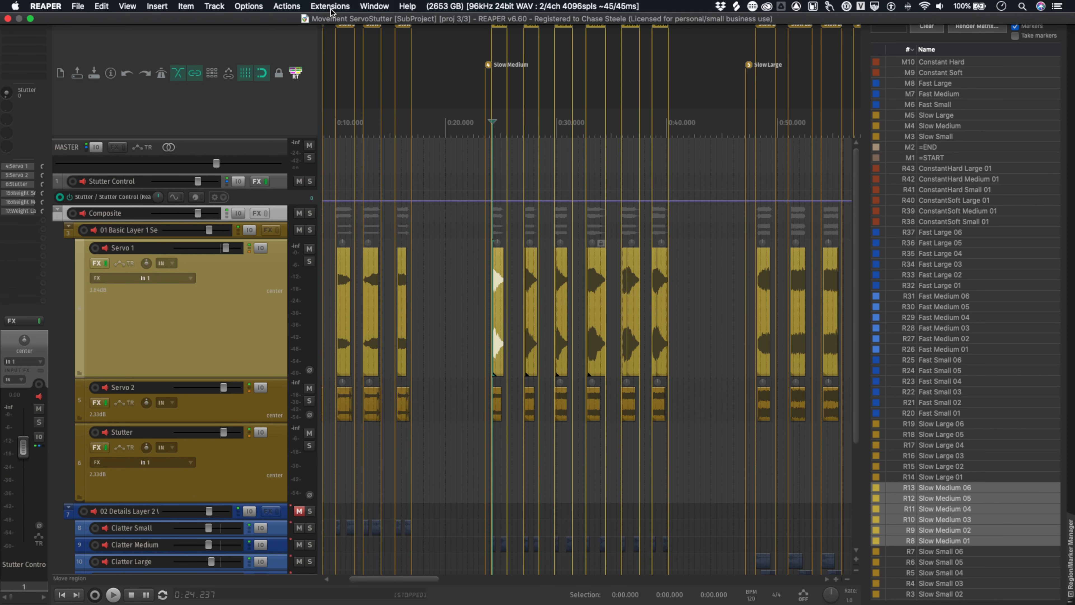
Enter the Audiokinetic Reaper-Tools index.xml URL as a new ReaPack repository
click(330, 6)
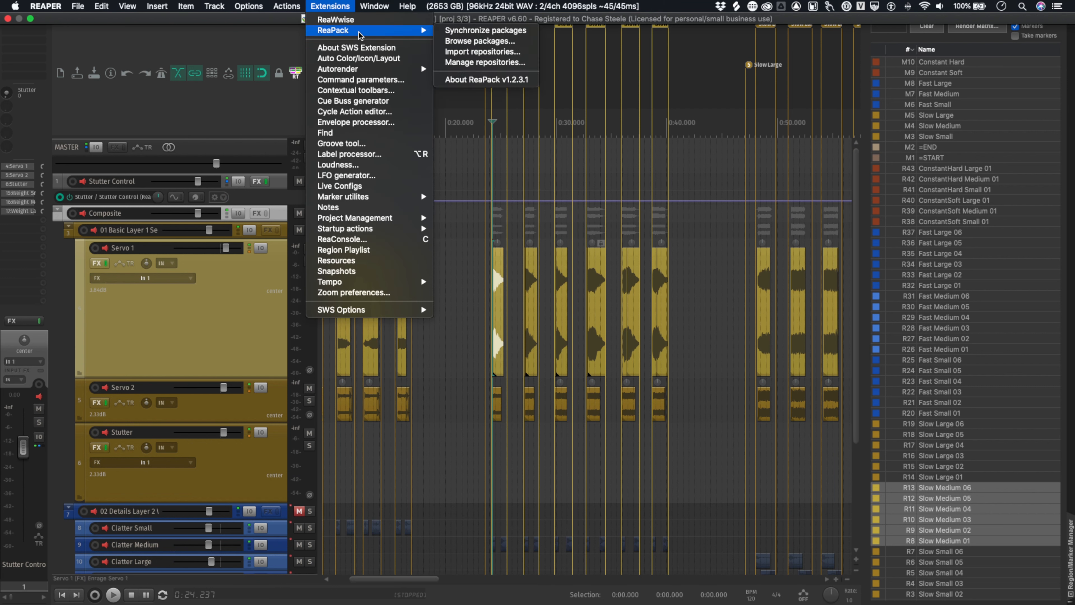
mouse_move(507, 56)
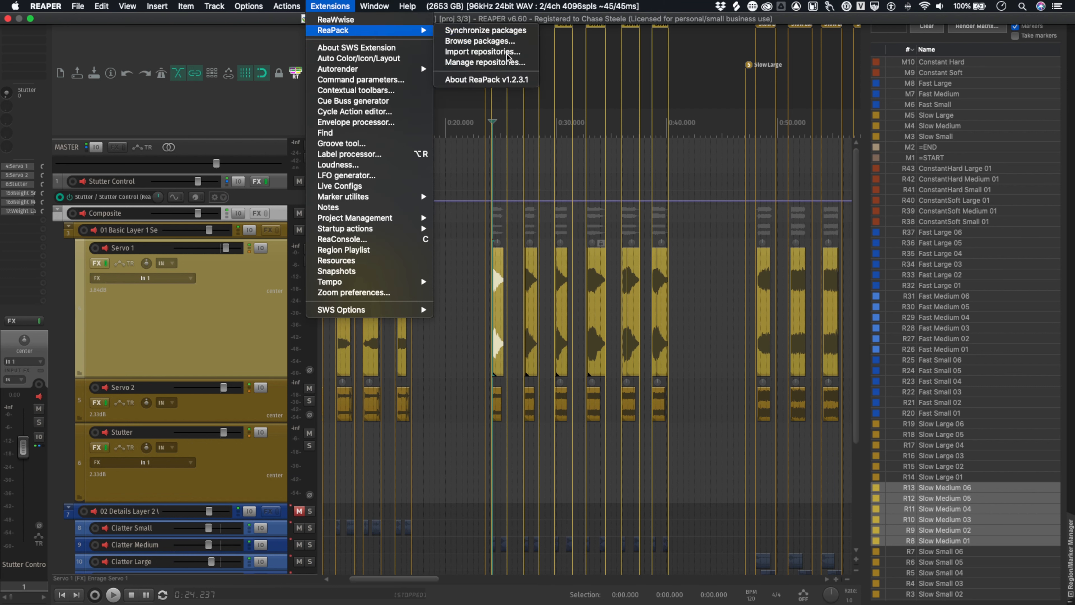
click(483, 52)
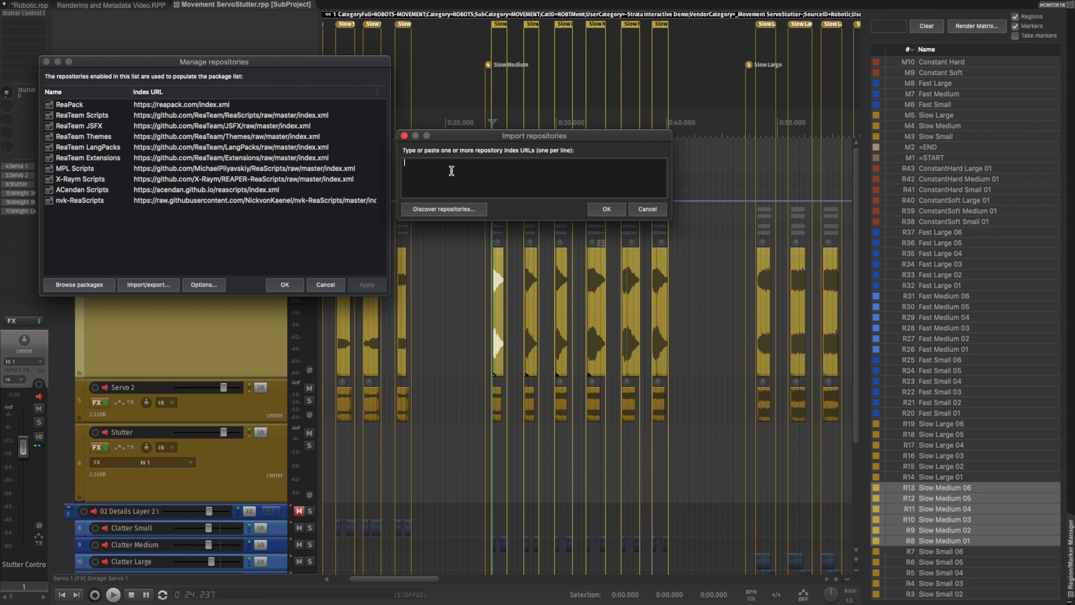
mouse_move(465, 178)
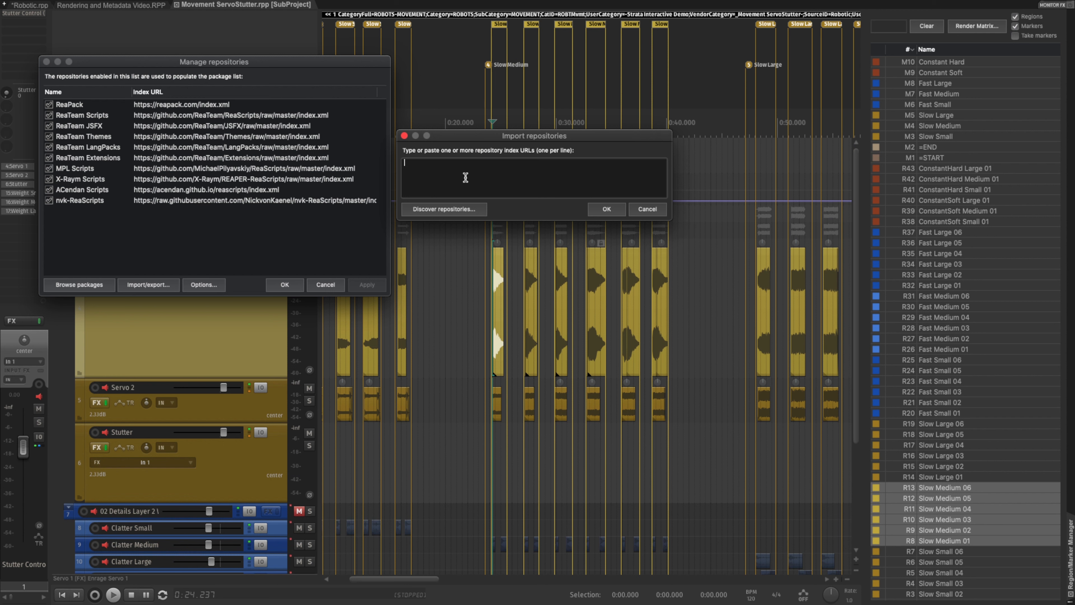
text(https://github.com/Audiokinetic/Reaper-Tools/raw/main/index.xml)
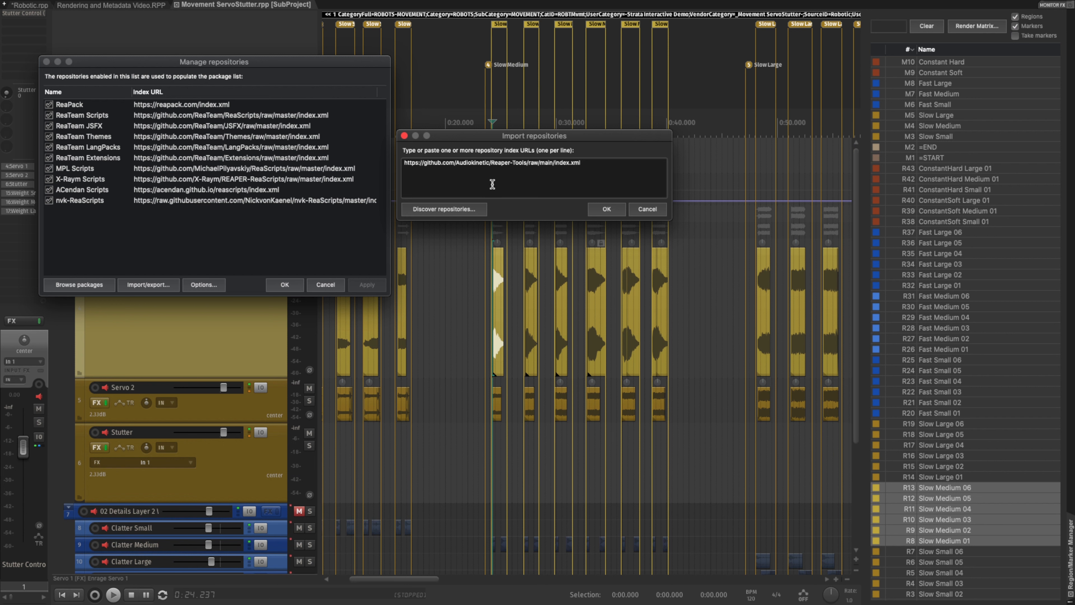
mouse_move(535, 180)
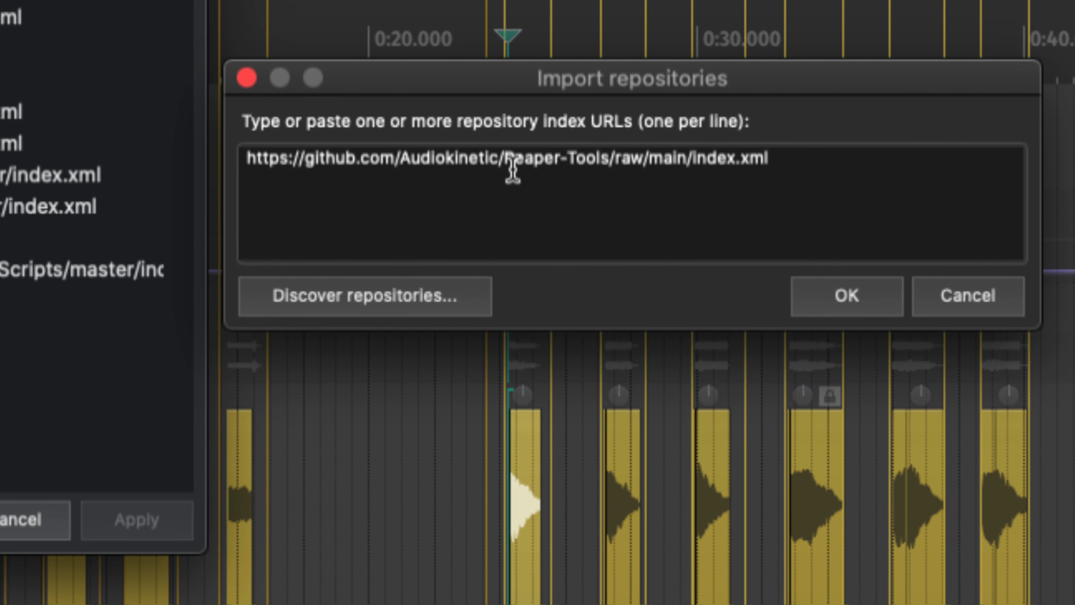
mouse_move(687, 177)
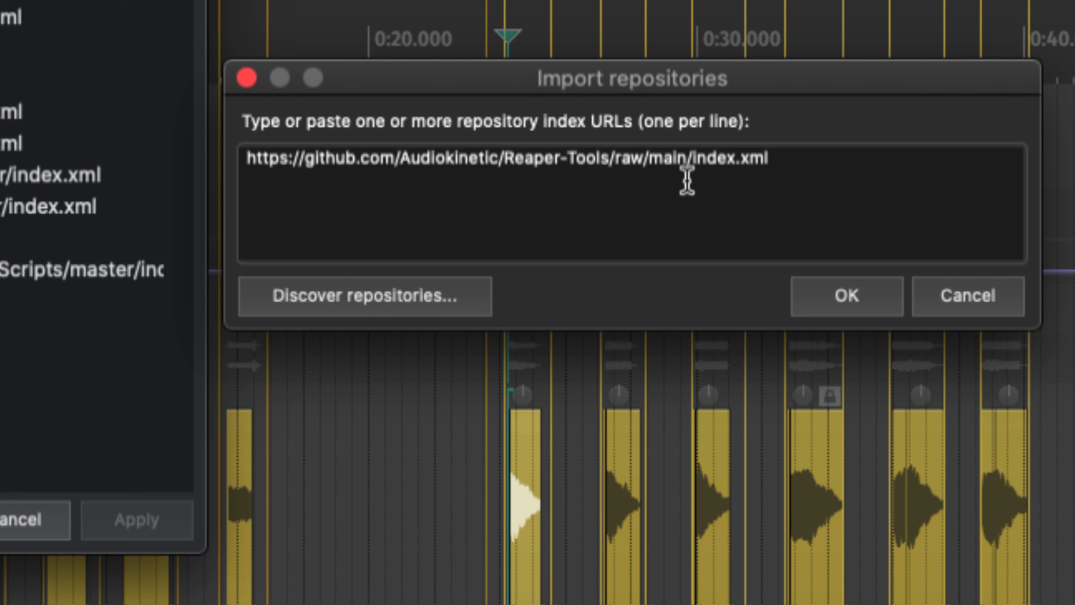
mouse_move(500, 186)
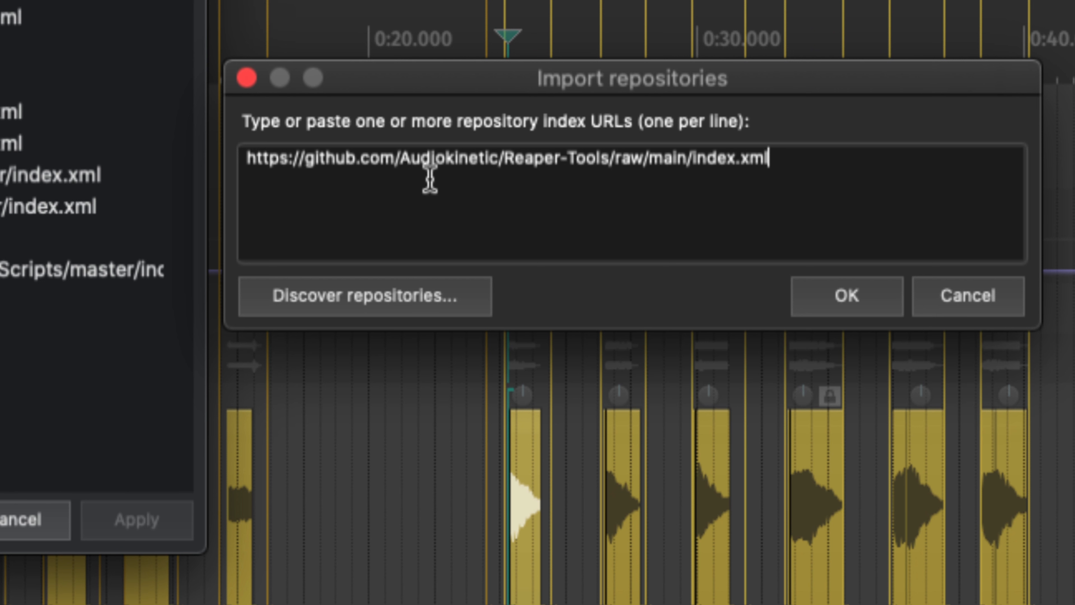
mouse_move(440, 191)
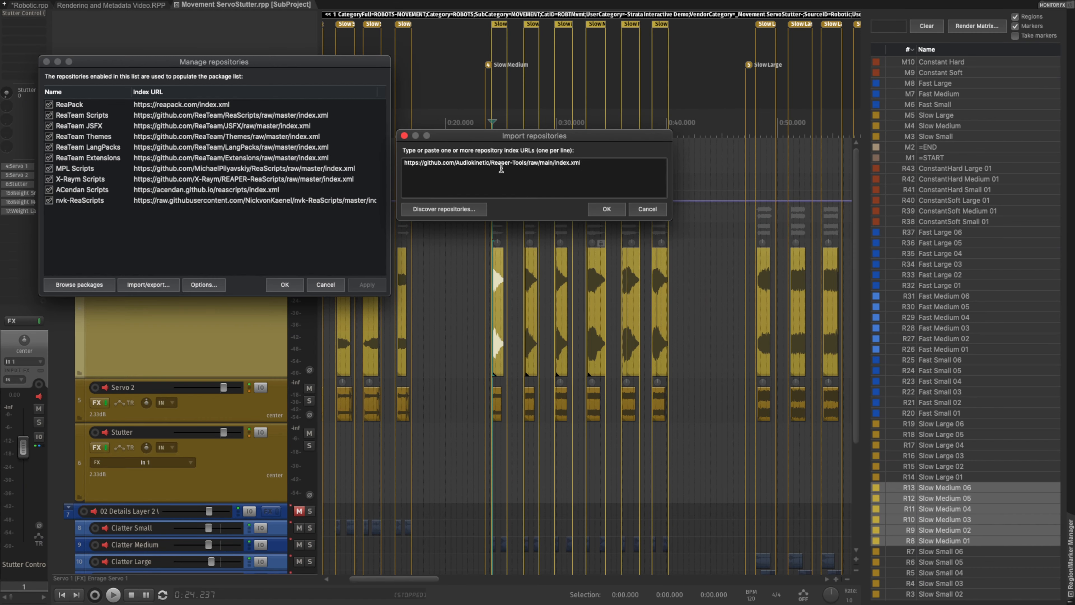
Import the repository, installing ReaWwise v1.0.3, and dismiss the restart and report notices
click(604, 209)
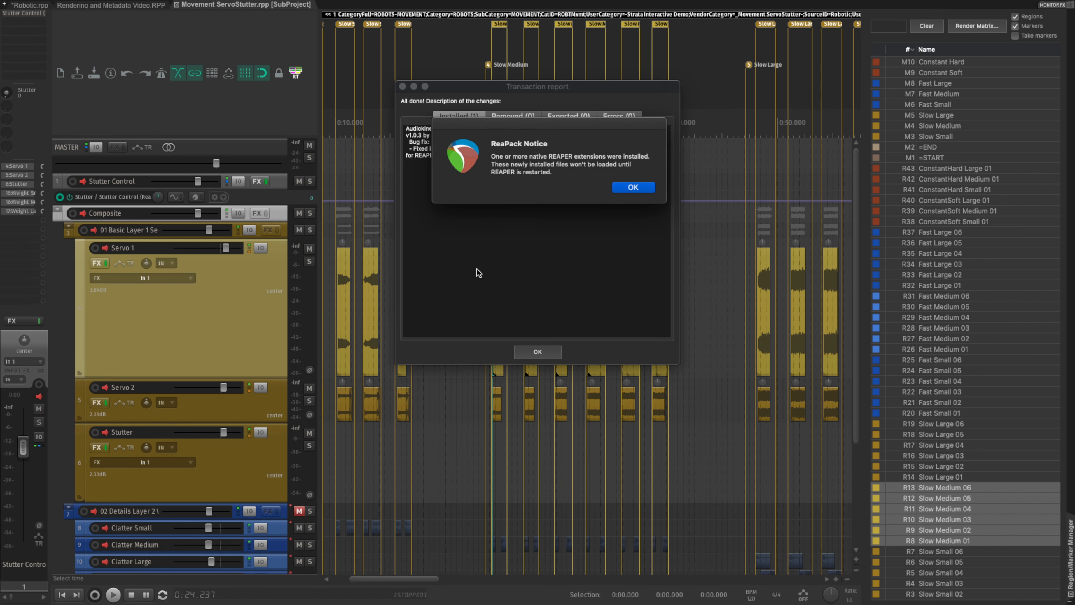
mouse_move(568, 195)
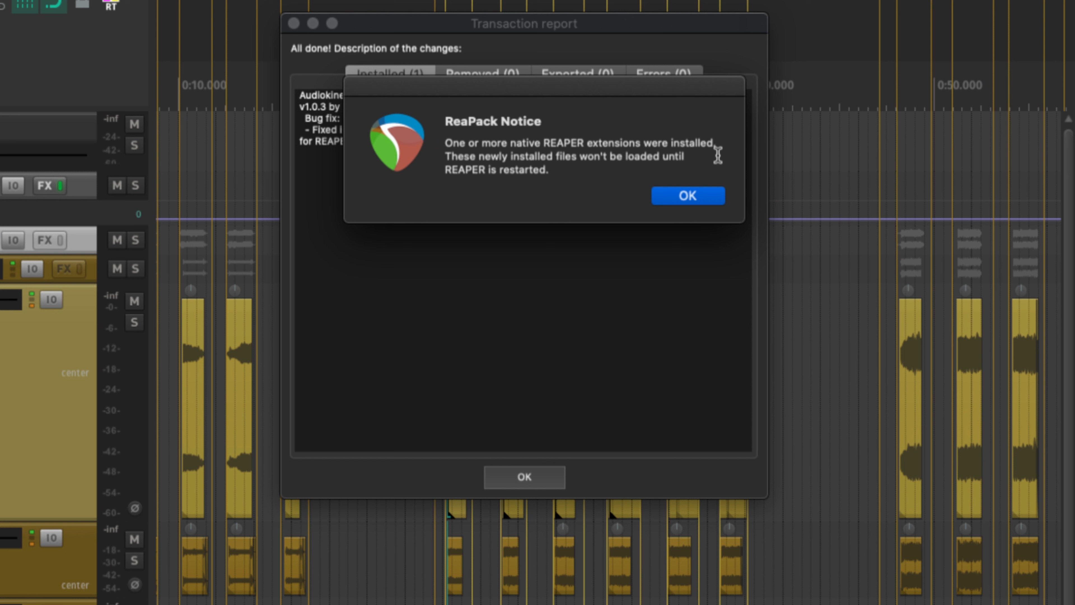
mouse_move(454, 163)
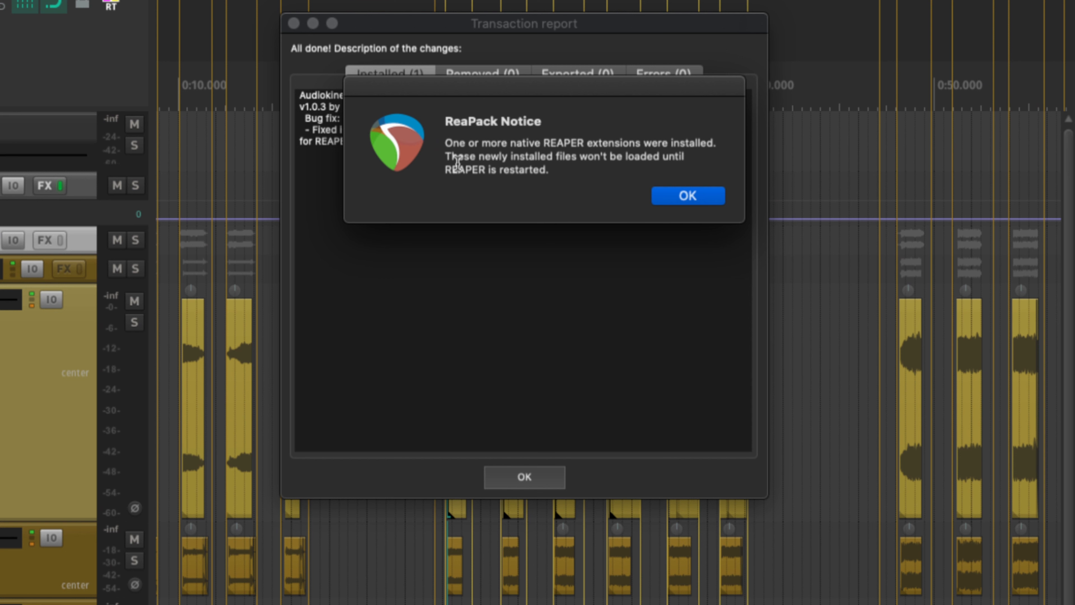
click(686, 195)
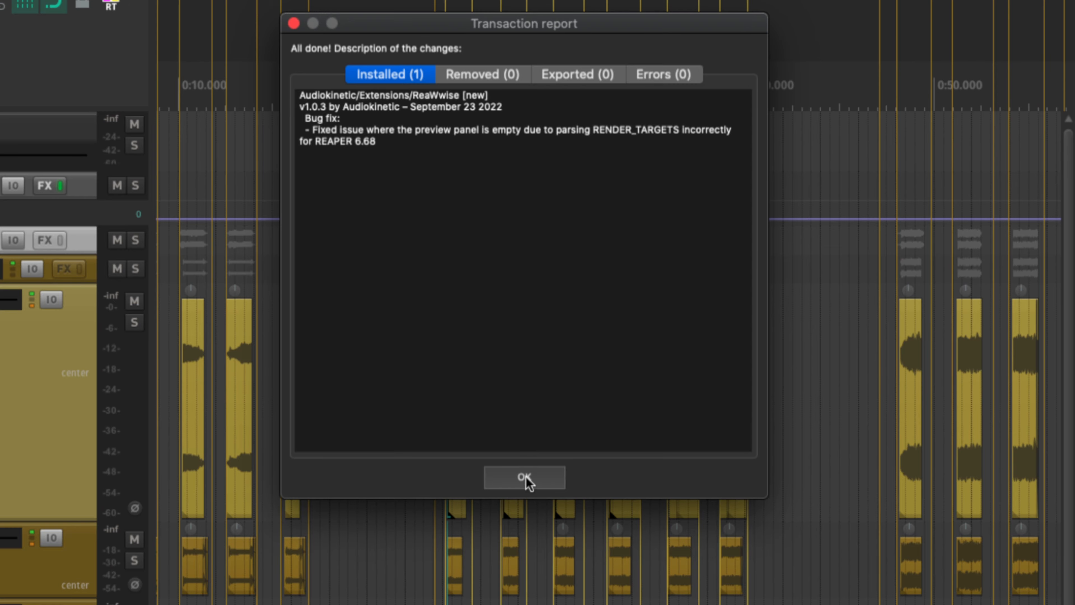
click(524, 478)
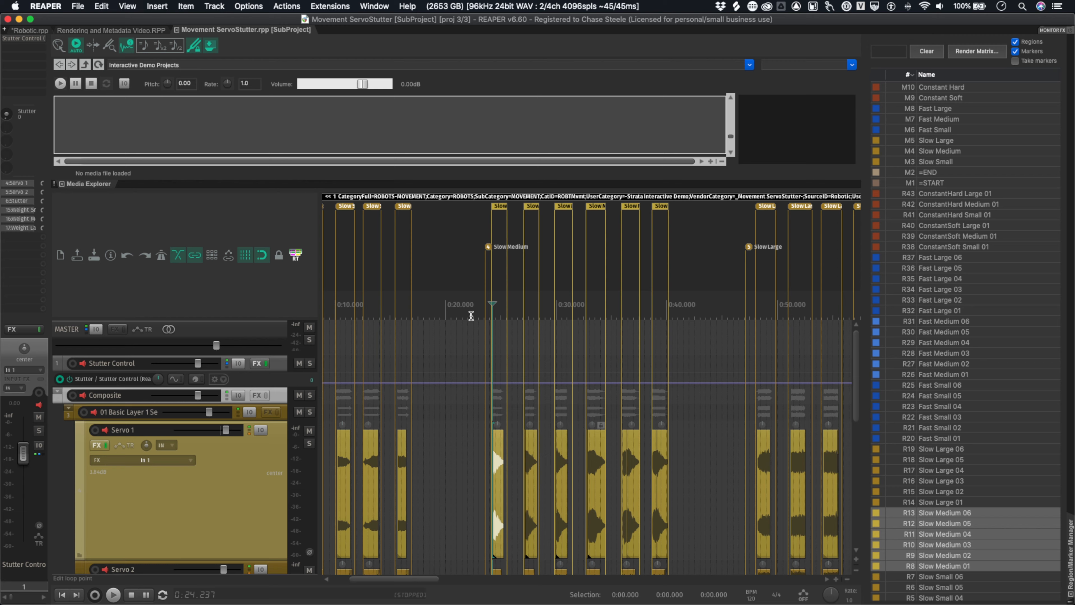
Launch ReaWwise from the Extensions menu
click(330, 6)
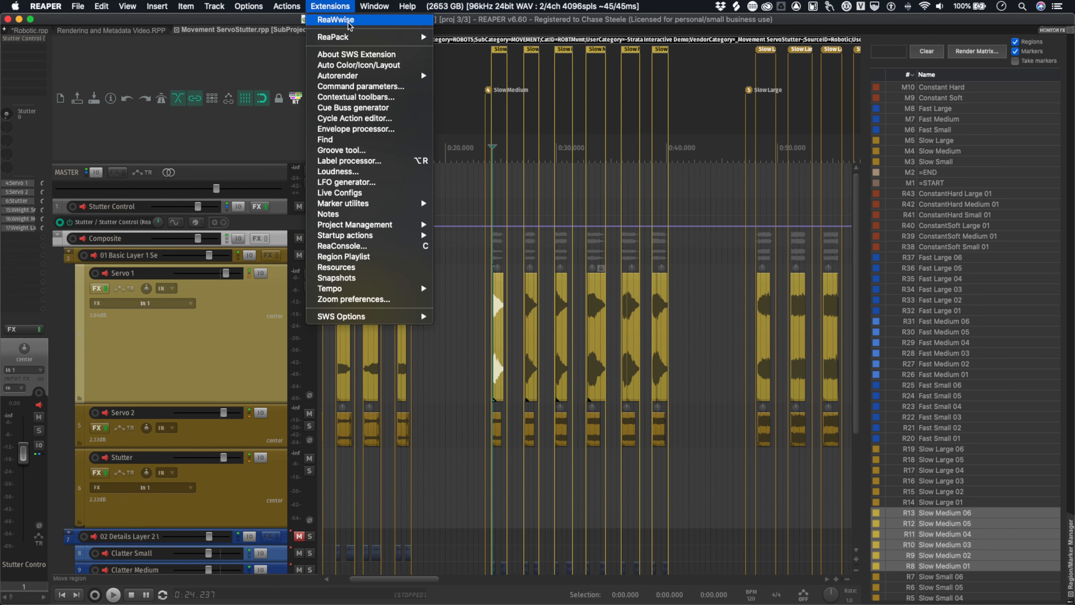
click(672, 220)
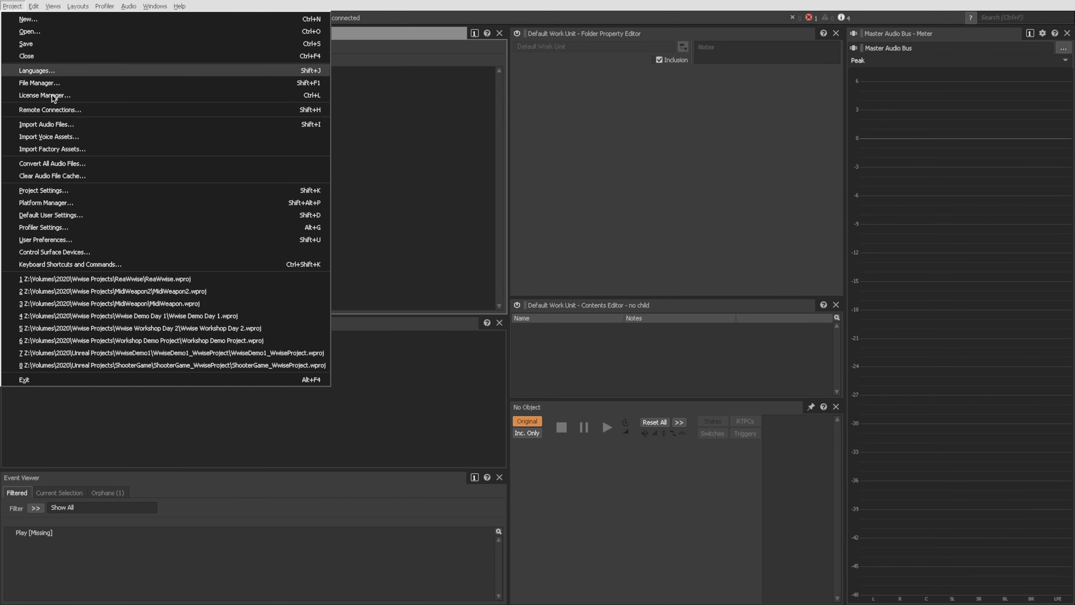
click(179, 6)
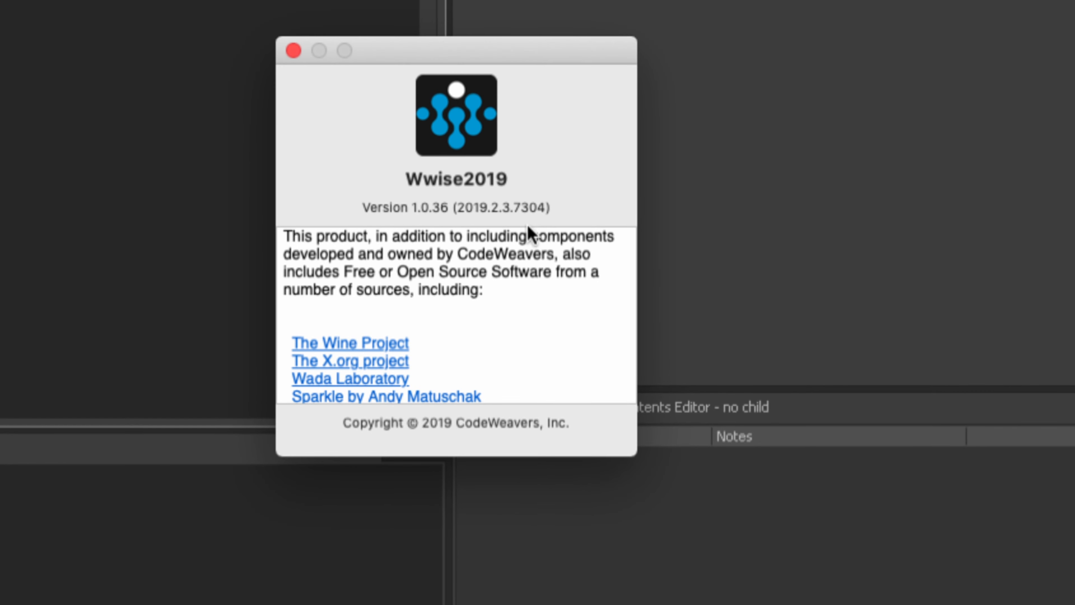
mouse_move(537, 199)
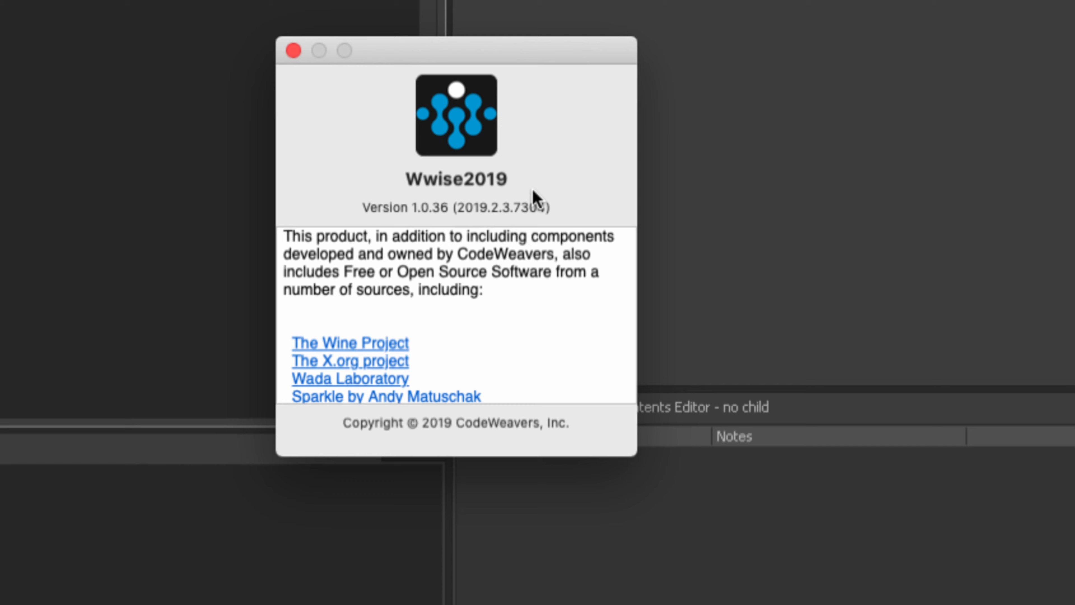
mouse_move(504, 230)
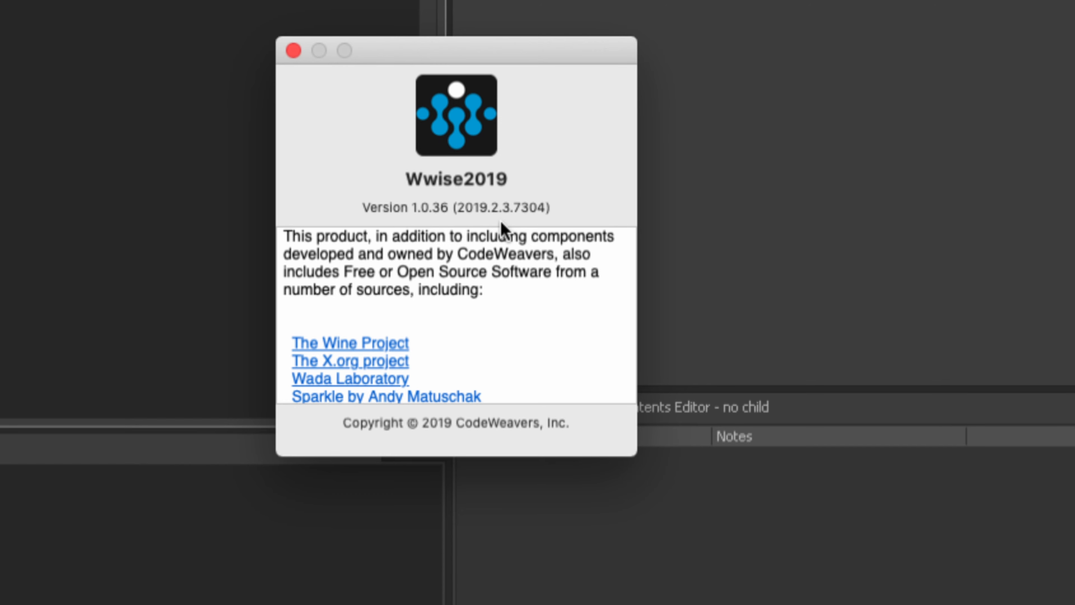
click(293, 51)
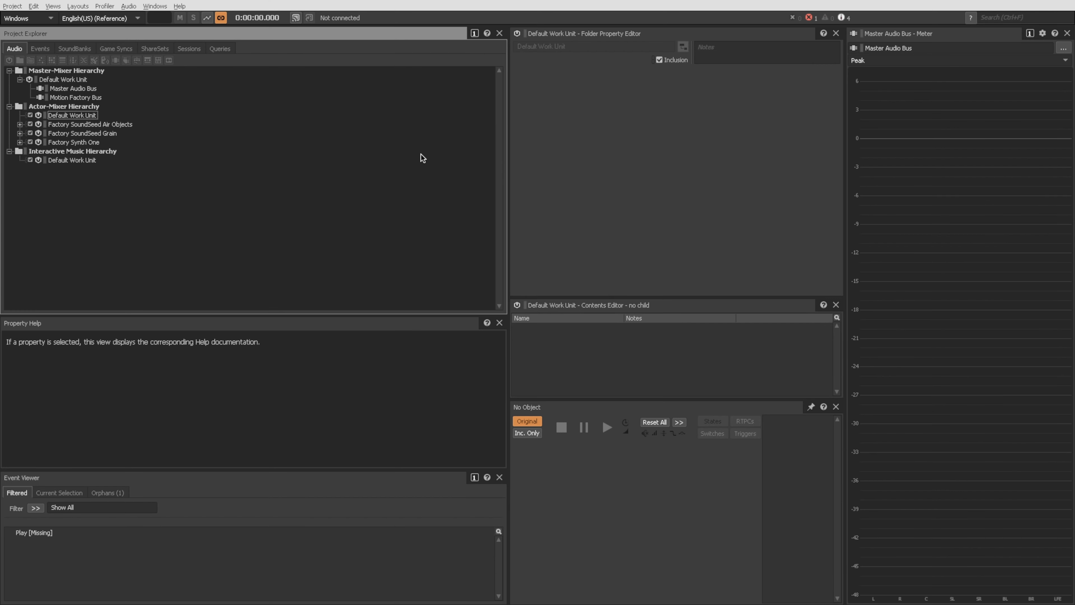
mouse_move(183, 199)
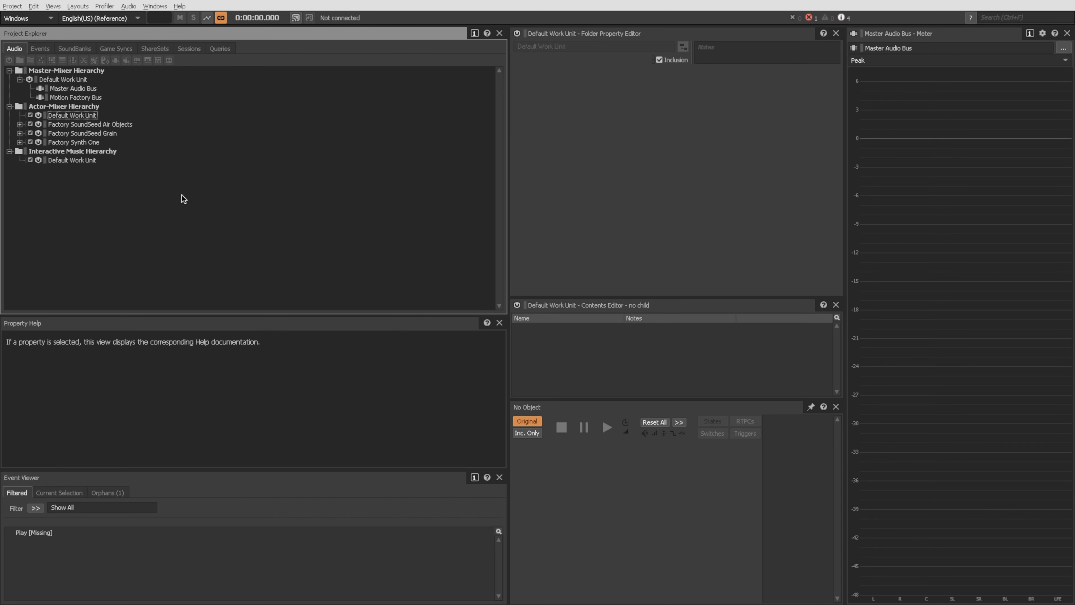
mouse_move(43, 101)
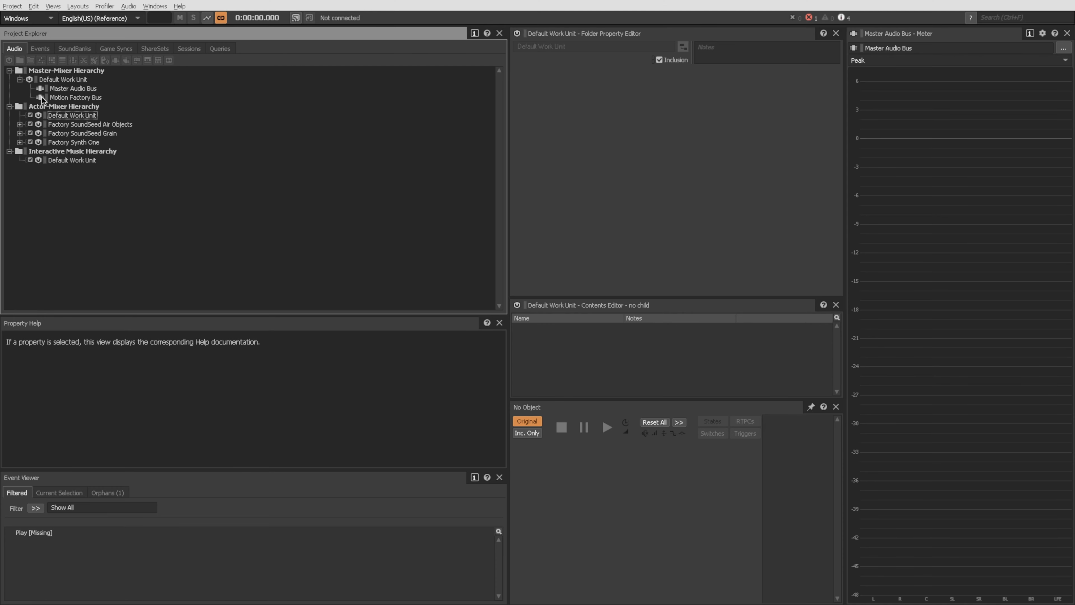
click(12, 6)
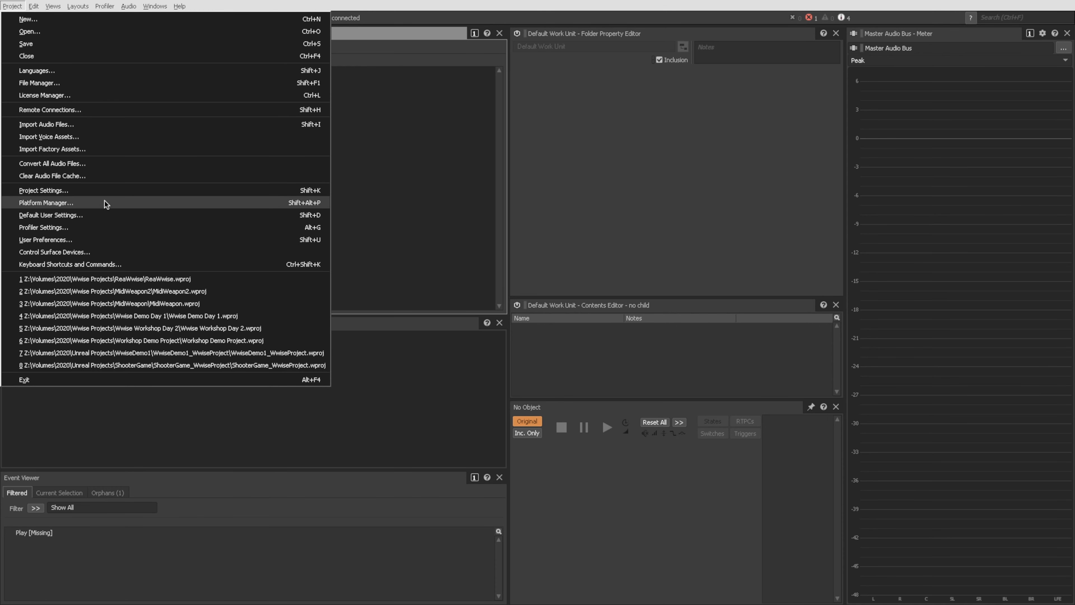
mouse_move(81, 214)
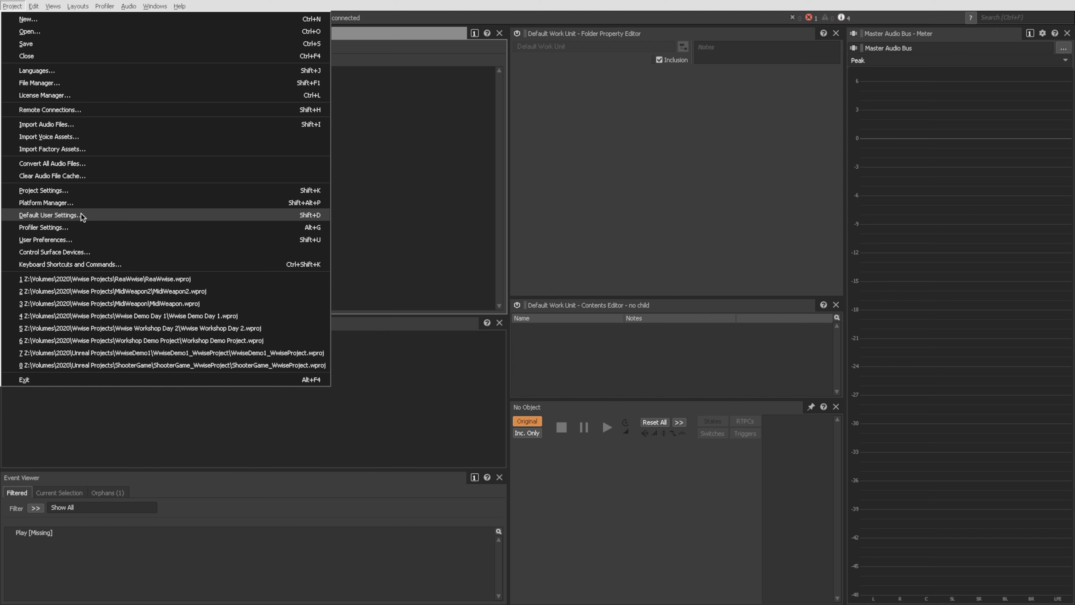
click(45, 240)
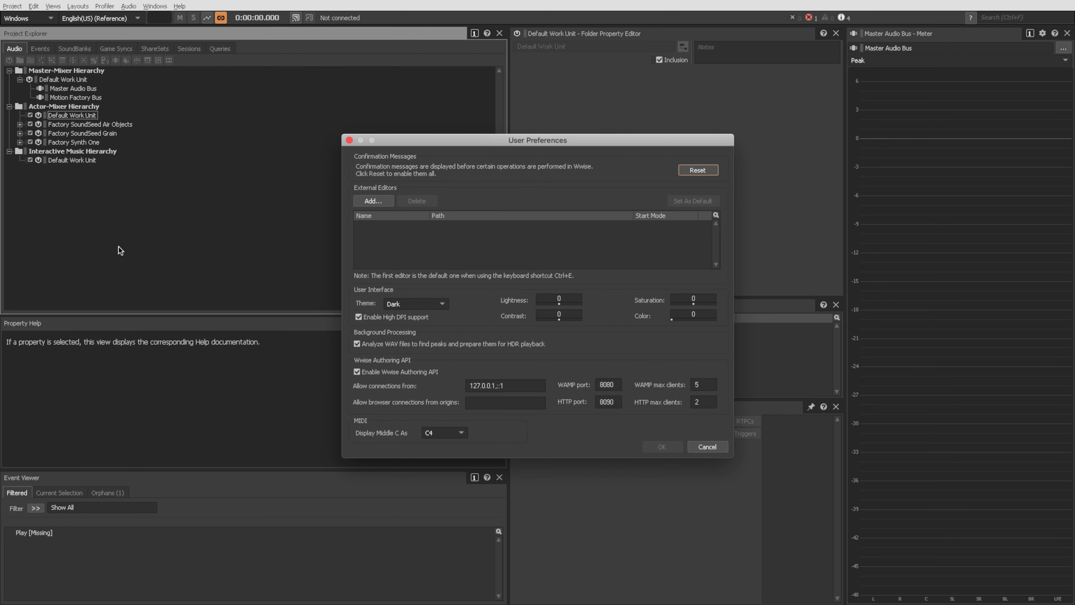
mouse_move(415, 376)
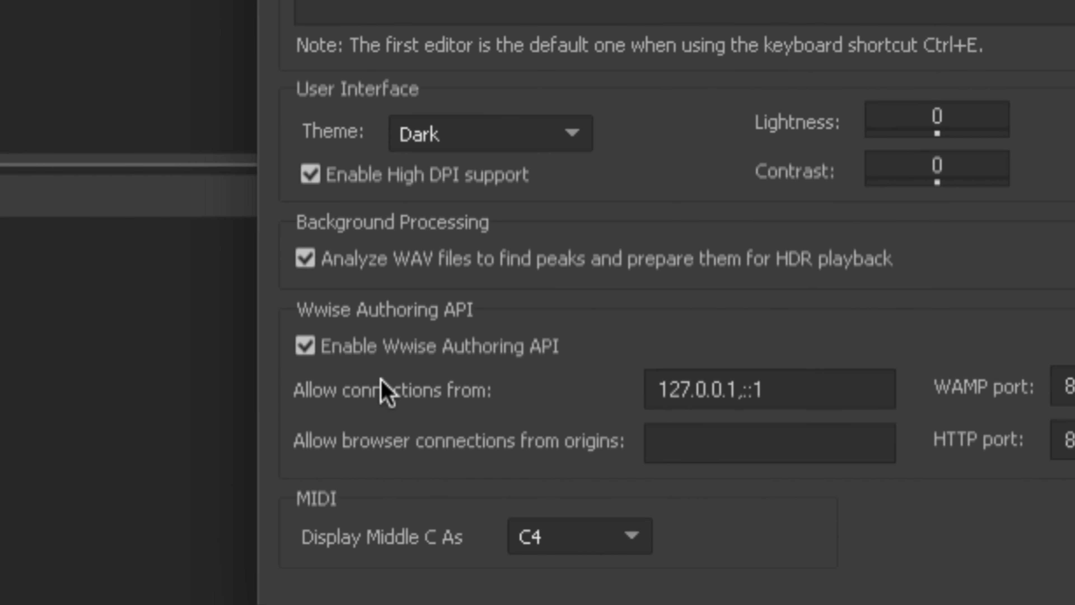
mouse_move(427, 361)
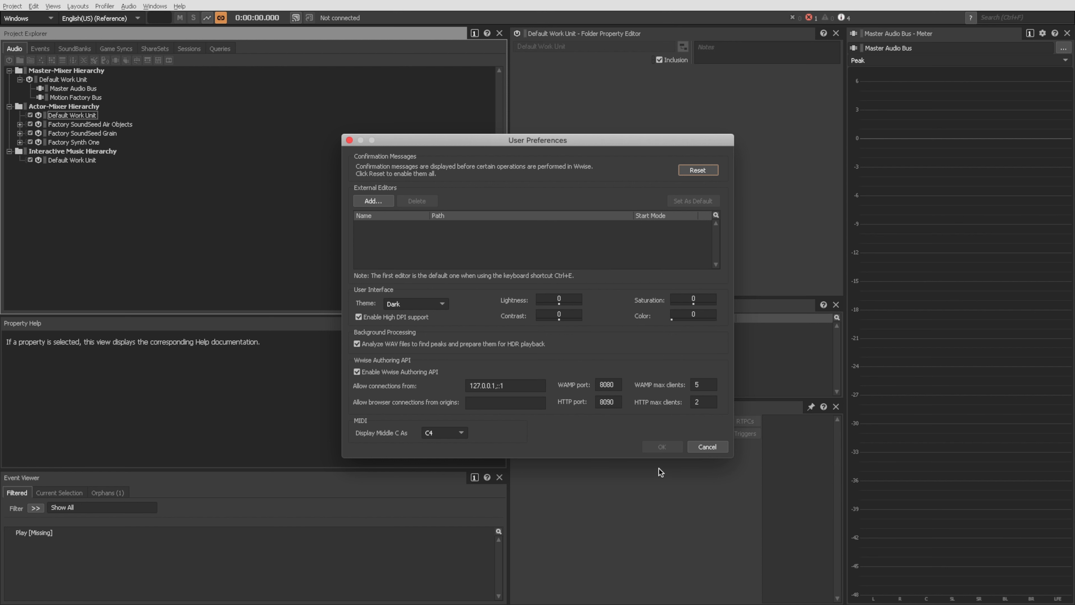
click(707, 446)
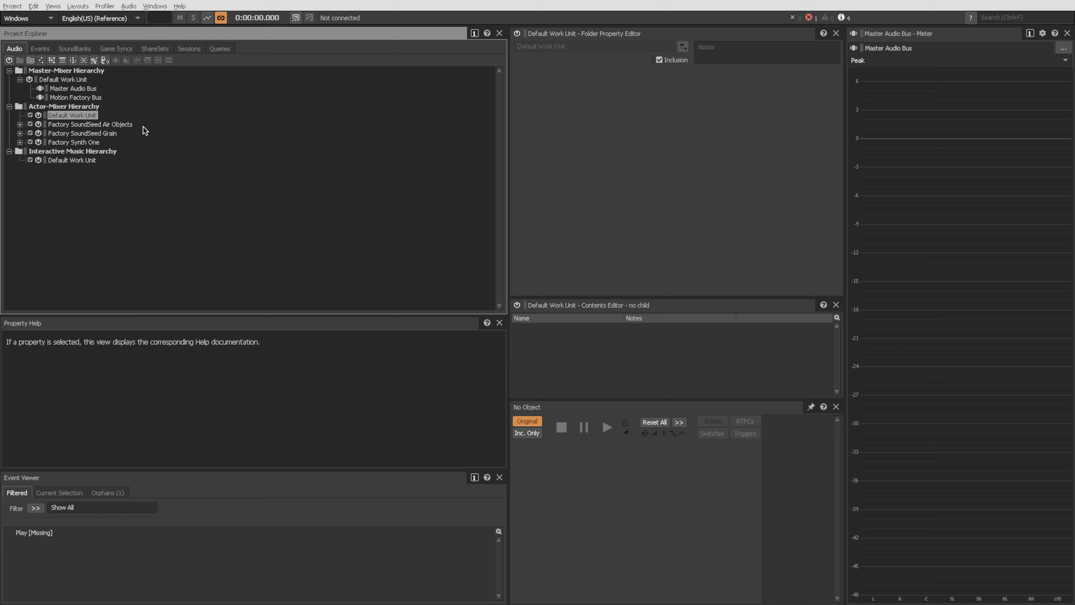
mouse_move(159, 144)
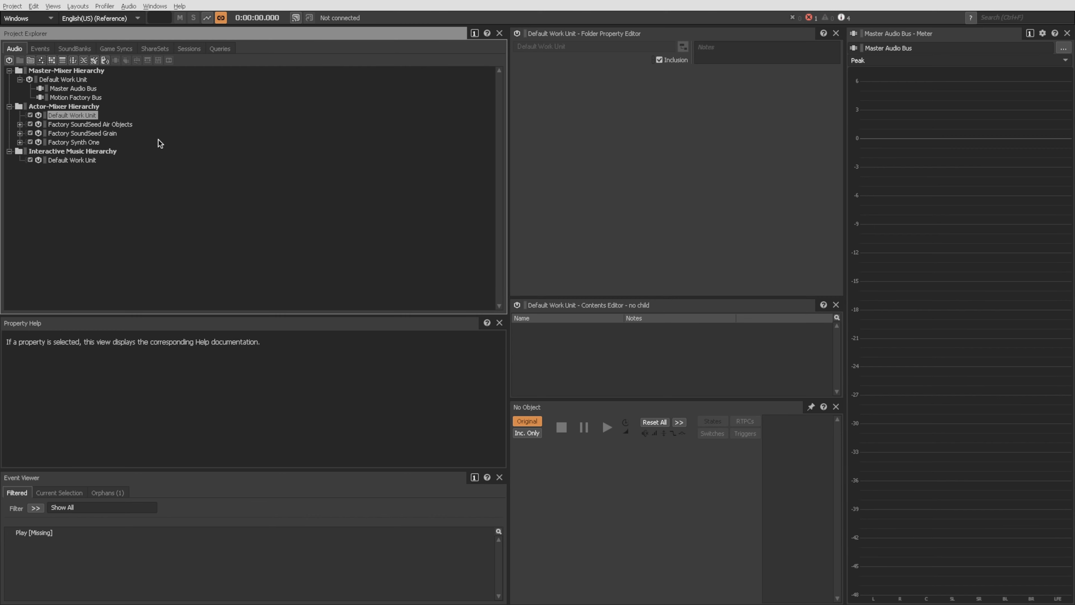
mouse_move(111, 129)
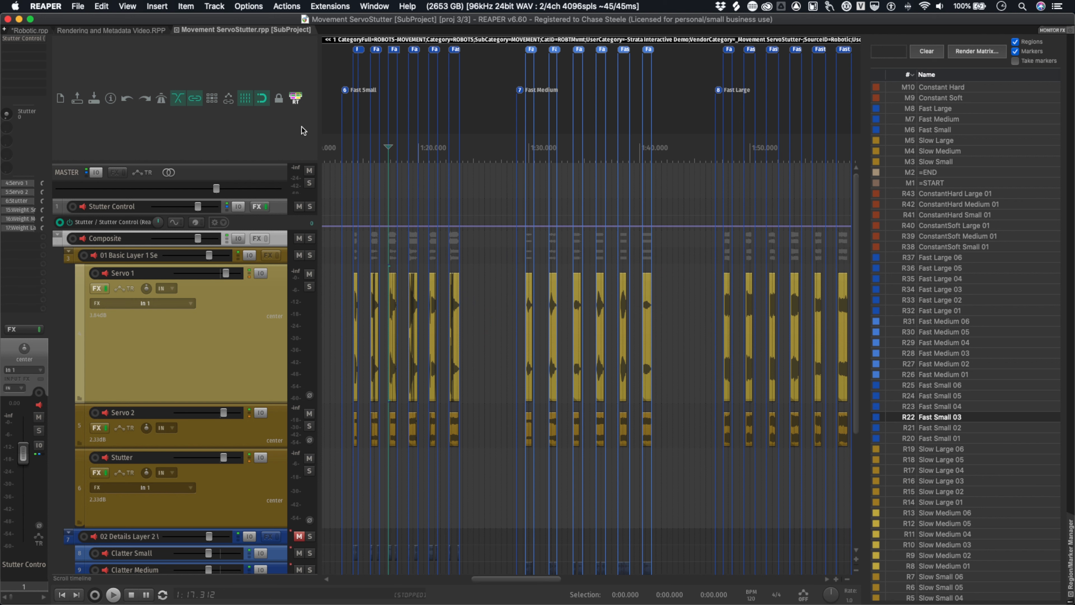
mouse_move(410, 86)
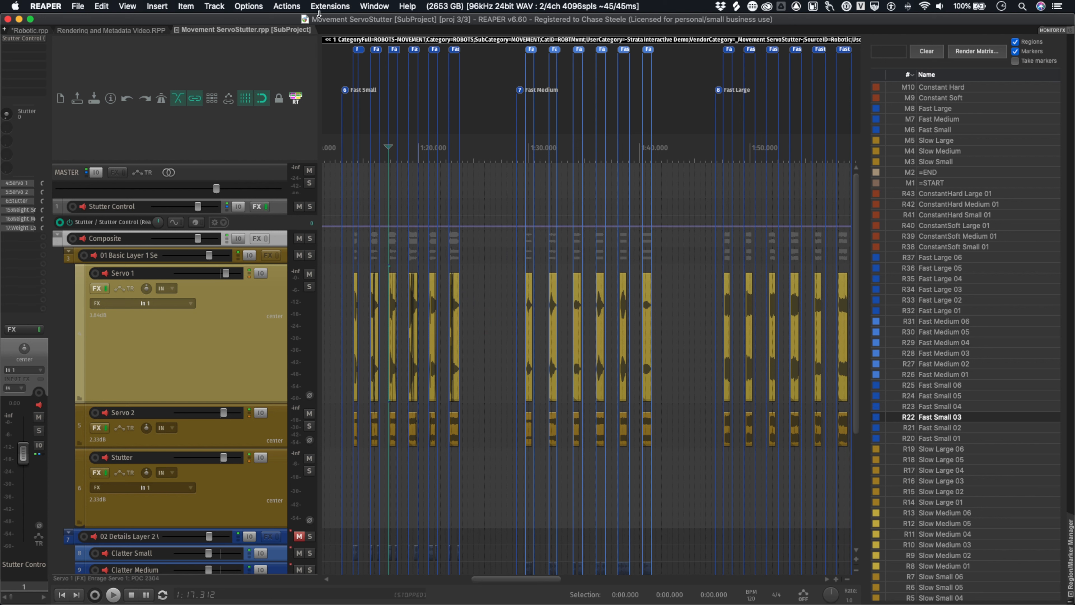
mouse_move(324, 5)
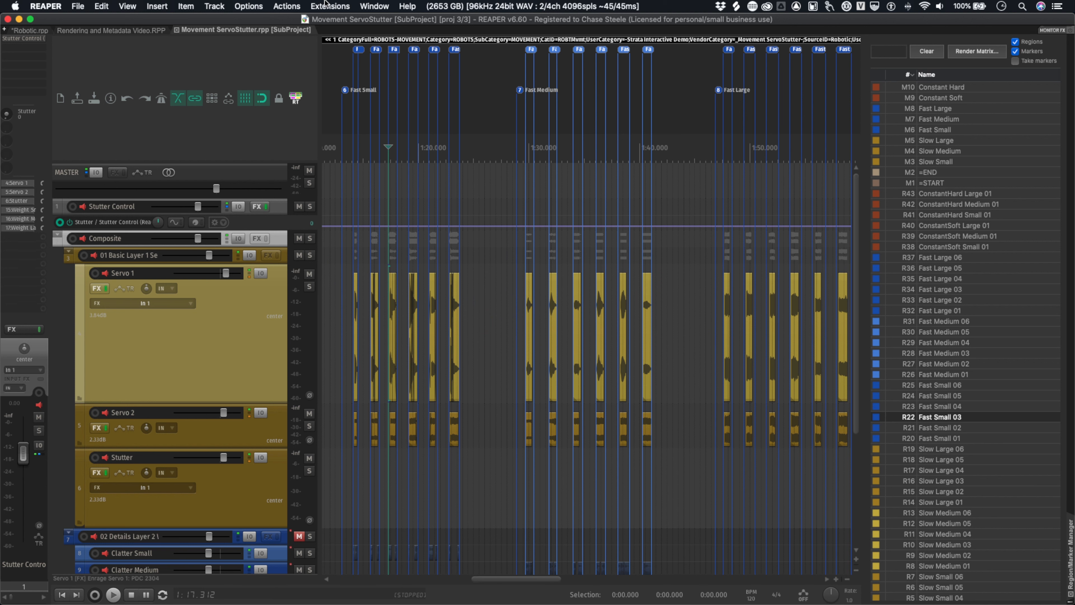
Bring up the ReaWwise transfer window previewing Movement ServoStutter
click(330, 6)
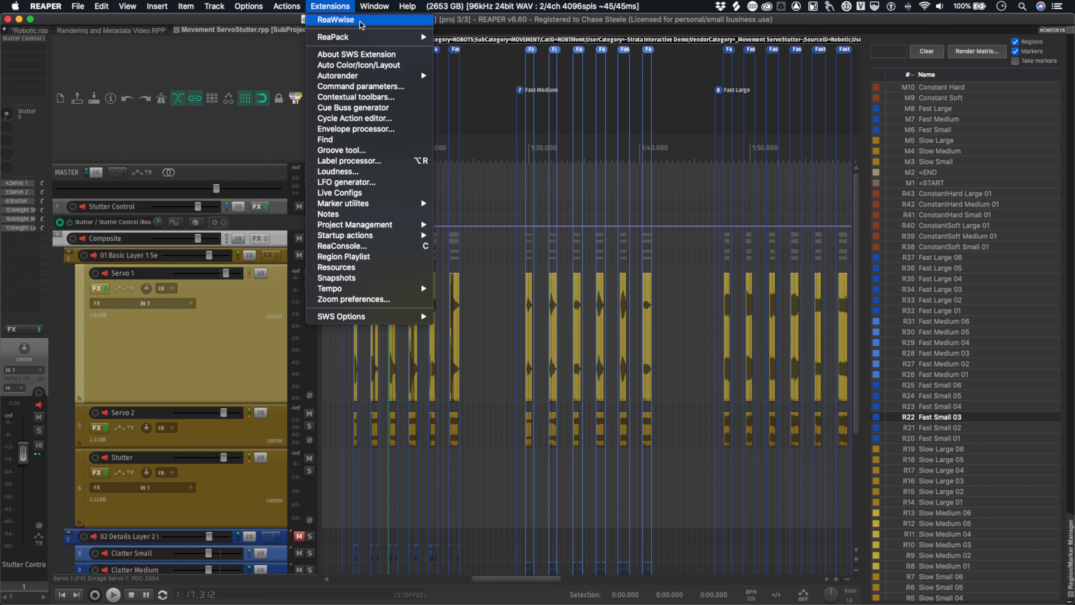
click(335, 19)
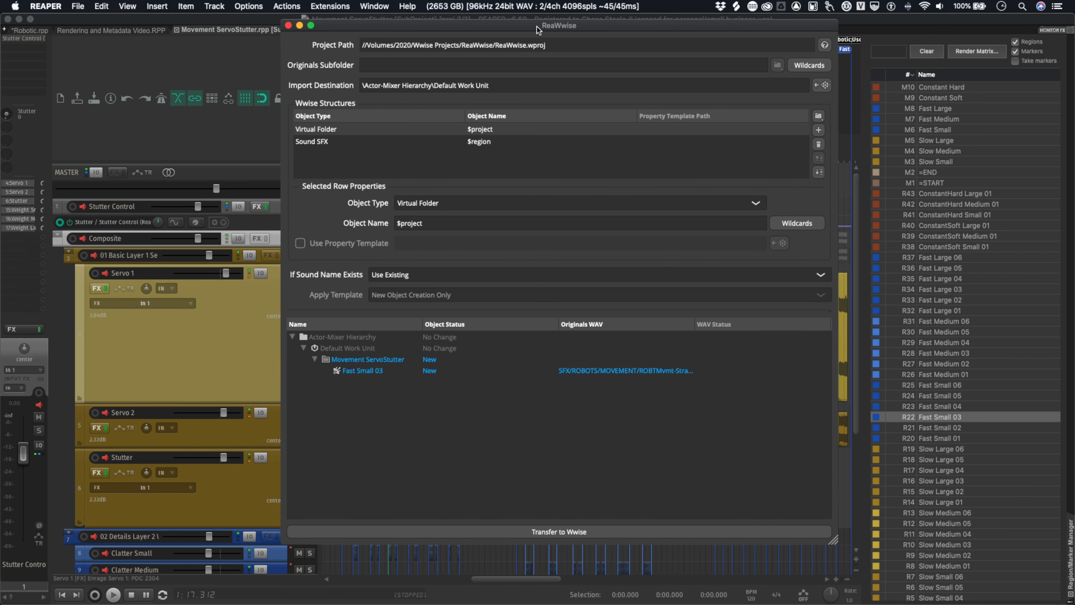
mouse_move(336, 289)
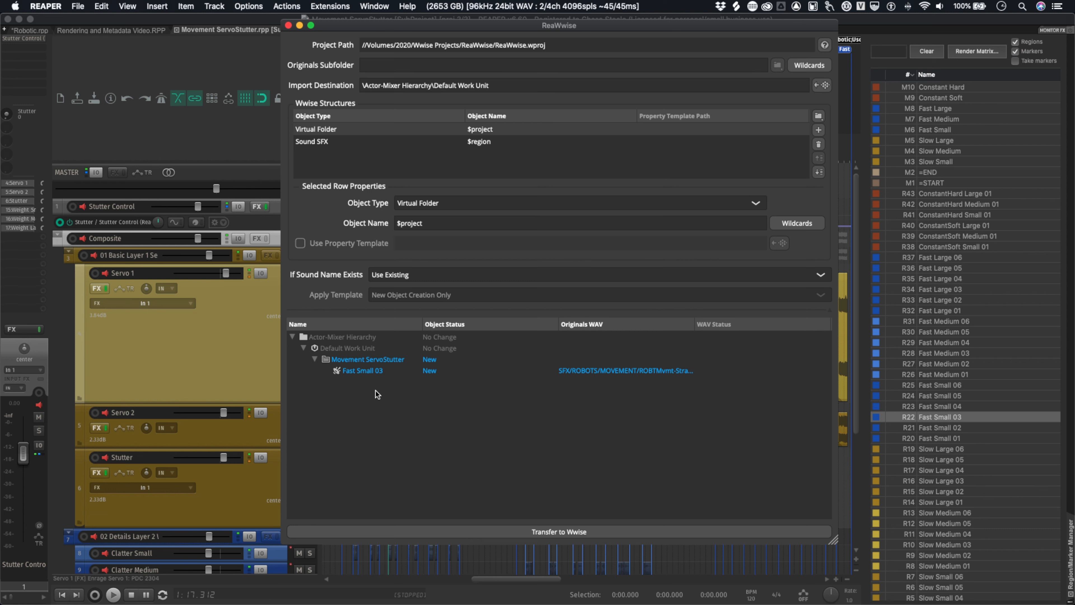
mouse_move(461, 395)
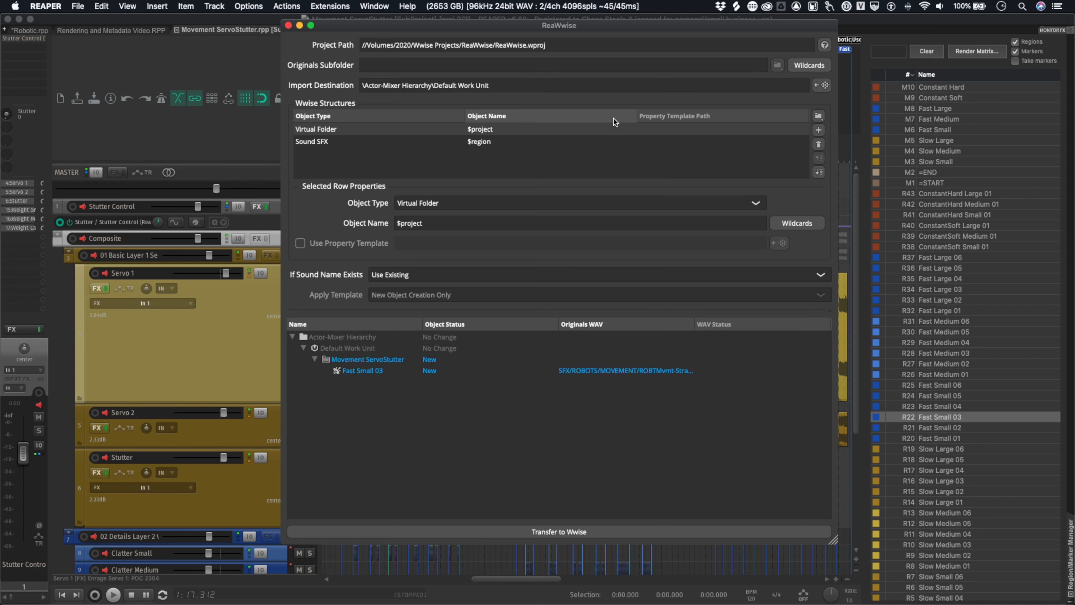
mouse_move(427, 92)
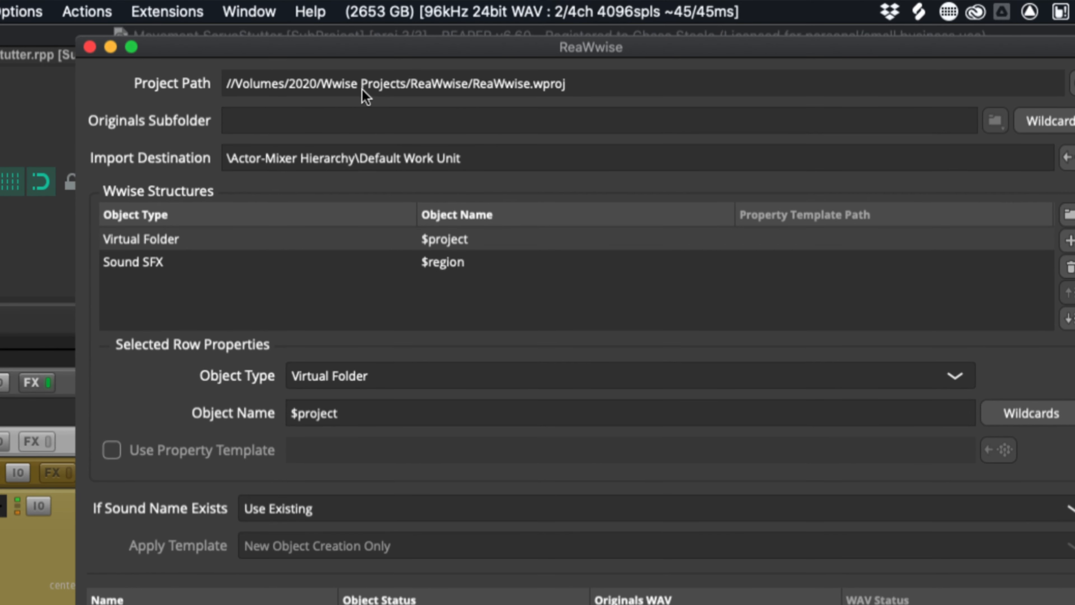
mouse_move(565, 93)
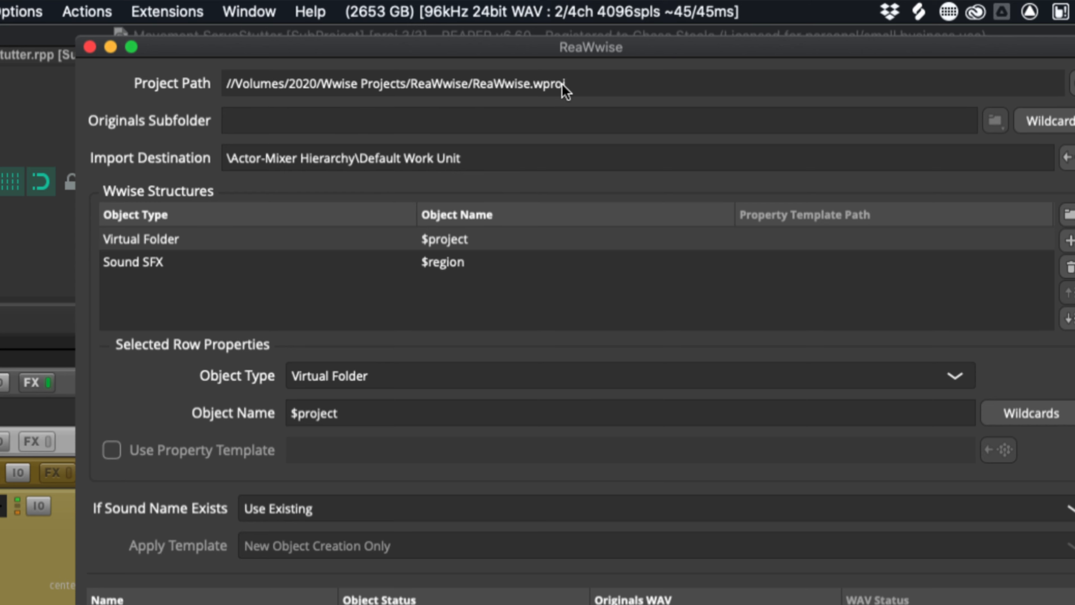
mouse_move(505, 164)
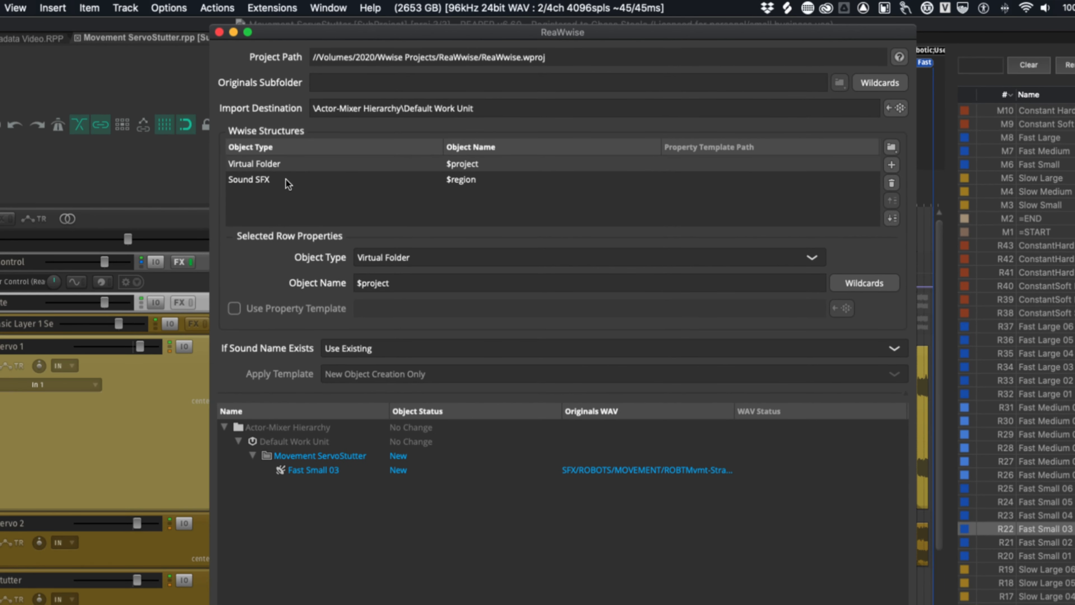
mouse_move(364, 131)
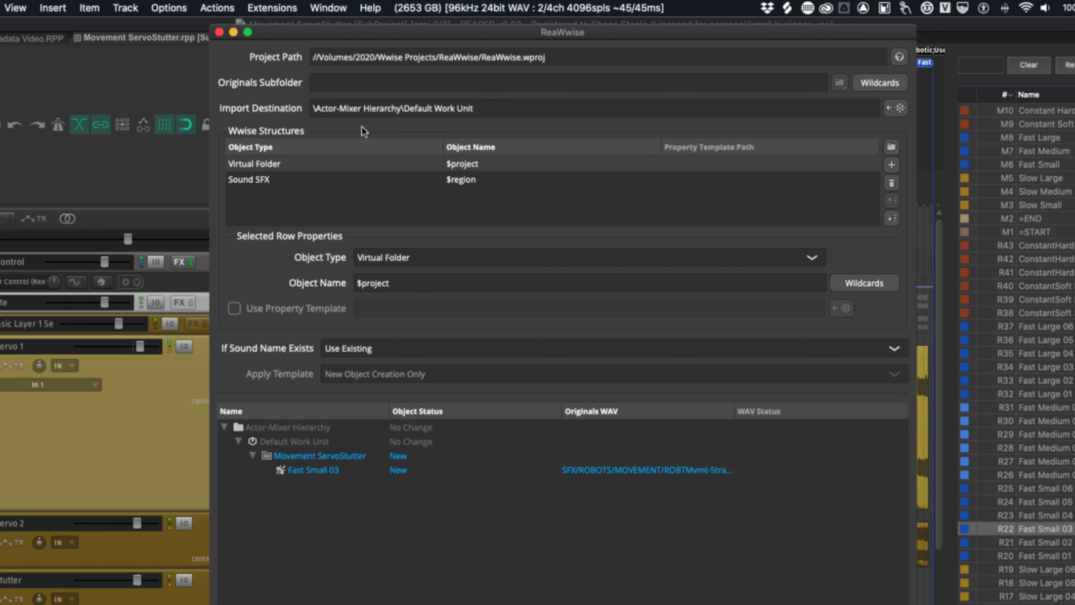
mouse_move(385, 309)
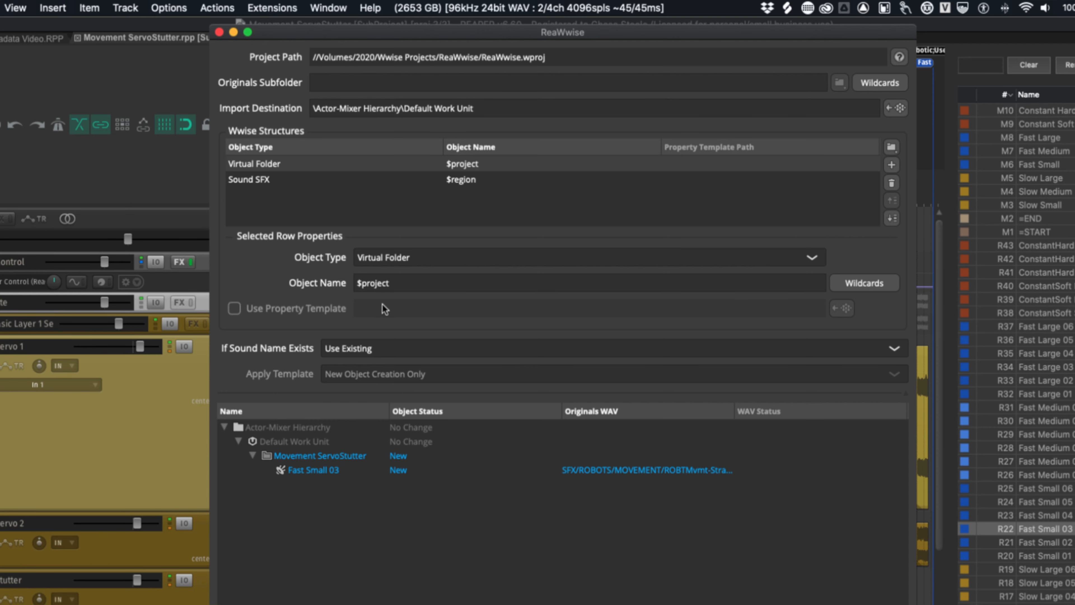
mouse_move(357, 458)
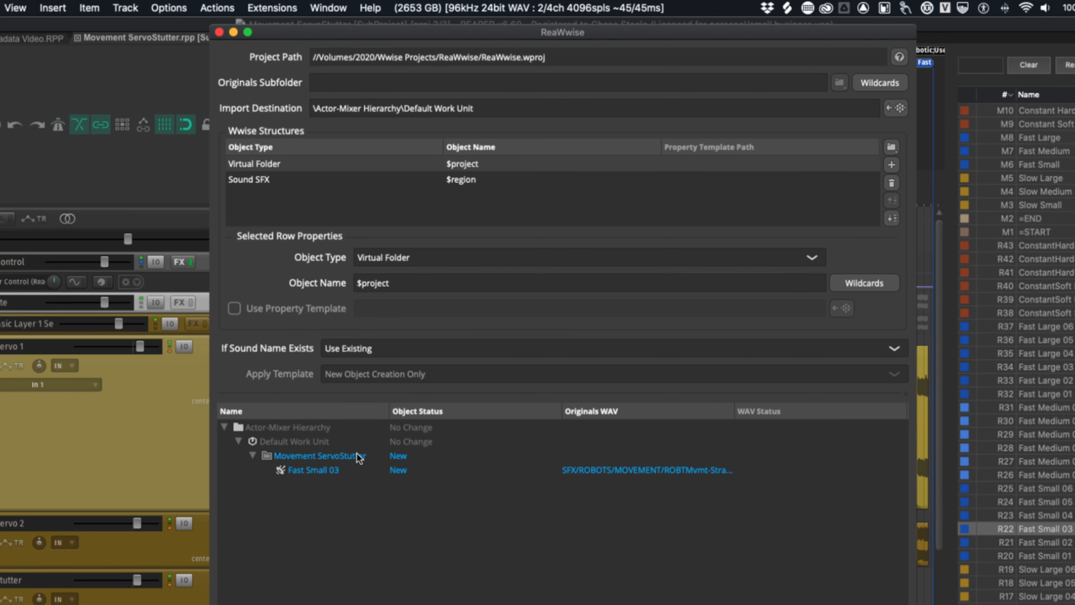
mouse_move(486, 451)
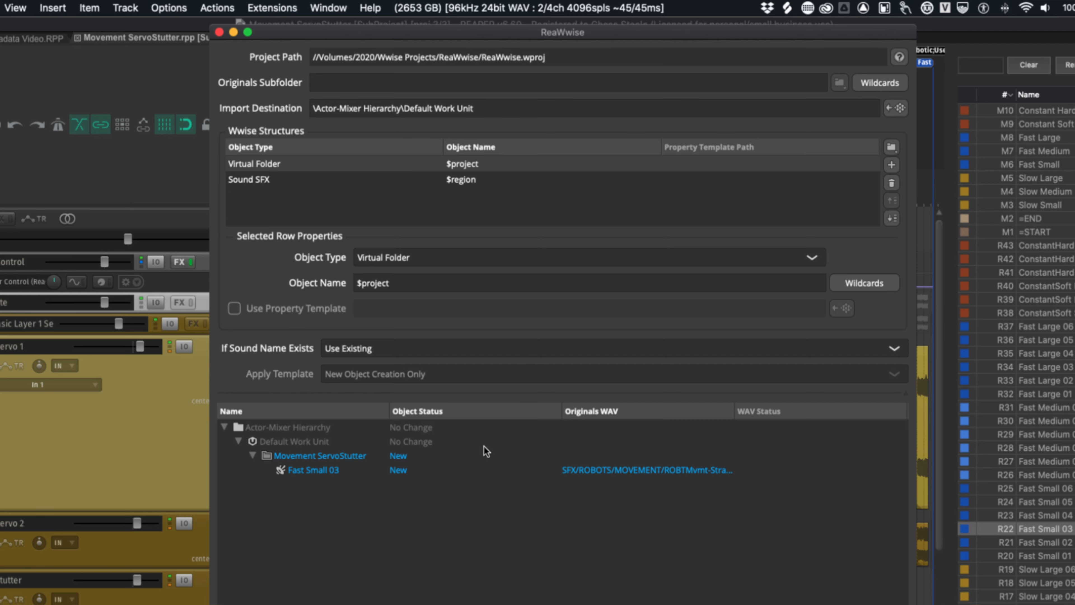
mouse_move(479, 426)
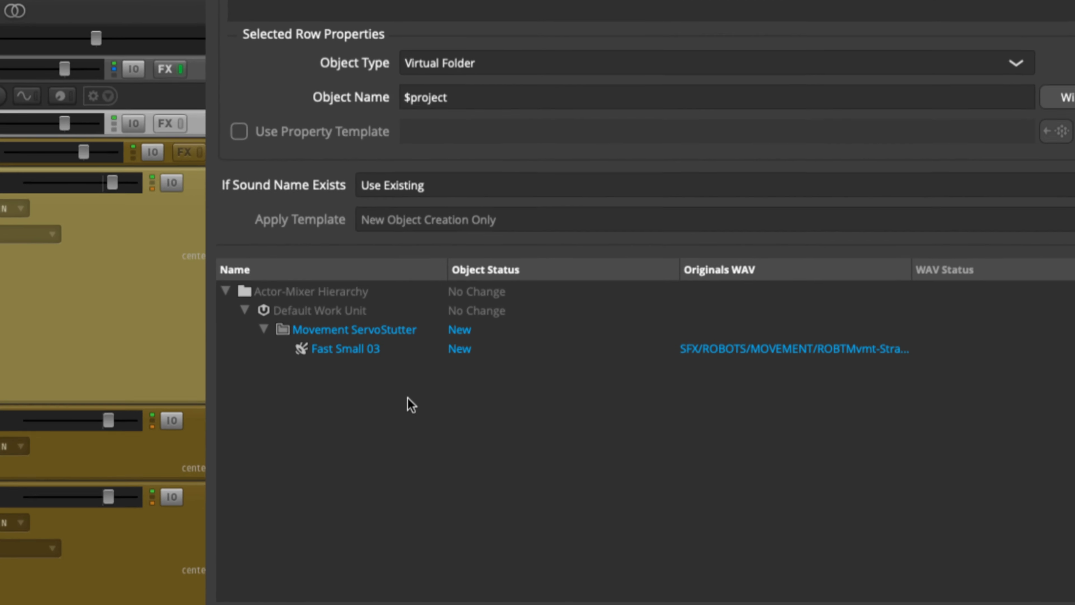
Delete the Sound SFX structure row, keeping If Sound Name Exists at Use Existing
scroll(down, 3)
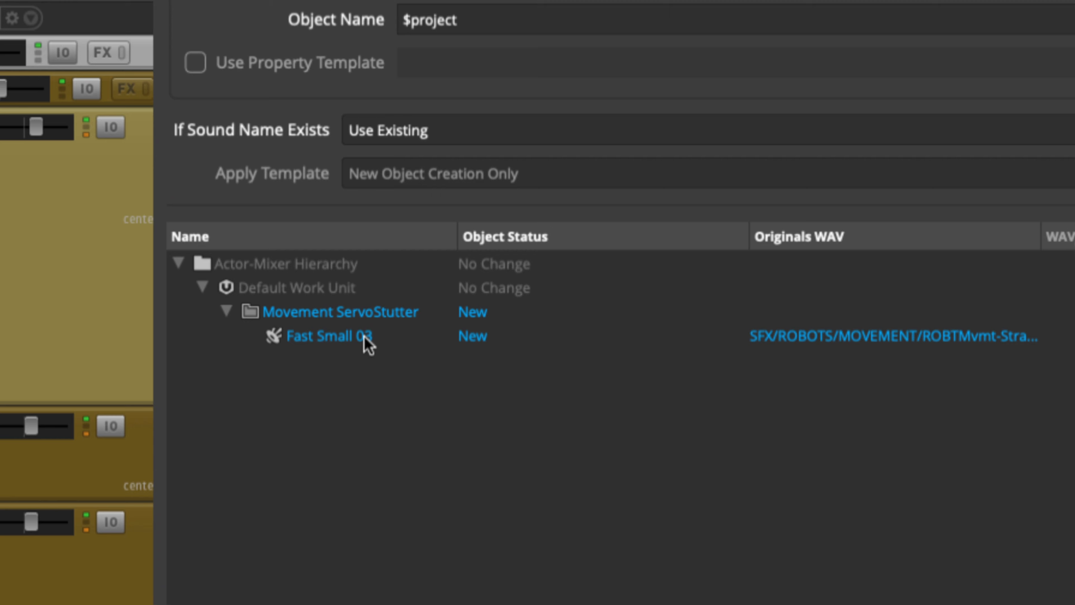
mouse_move(503, 308)
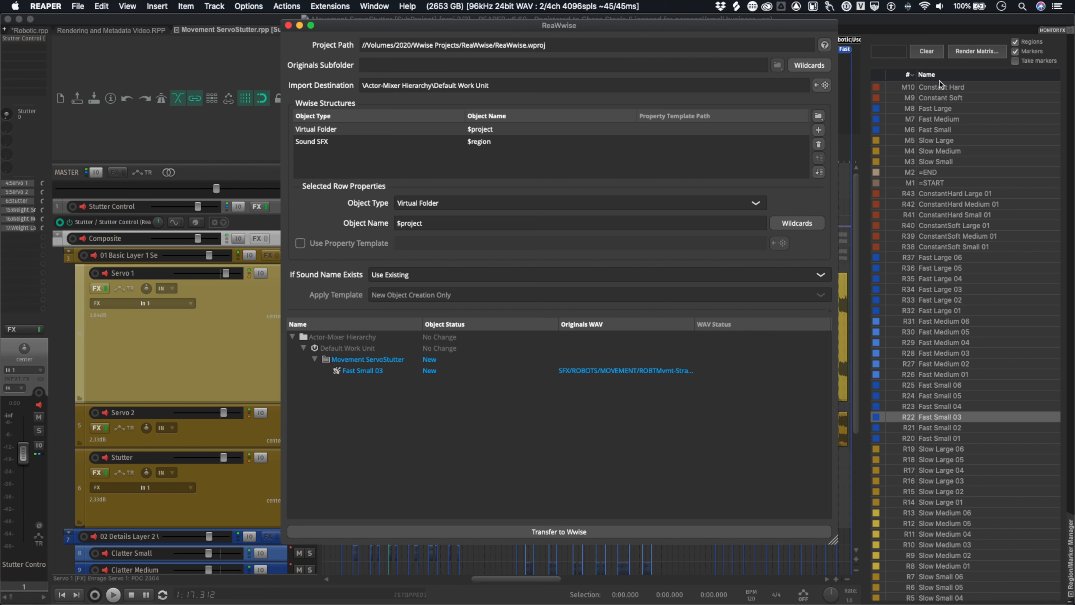
click(480, 141)
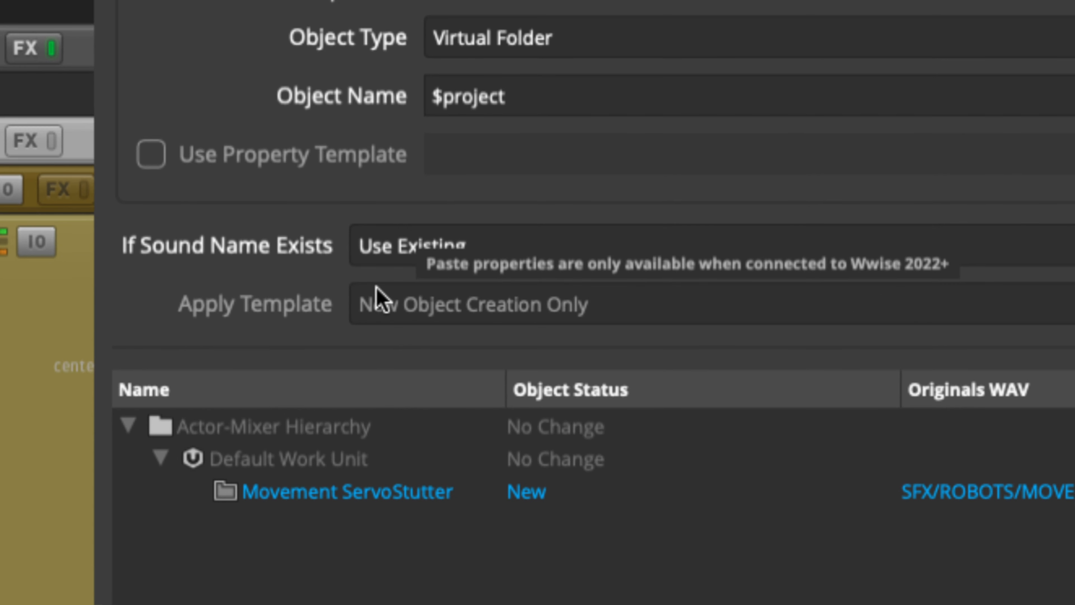
scroll(up, 3)
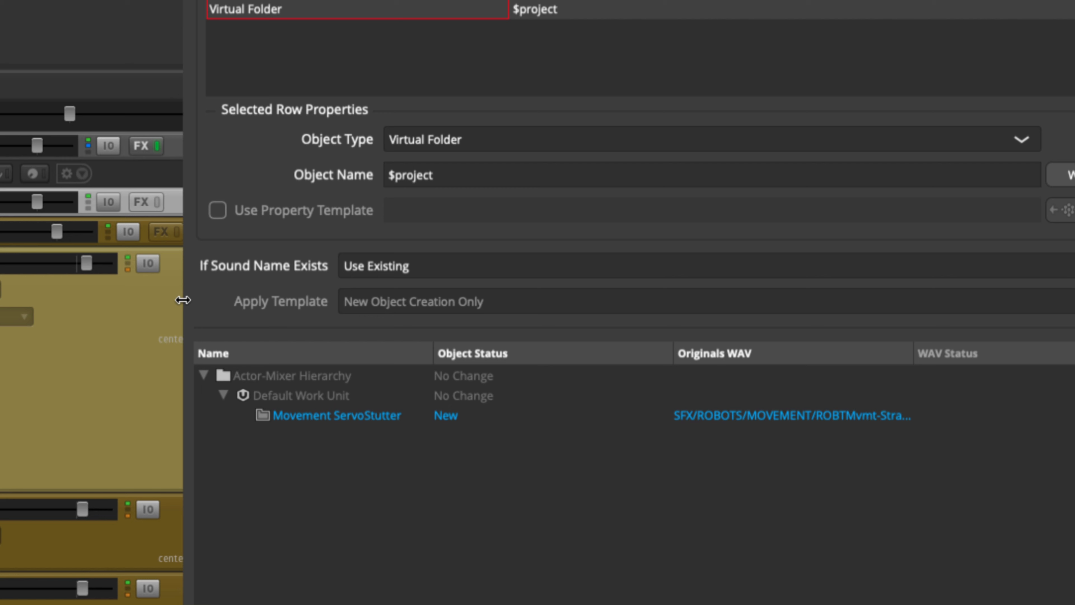
mouse_move(547, 282)
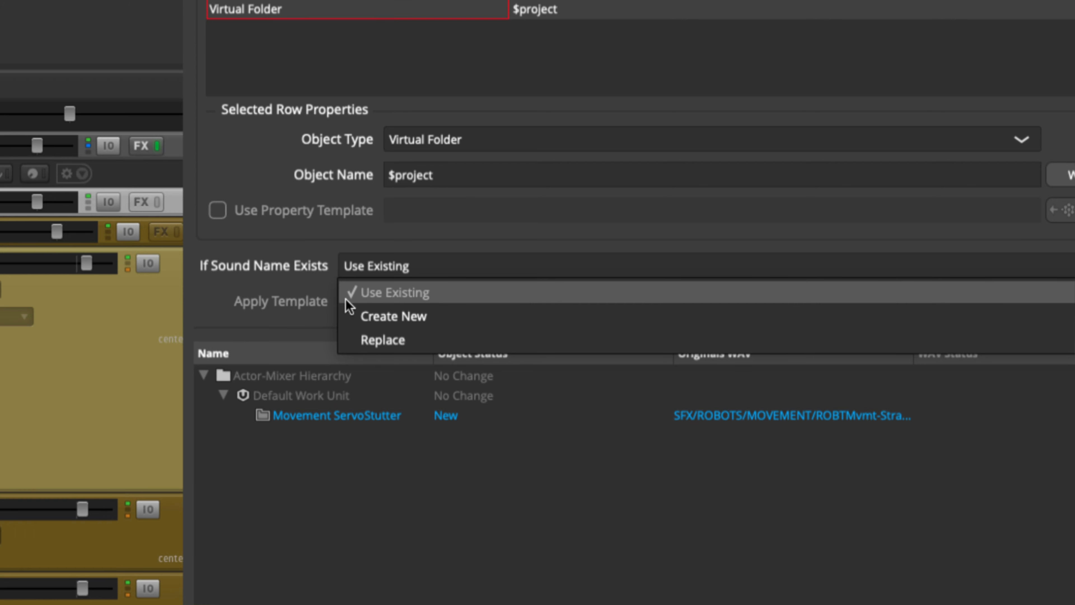
click(400, 292)
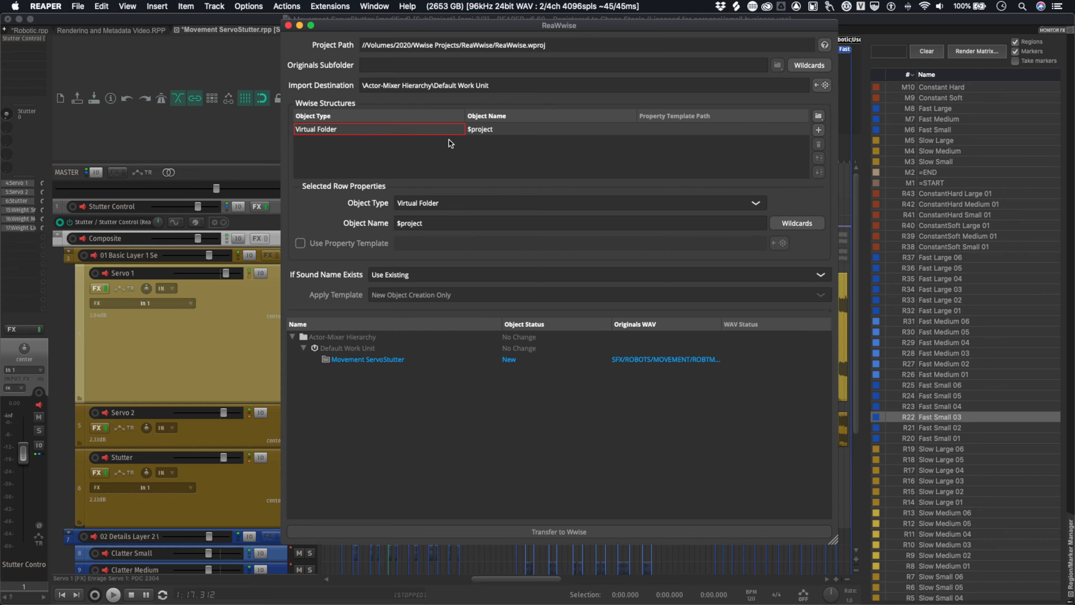
mouse_move(508, 135)
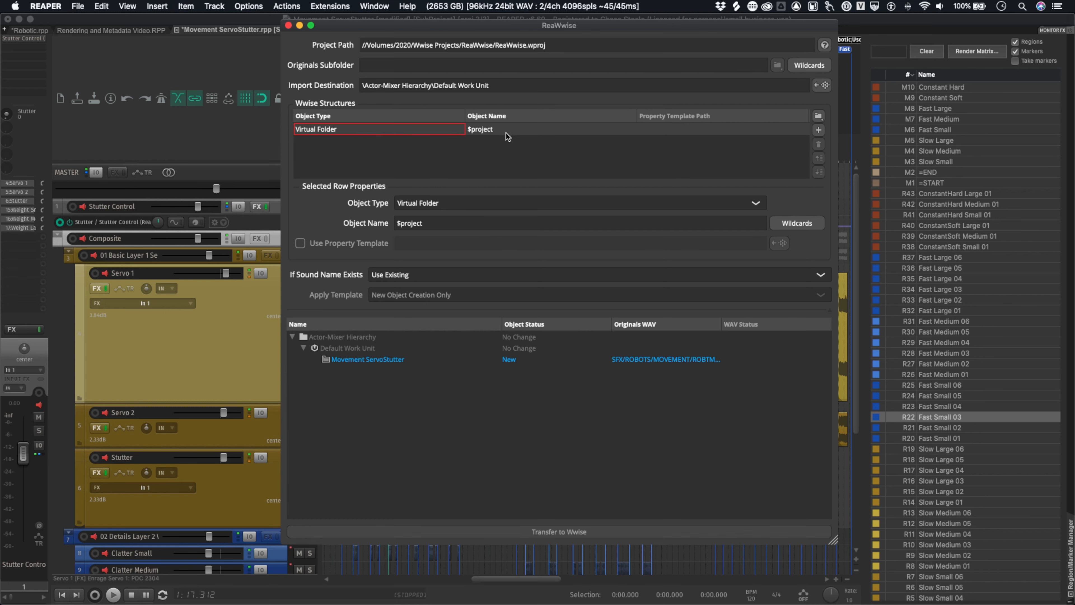
mouse_move(366, 364)
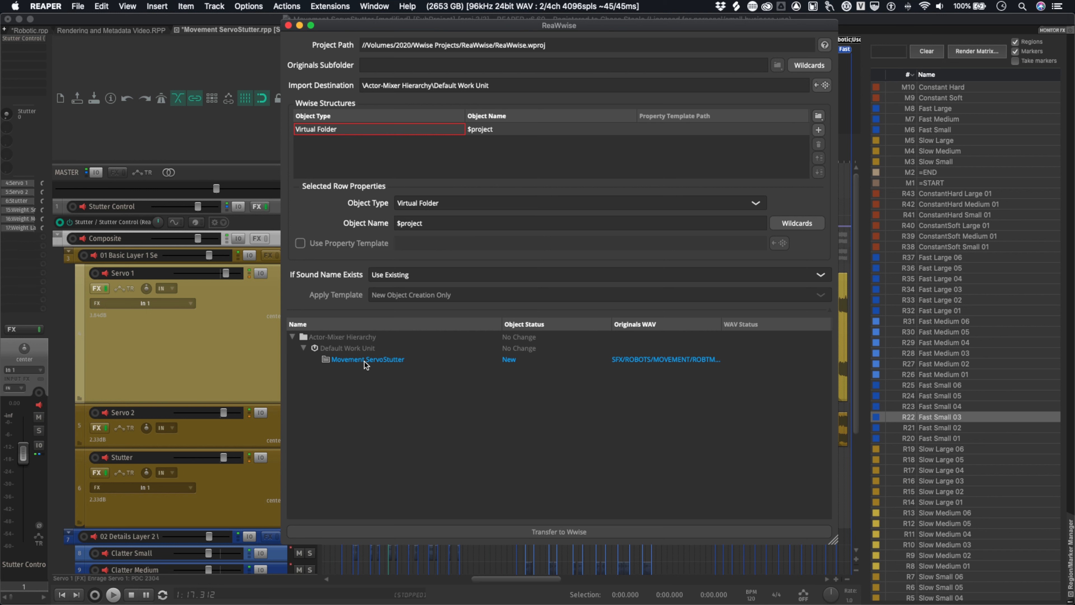
mouse_move(347, 360)
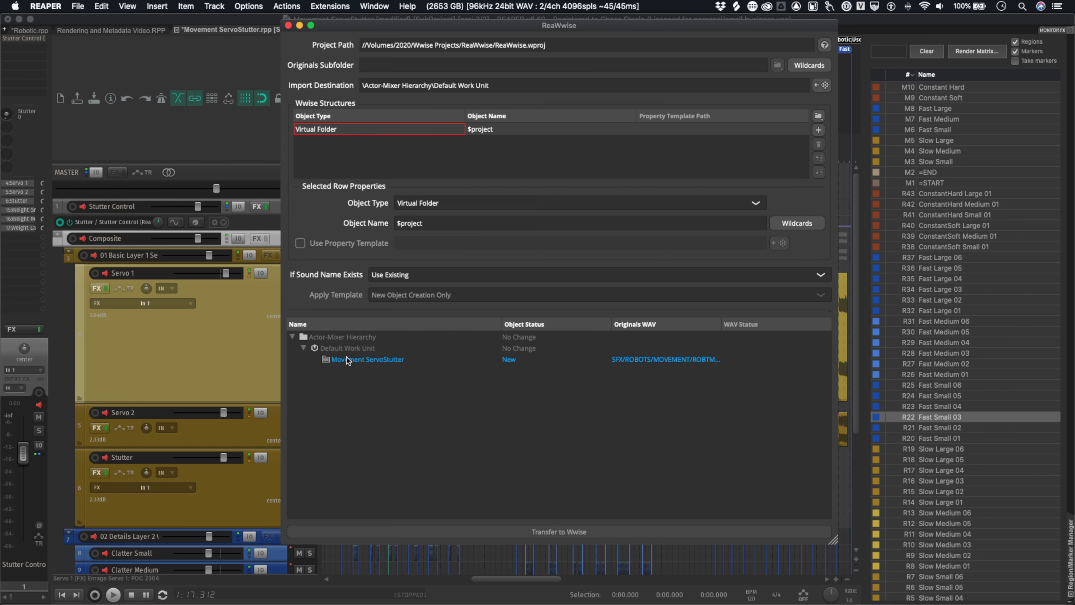
mouse_move(362, 367)
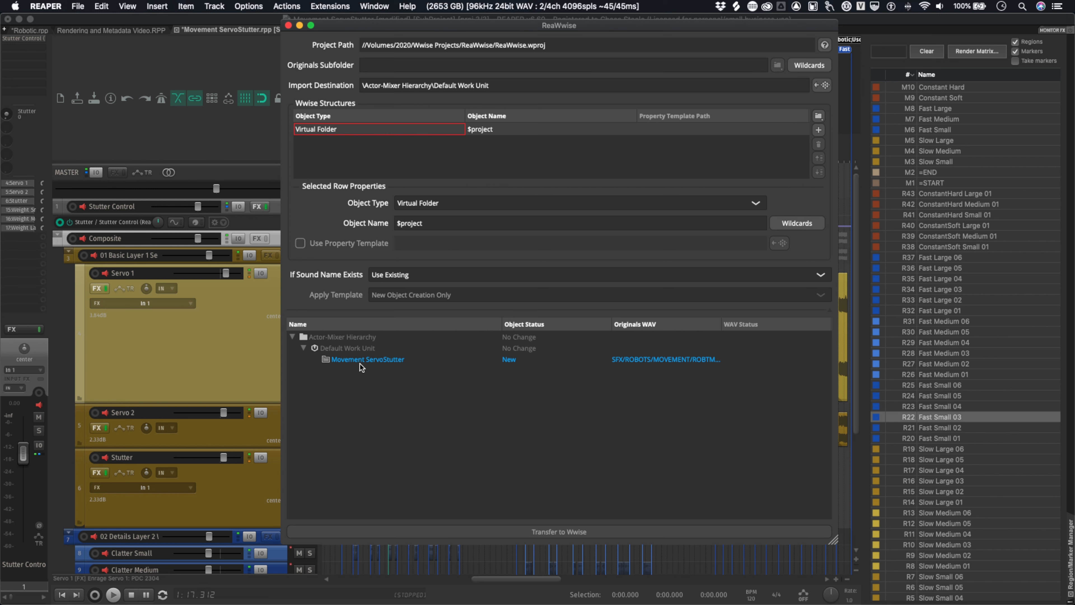
mouse_move(366, 433)
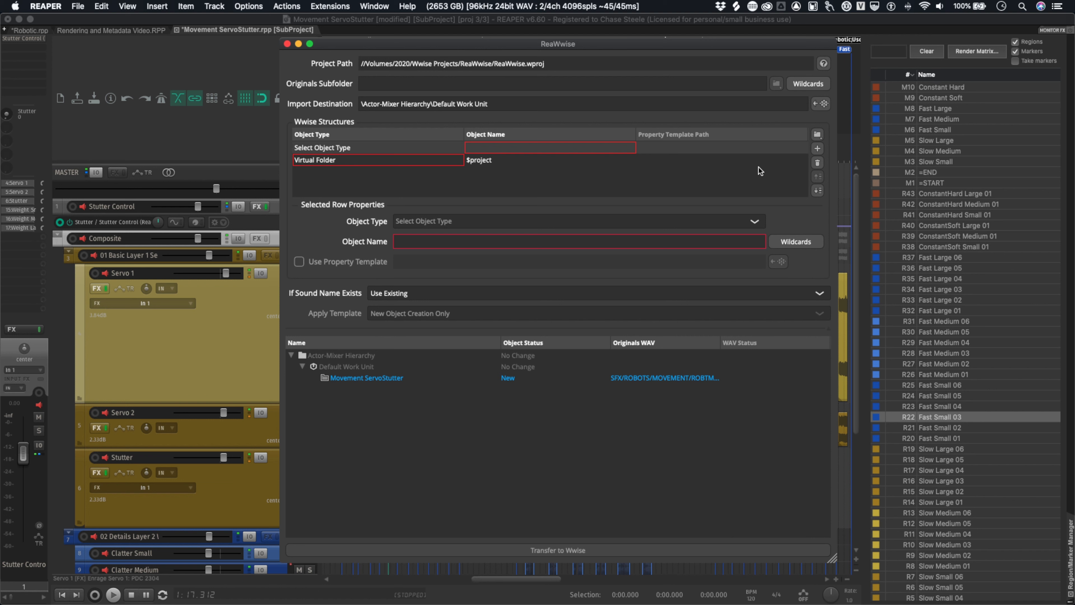
mouse_move(364, 153)
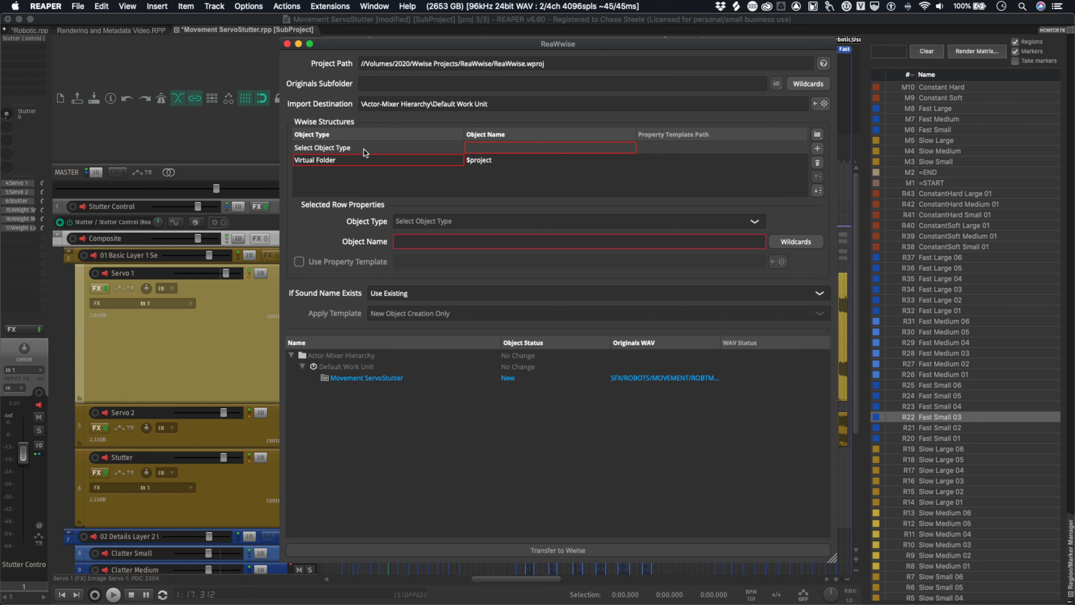
mouse_move(589, 241)
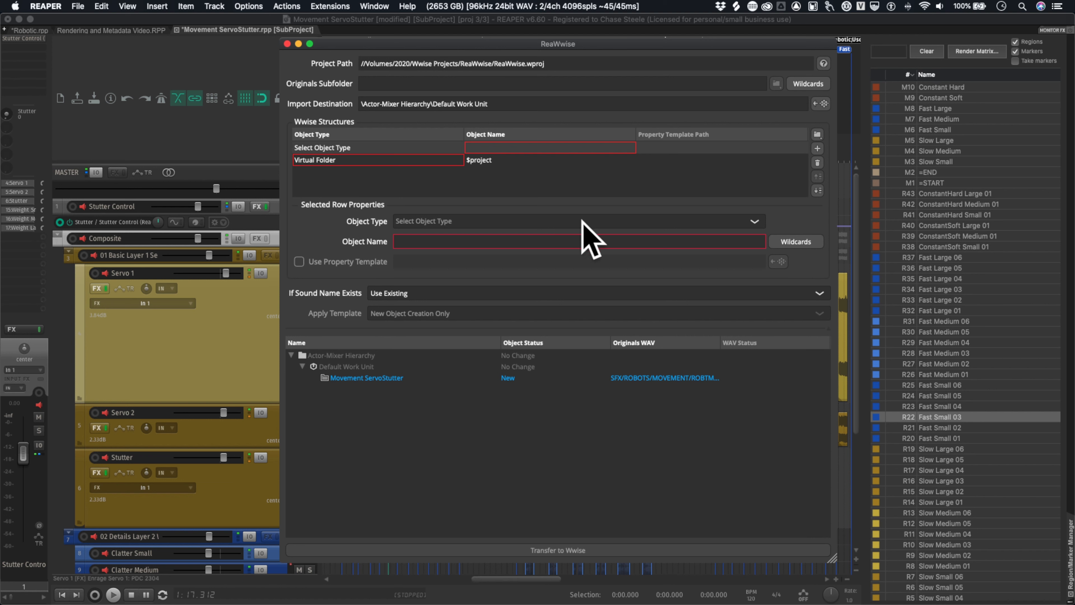
Add a Random Container level named Servos under the project Virtual Folder
click(753, 221)
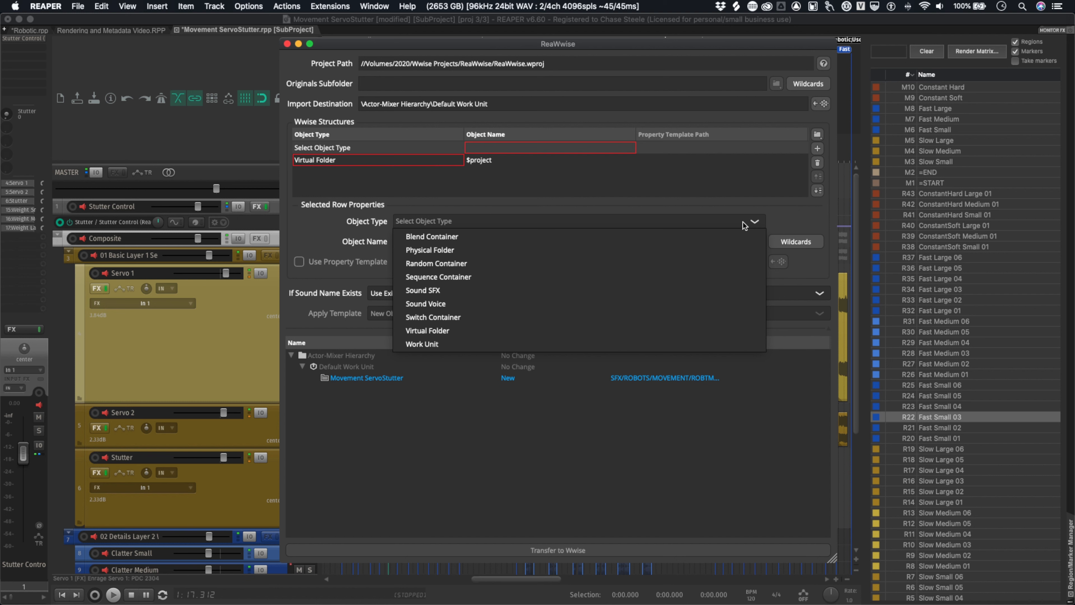
mouse_move(662, 276)
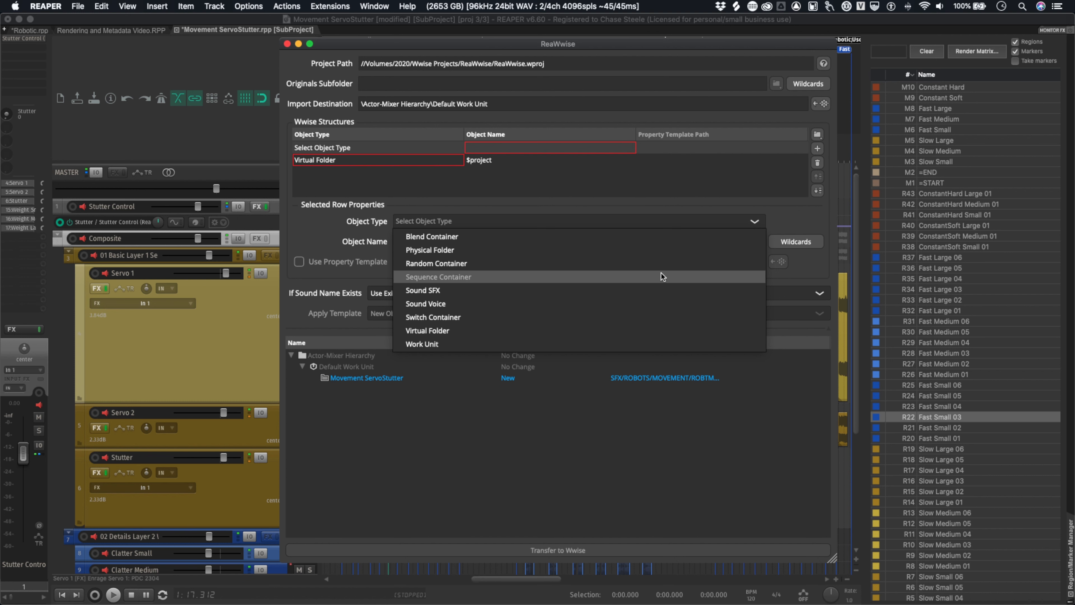
mouse_move(642, 265)
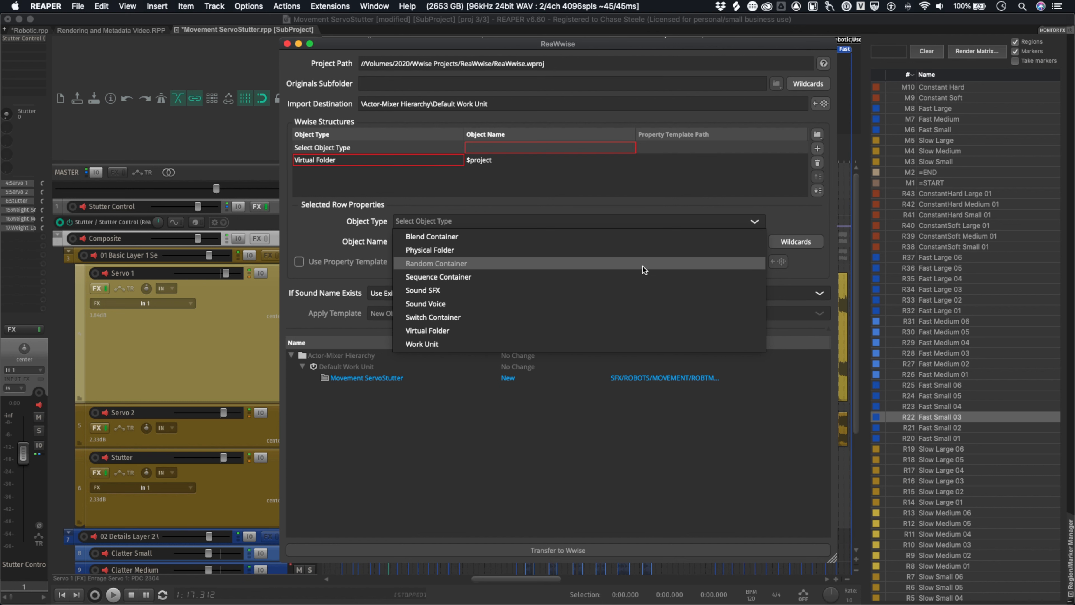
click(436, 264)
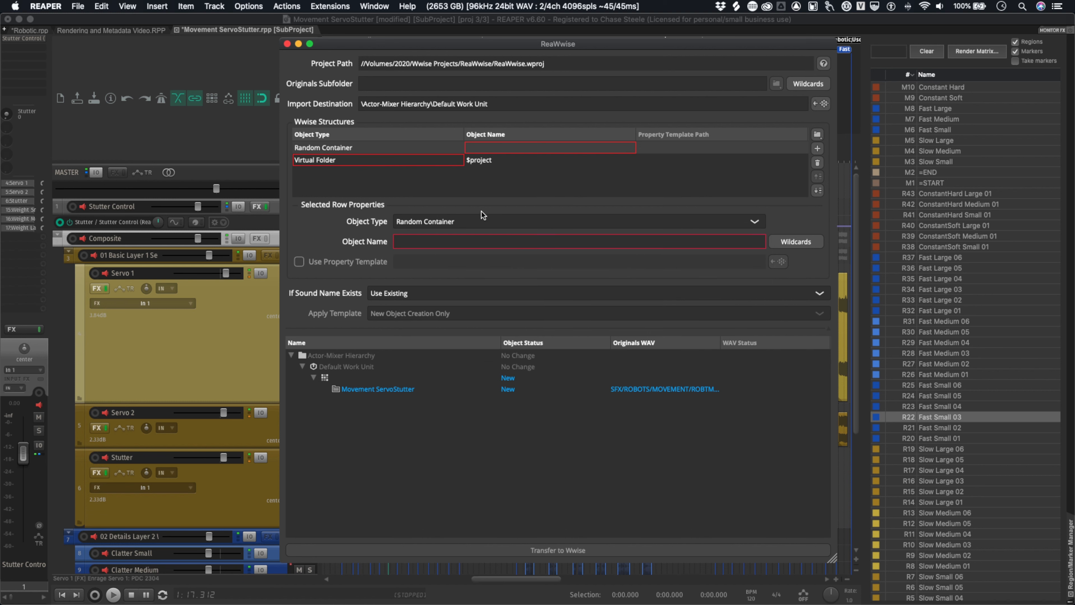
mouse_move(370, 159)
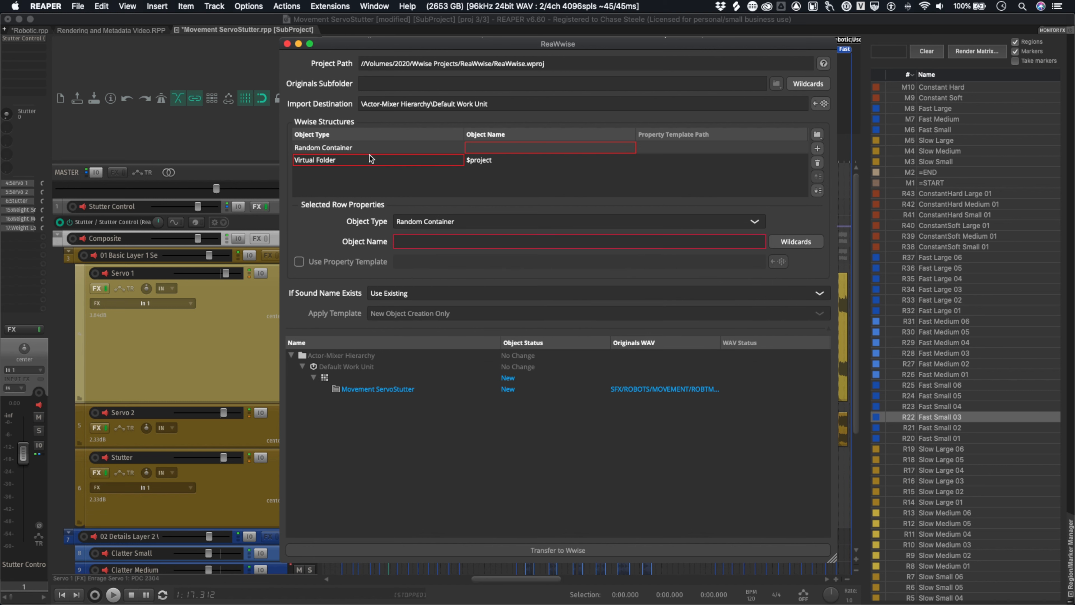
mouse_move(827, 208)
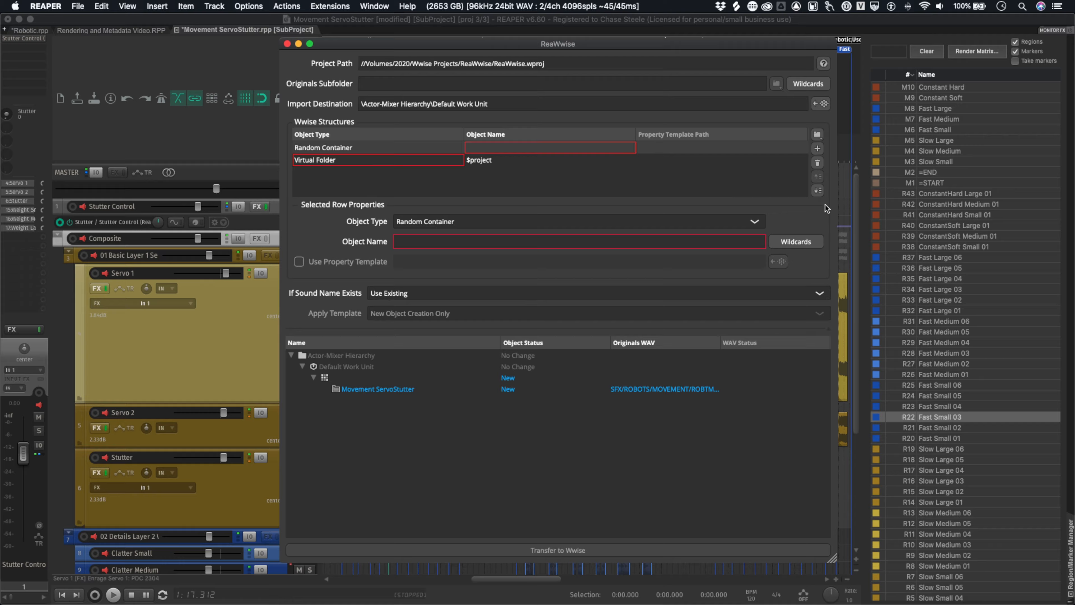
mouse_move(822, 207)
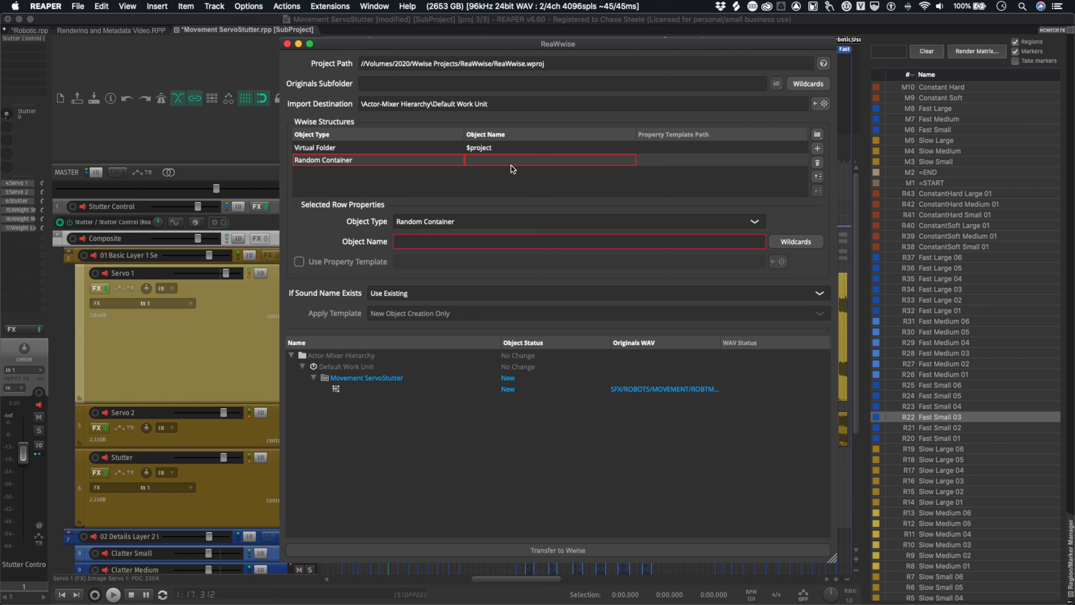
mouse_move(414, 422)
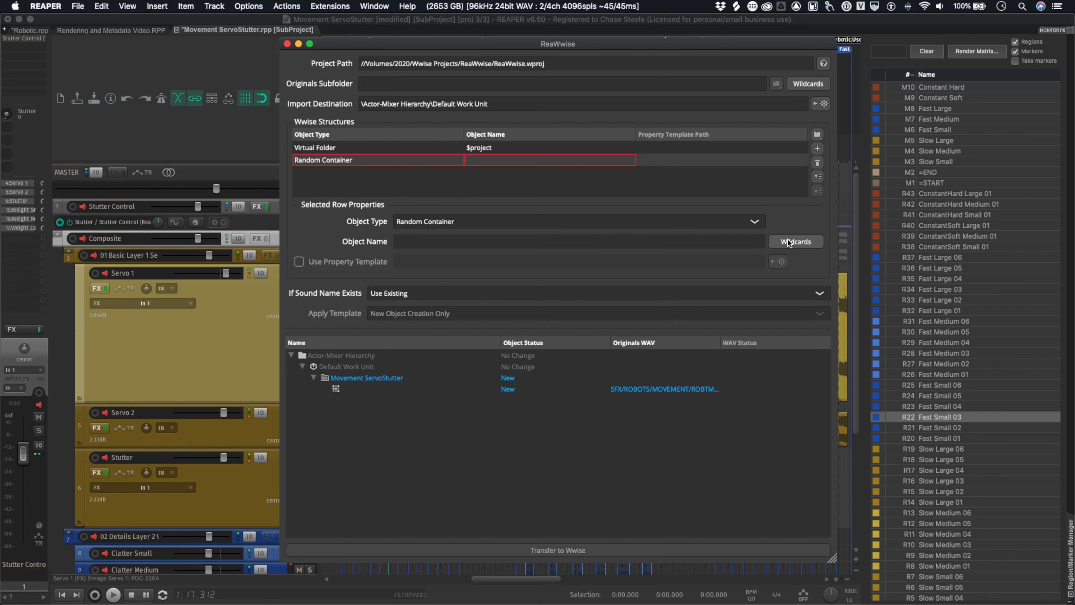
click(794, 242)
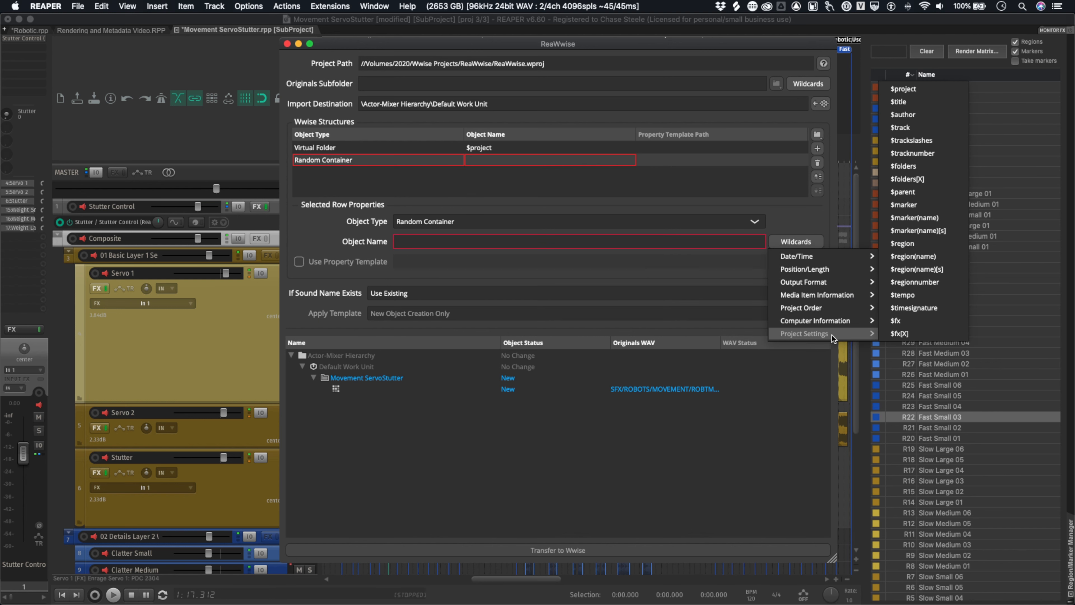
mouse_move(896, 321)
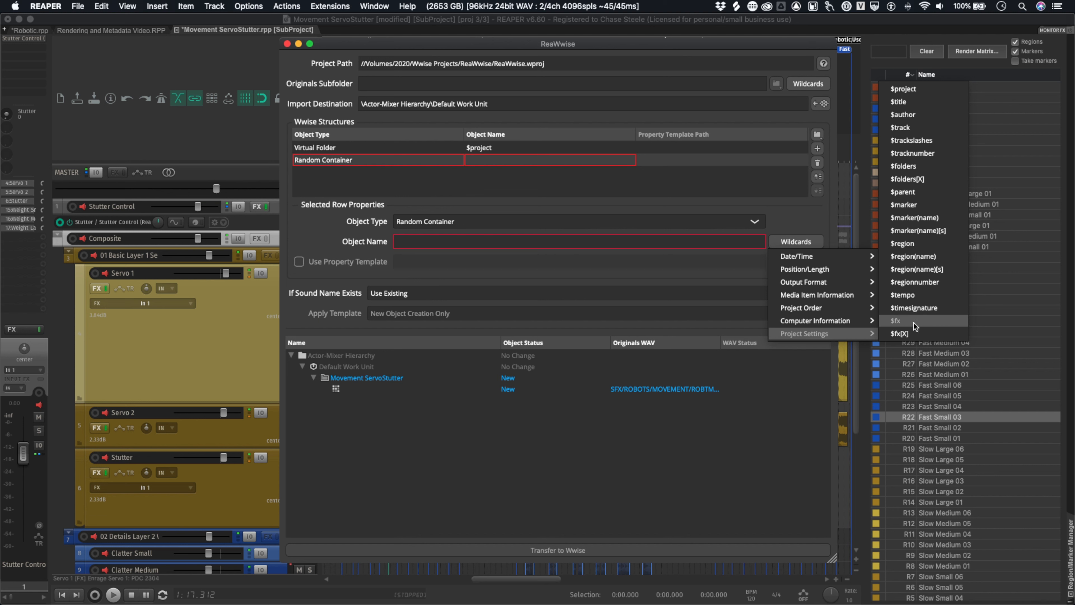
mouse_move(905, 244)
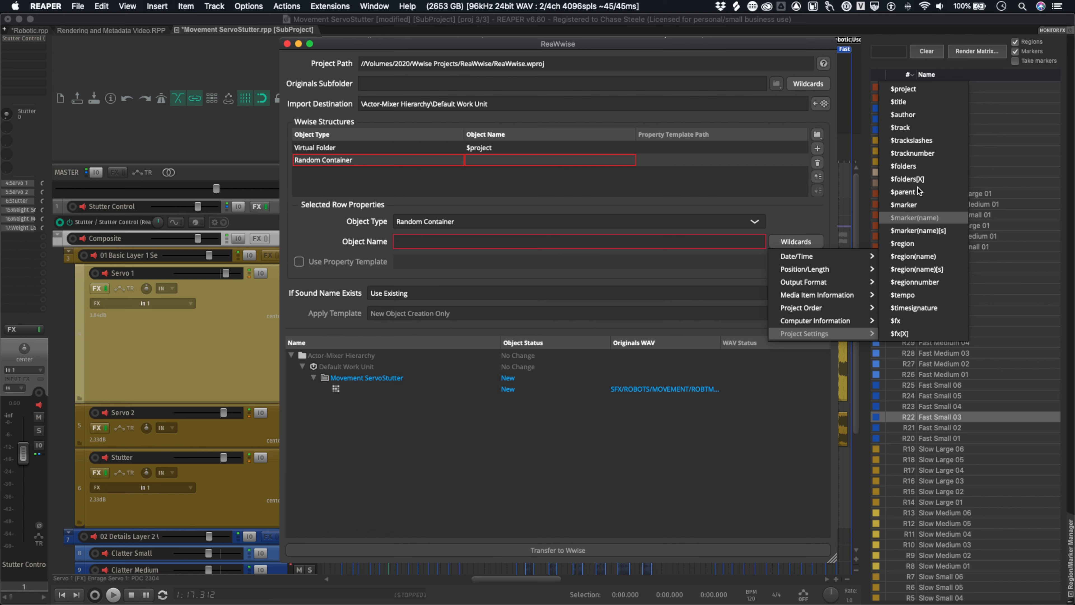
click(903, 128)
text(Servos)
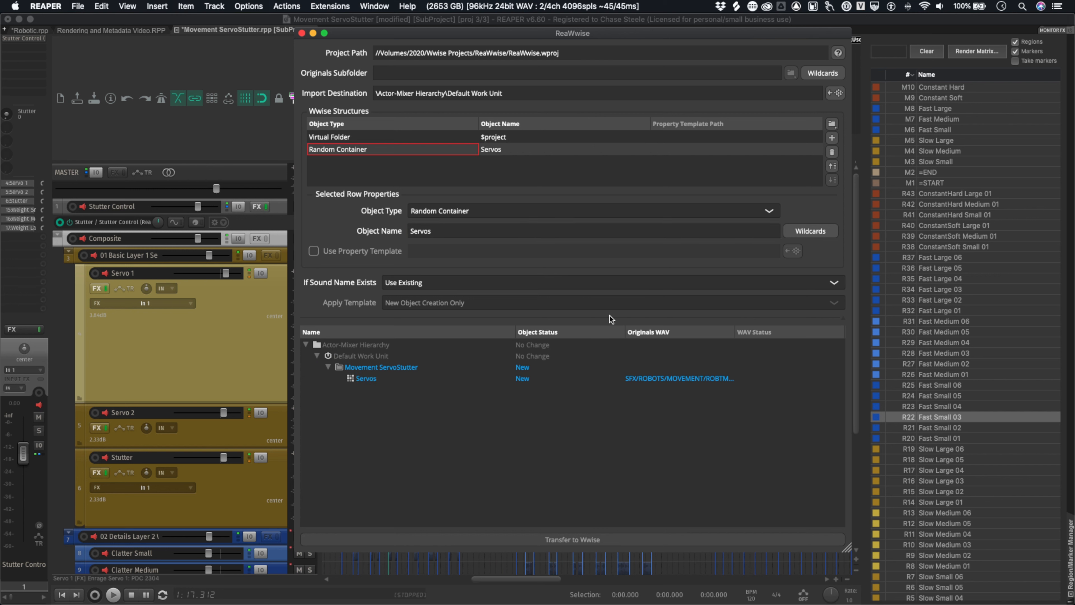
mouse_move(327, 379)
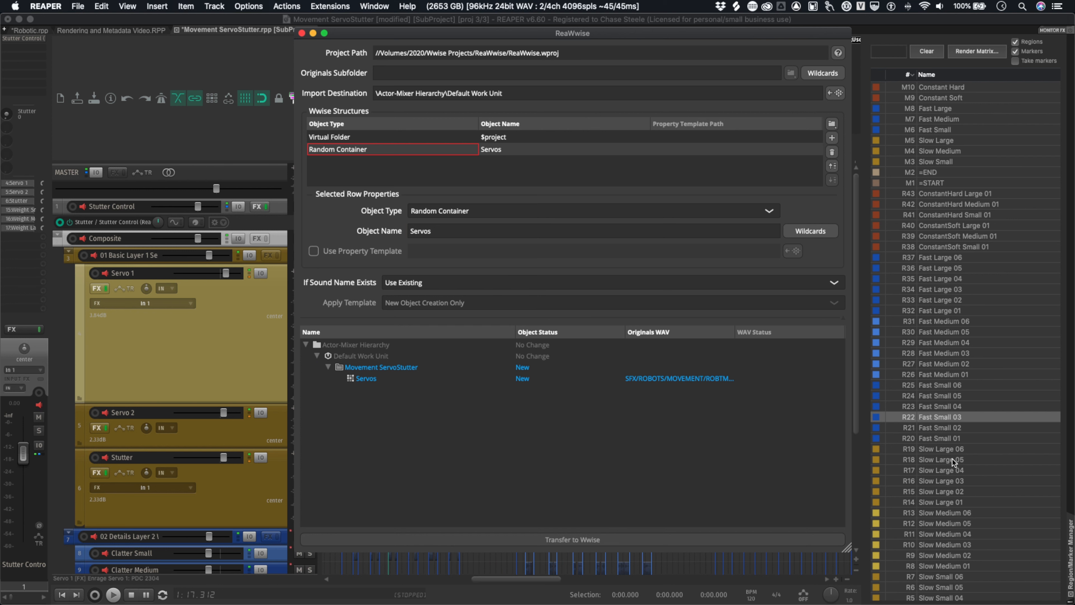
mouse_move(540, 409)
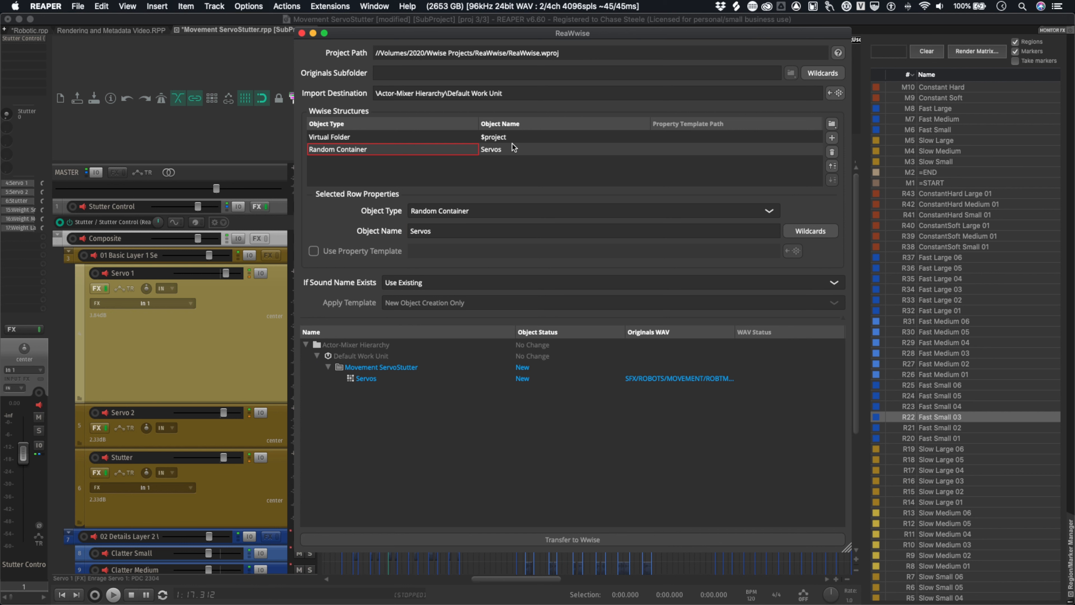
Add a Sound SFX level under Servos named with the $region wildcard
click(832, 137)
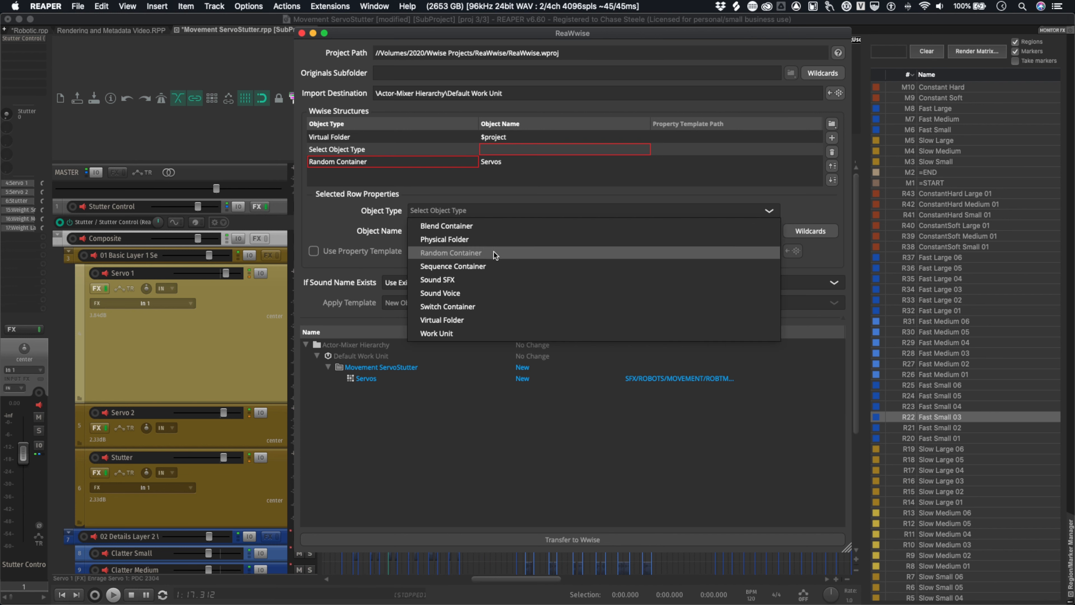
click(437, 279)
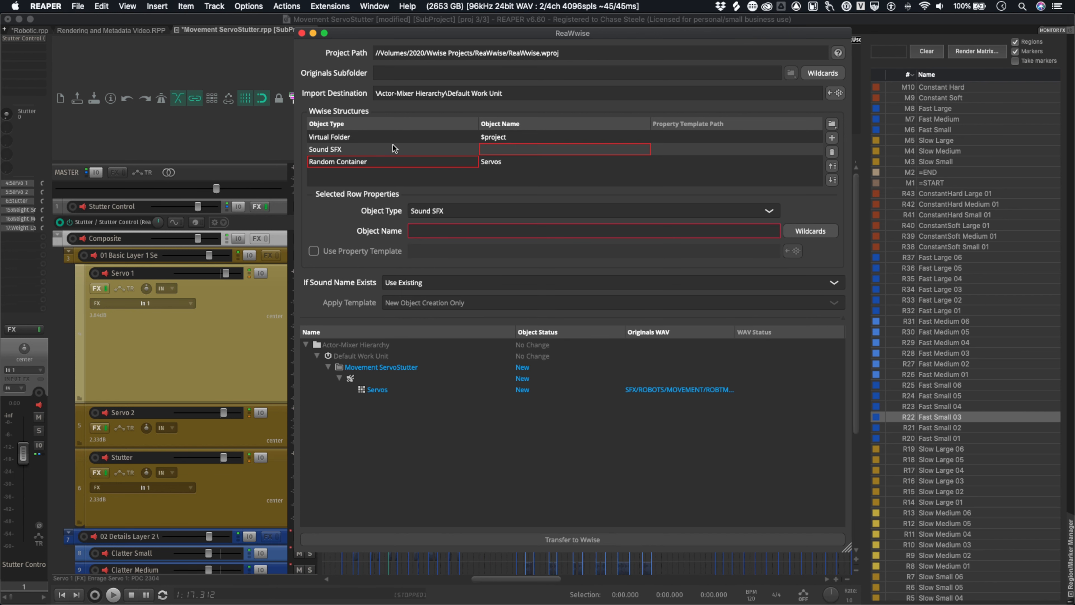
mouse_move(843, 194)
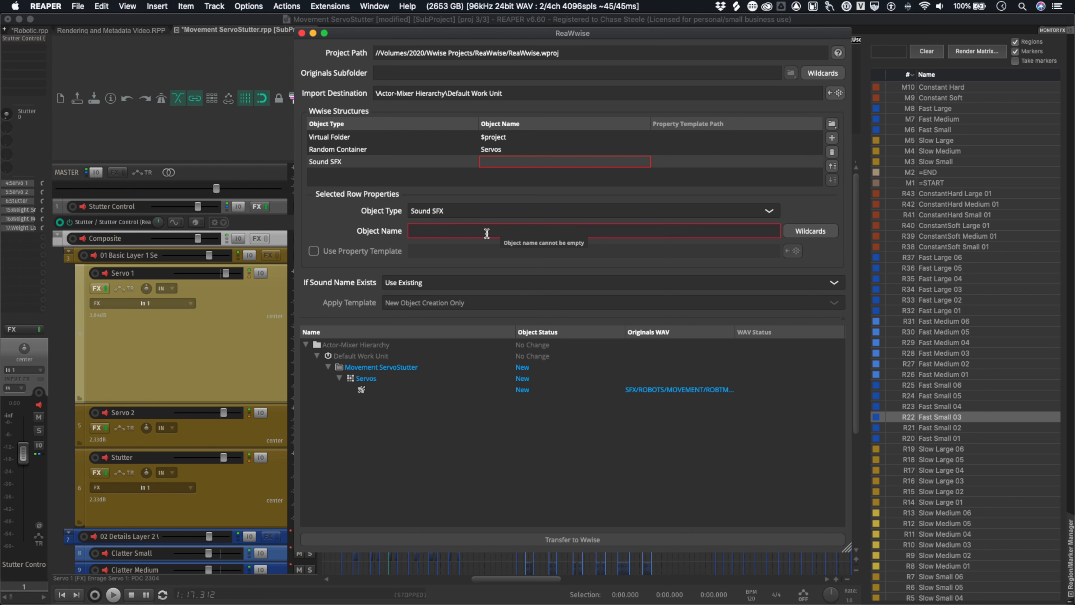
click(810, 230)
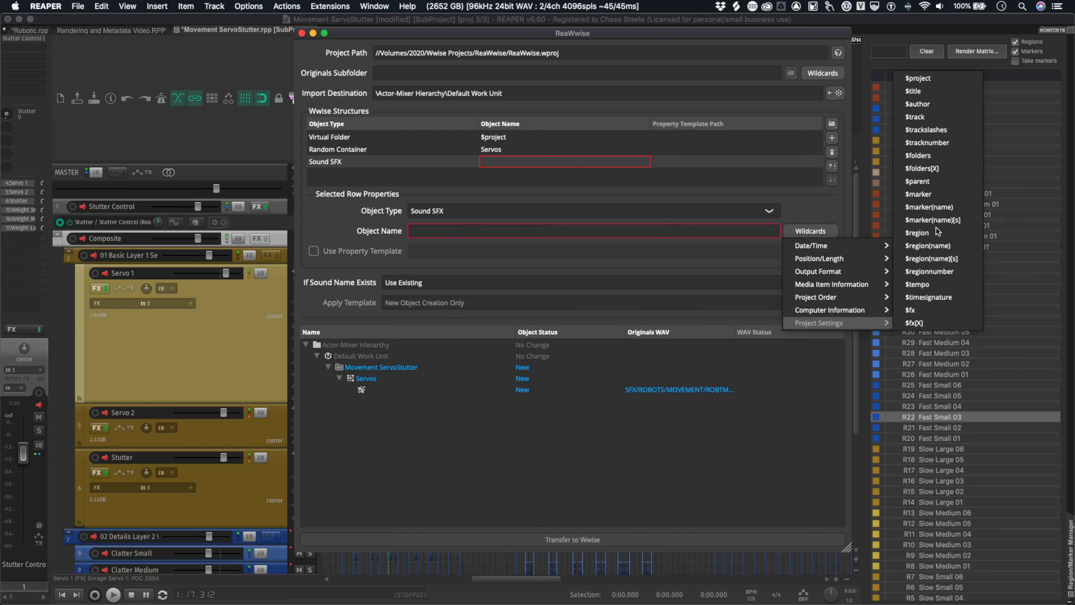
click(918, 232)
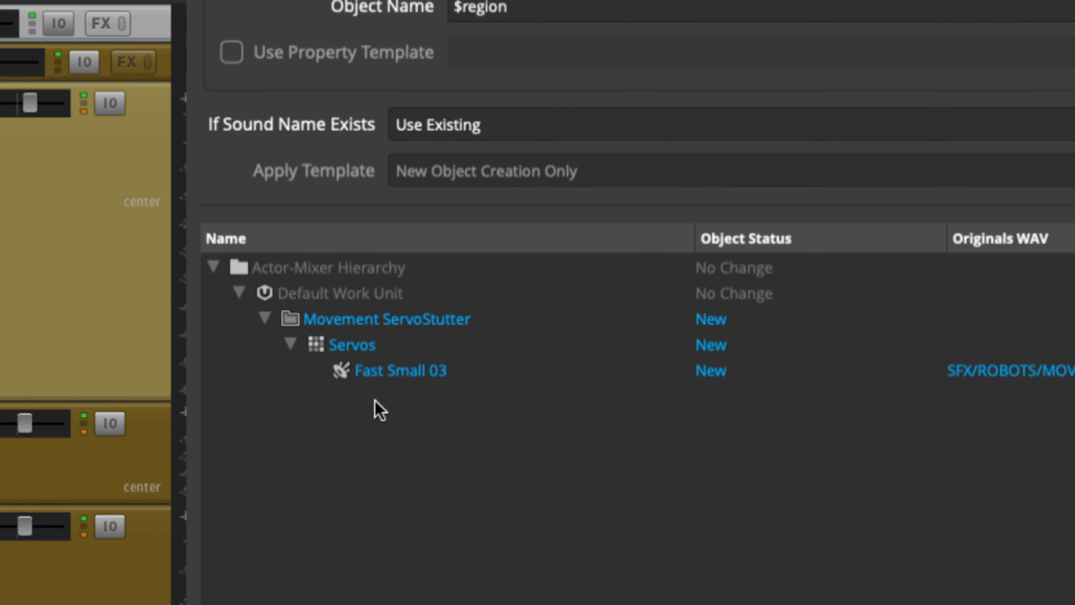
mouse_move(397, 390)
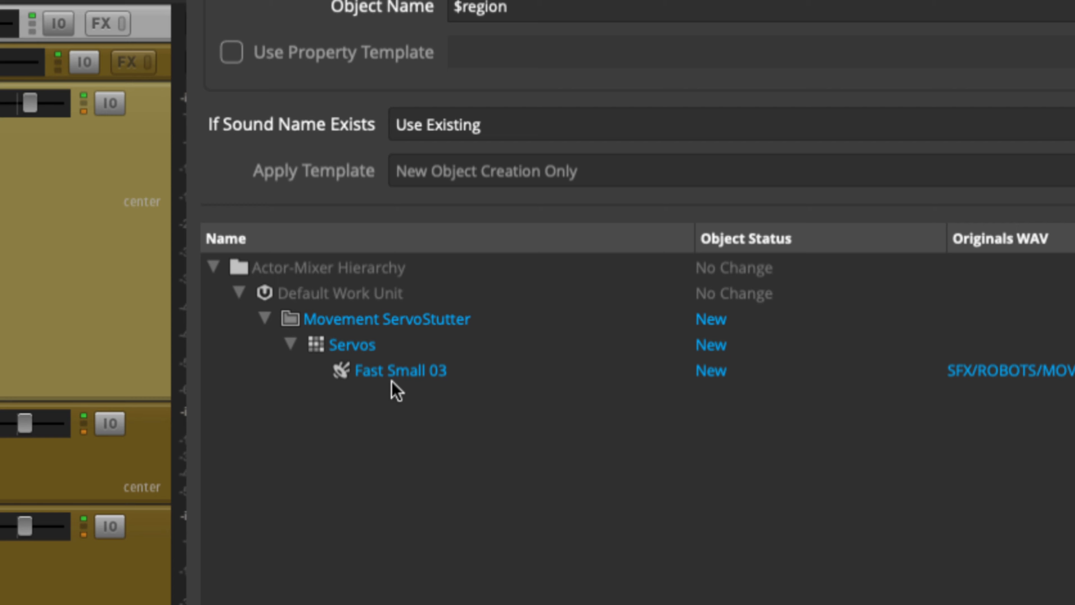
mouse_move(407, 389)
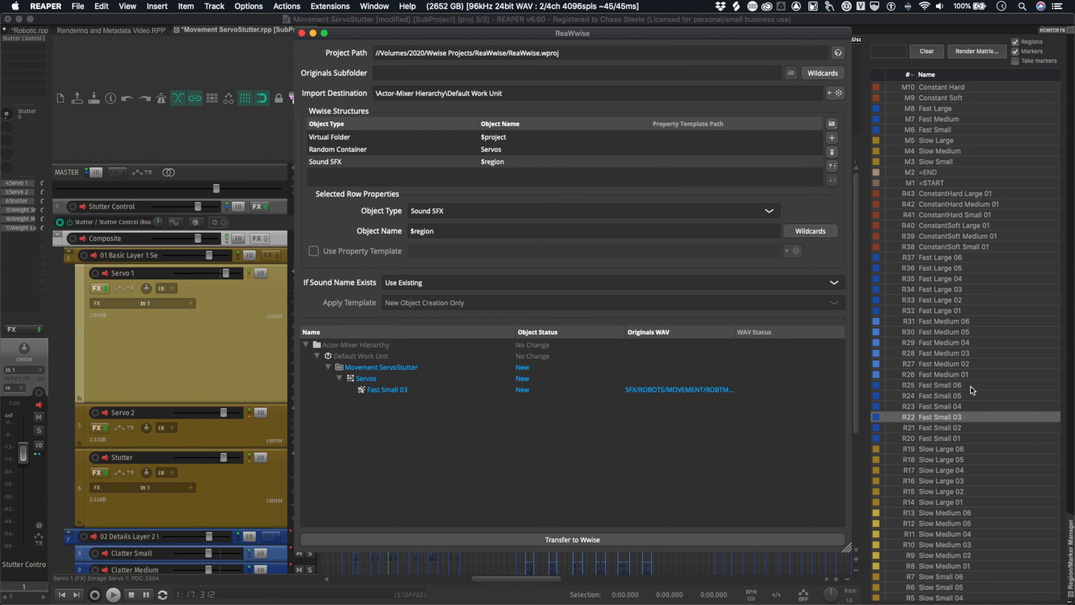
mouse_move(965, 396)
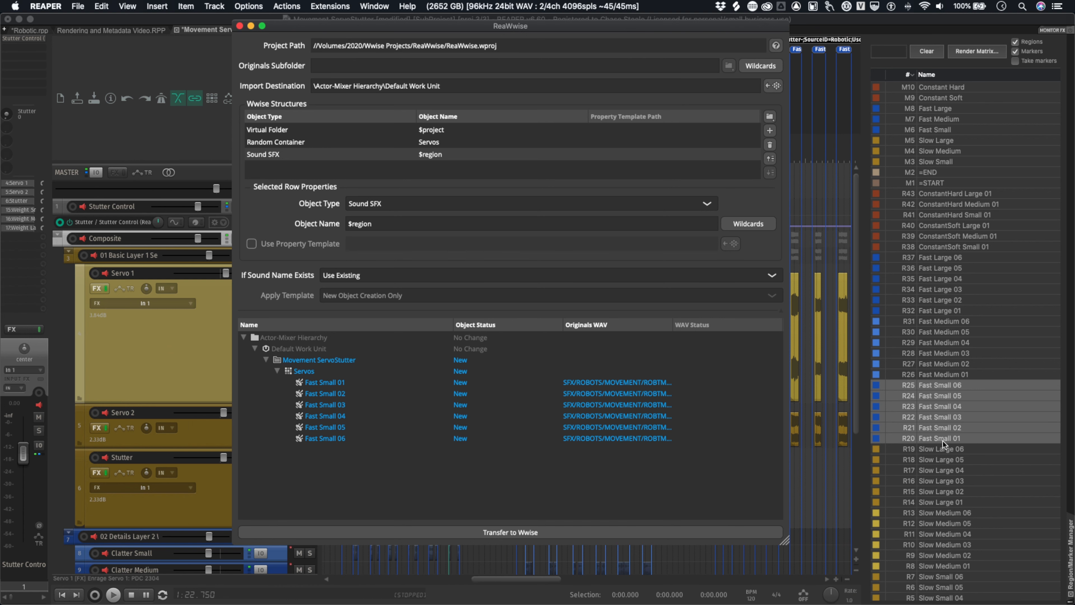
mouse_move(950, 427)
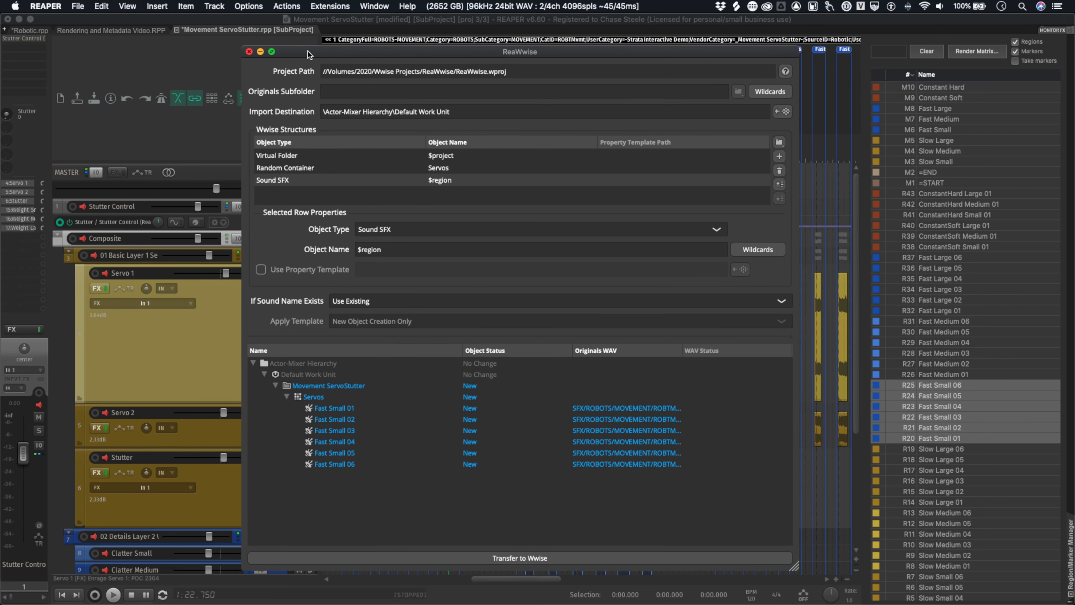
Close ReaWwise and render the six Fast Small regions to WAV files
click(250, 51)
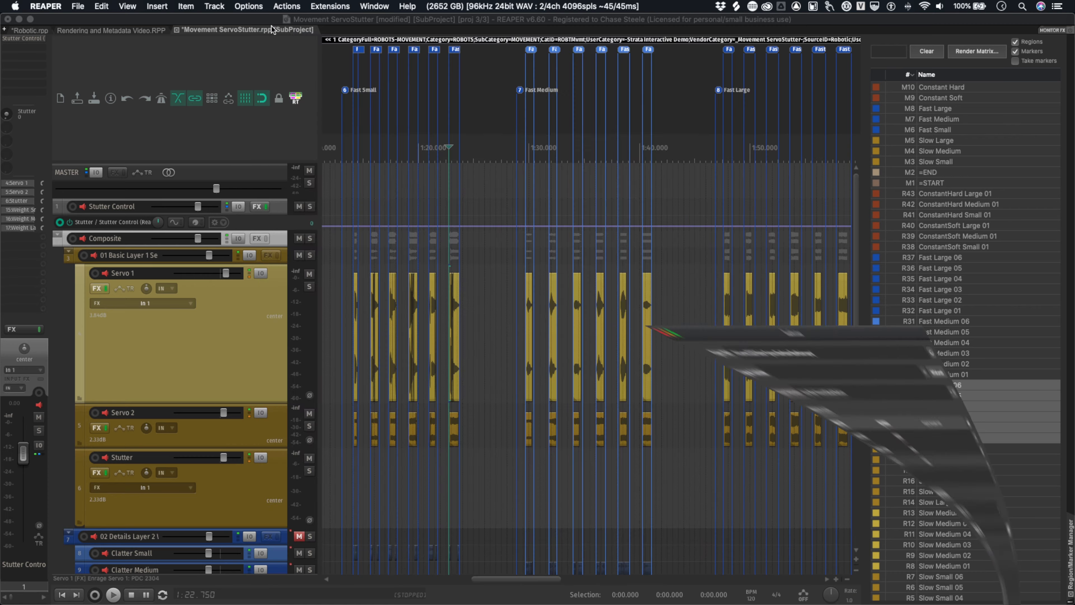
click(974, 51)
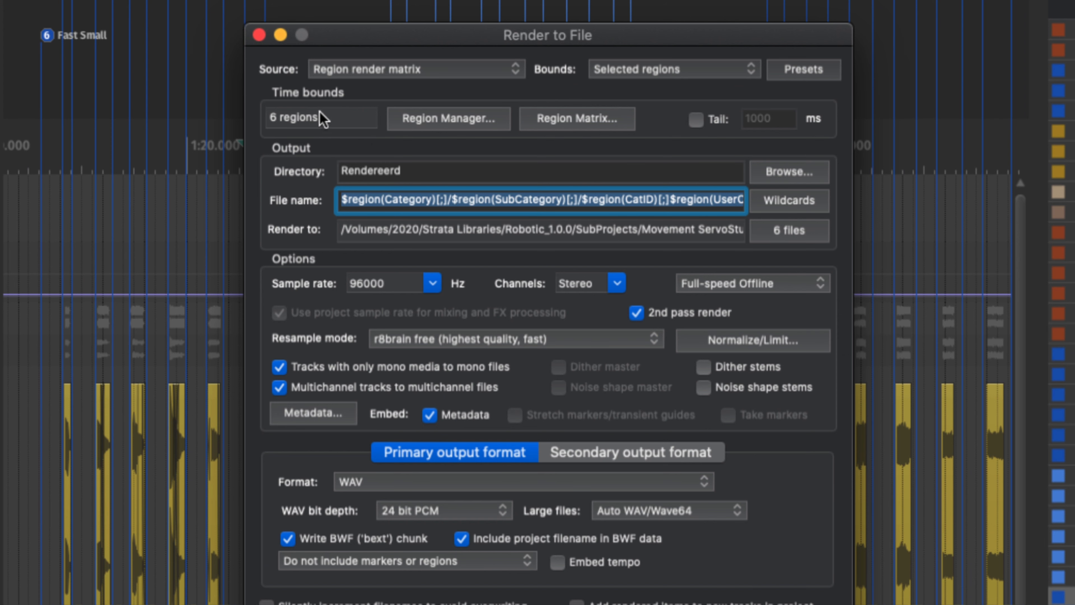
mouse_move(713, 203)
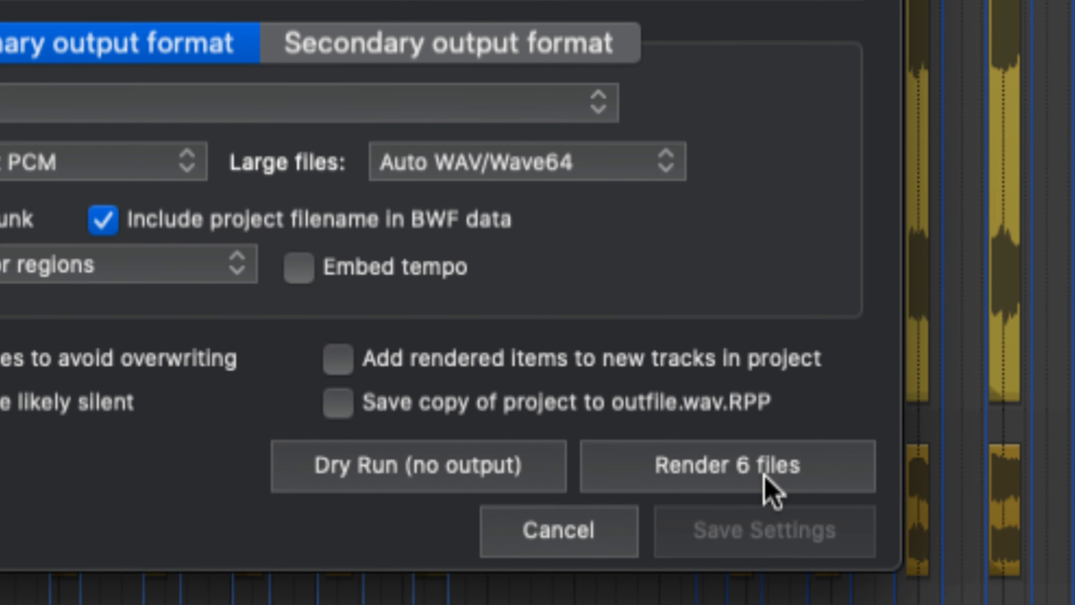
mouse_move(838, 476)
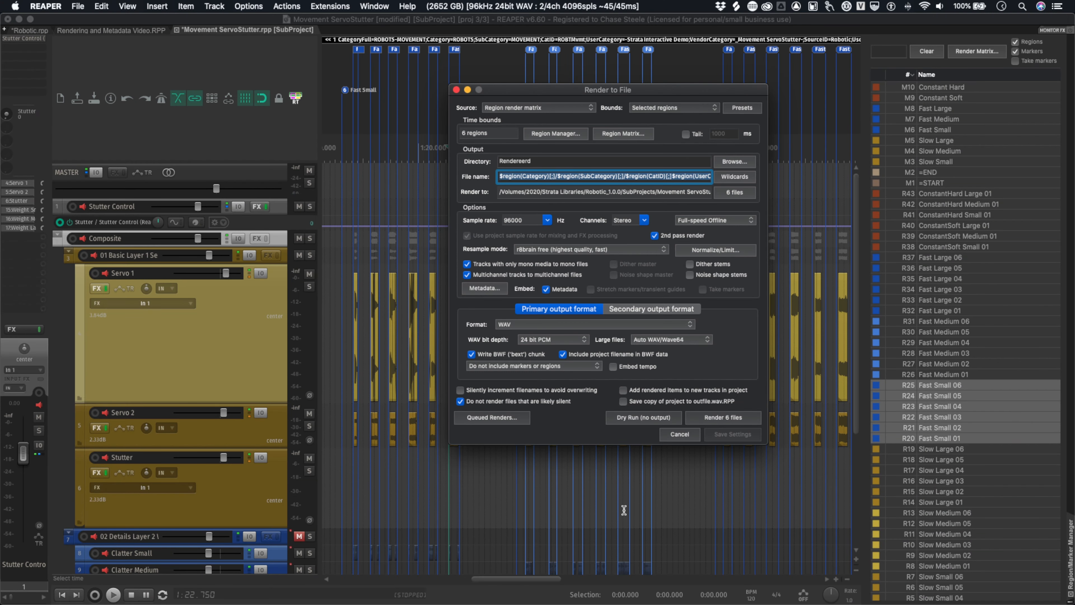
click(330, 6)
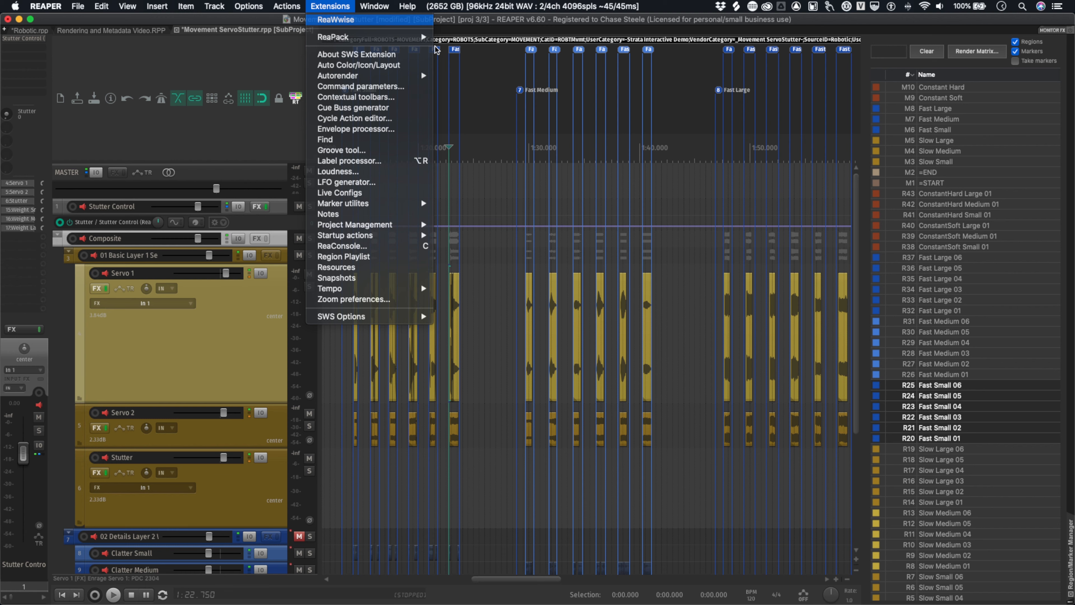
Transfer the six Fast Small sounds to Wwise and view the detailed import report
click(335, 19)
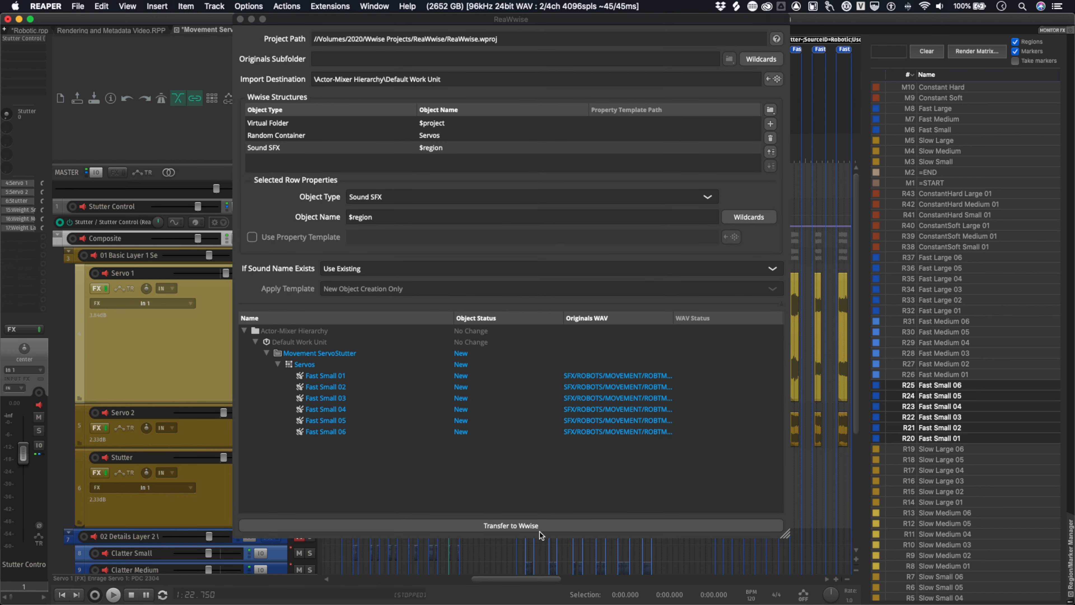
mouse_move(624, 590)
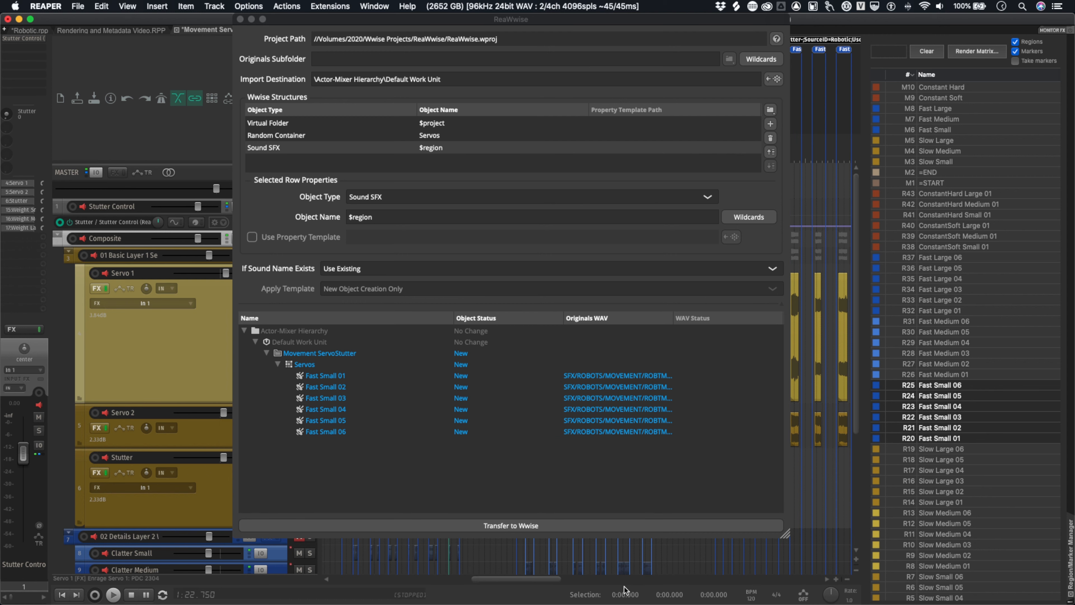
click(511, 525)
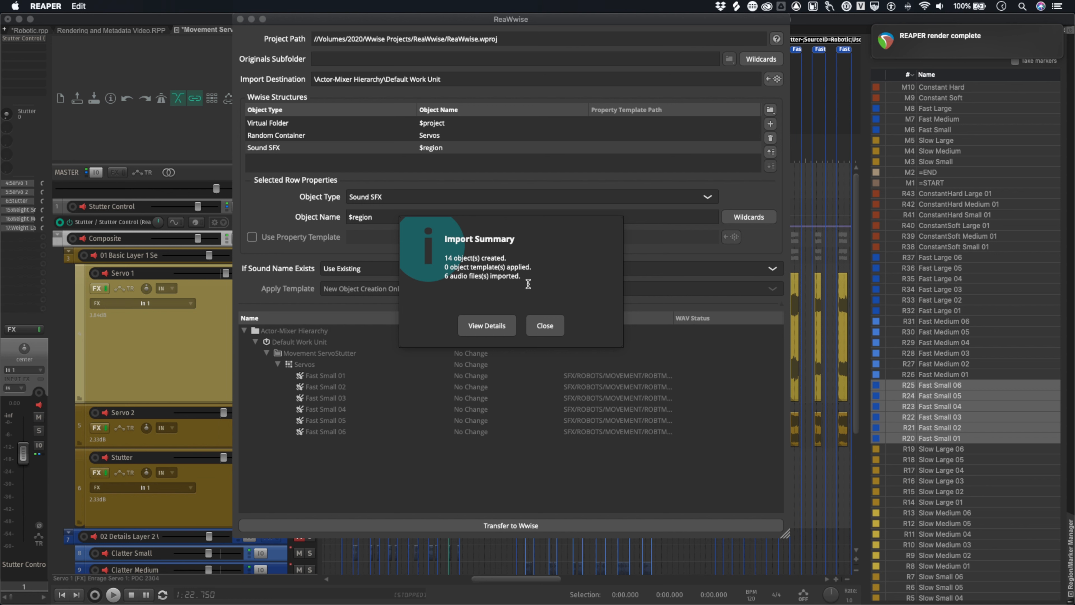
mouse_move(486, 307)
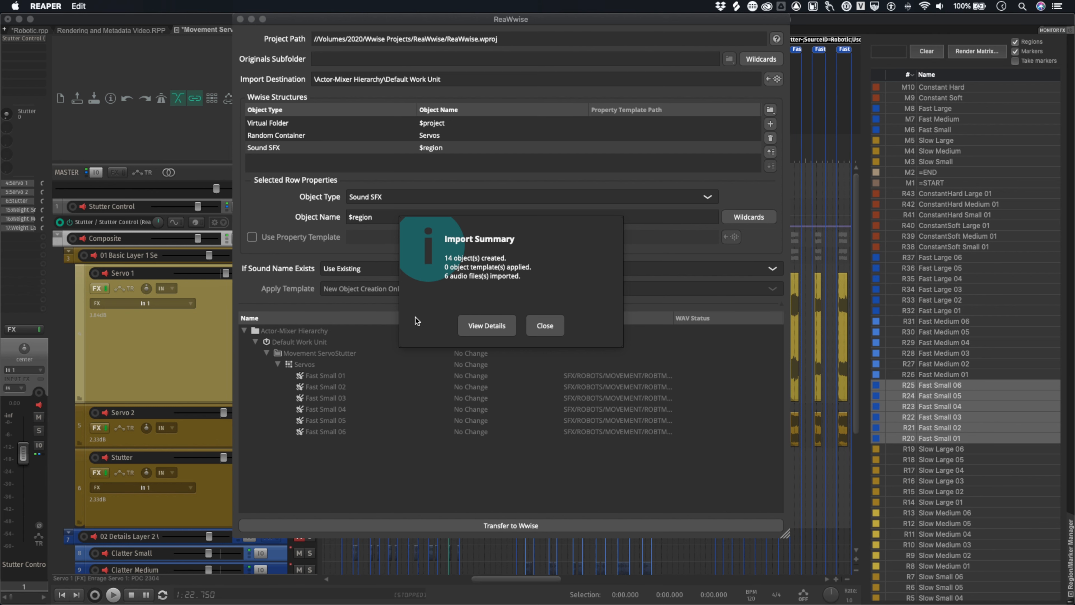
click(544, 325)
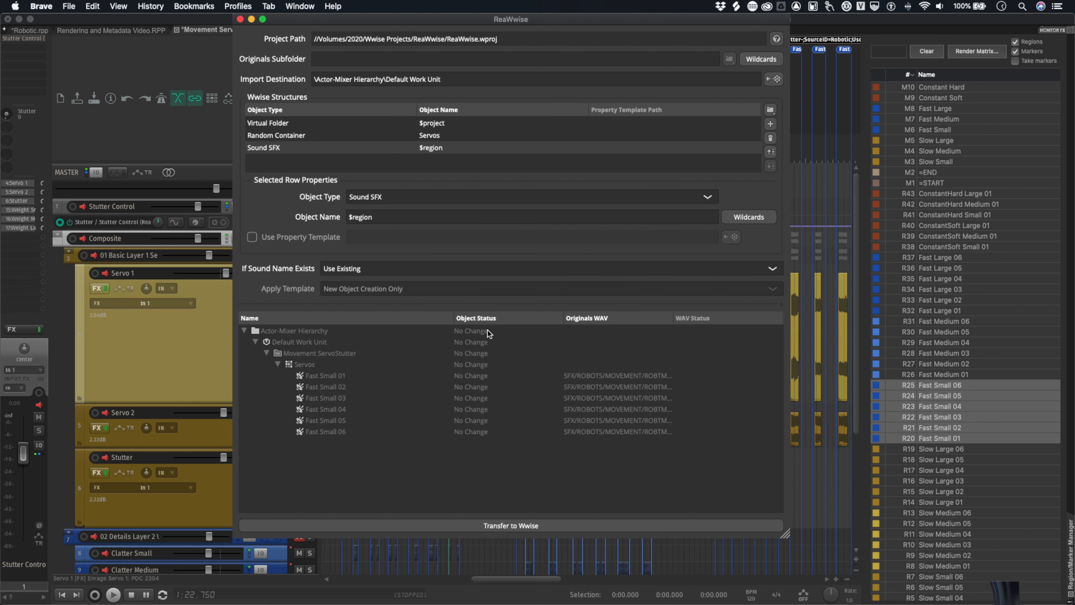
click(511, 526)
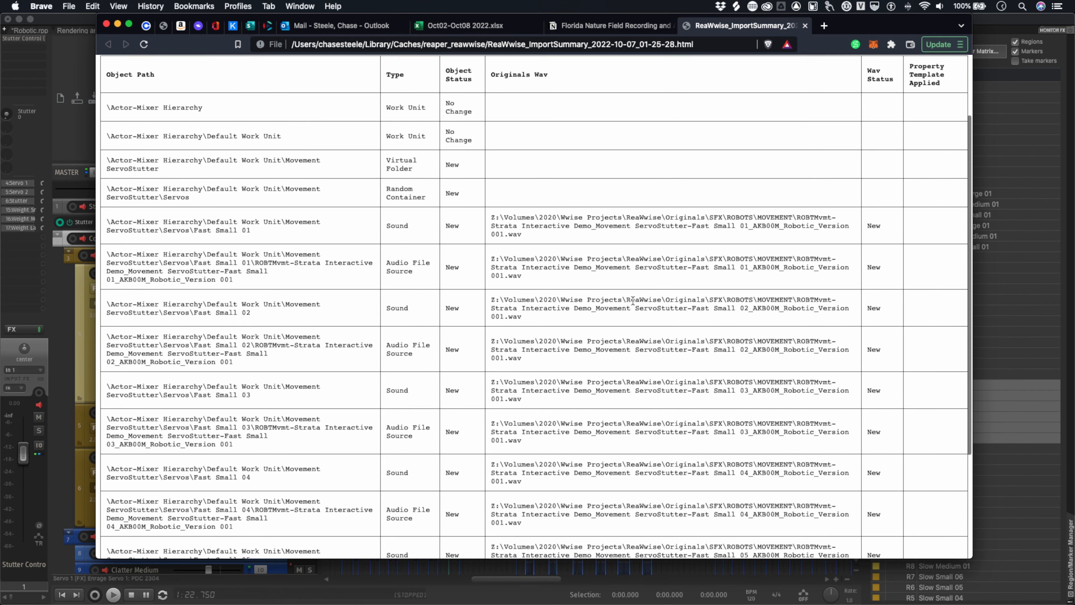
scroll(up, 3)
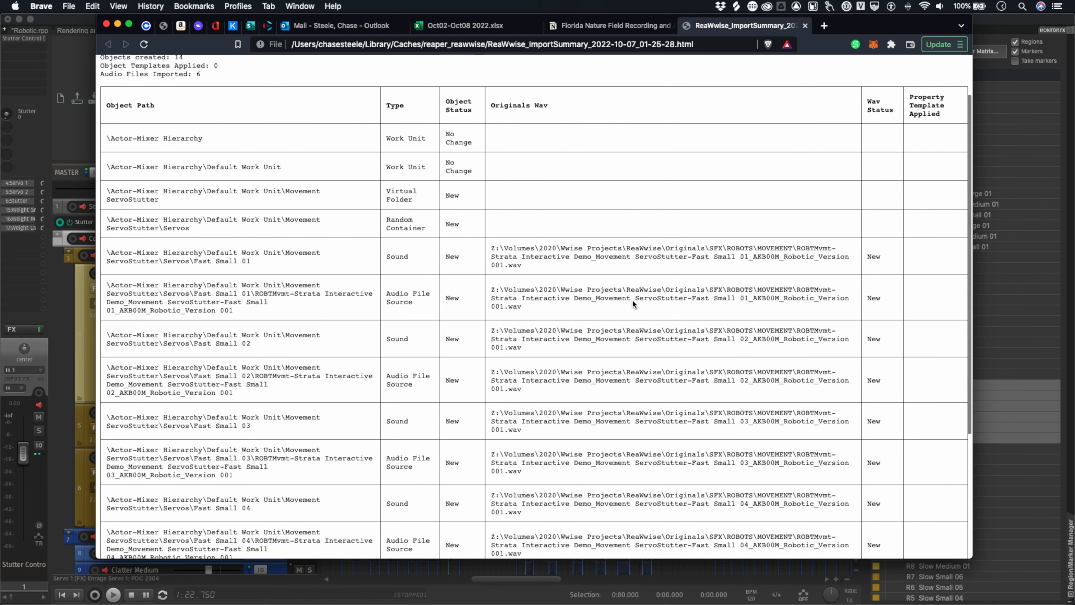
click(903, 586)
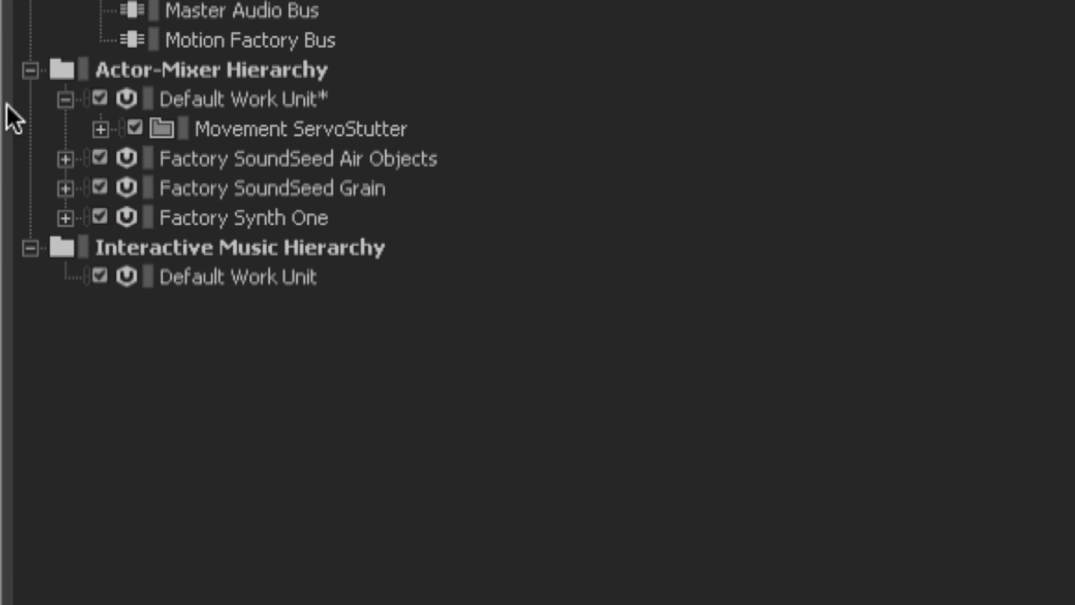
Expand Movement ServoStutter and Servos to show Fast Small 01–06, then audition Servos
click(105, 129)
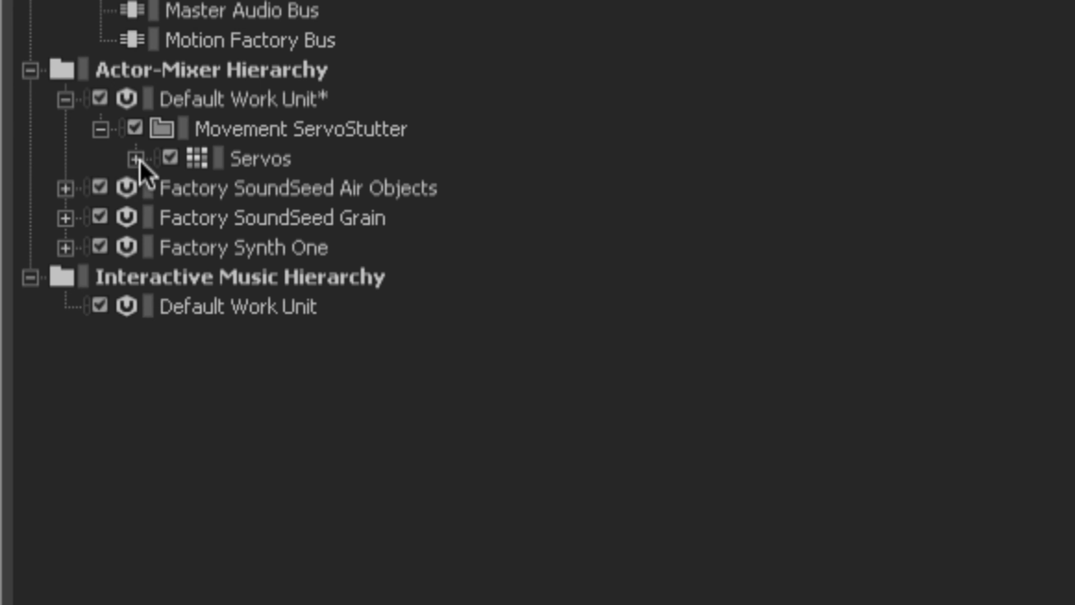
click(135, 159)
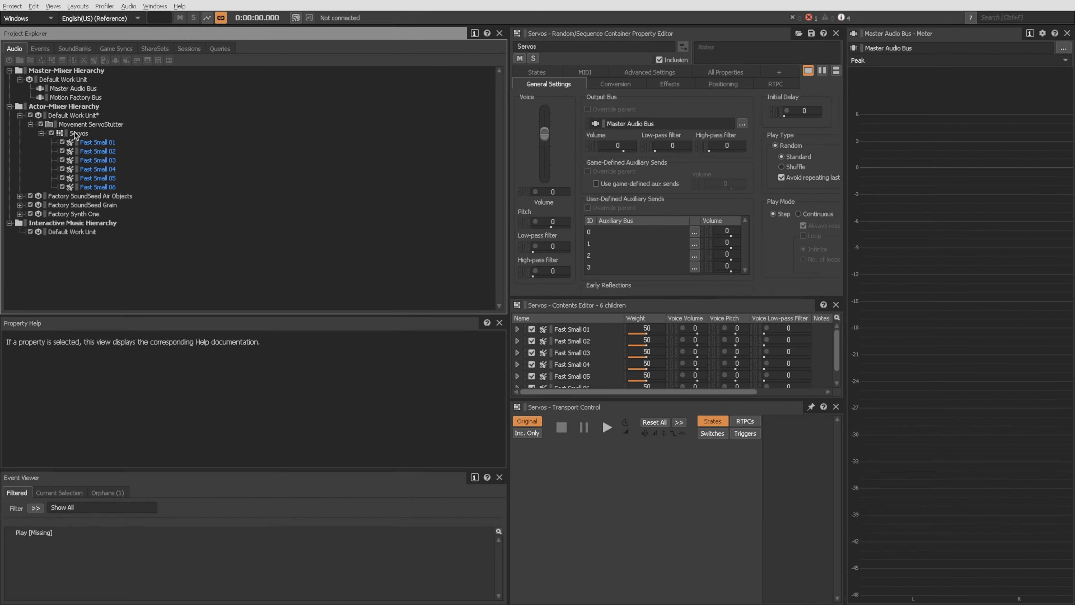
click(606, 427)
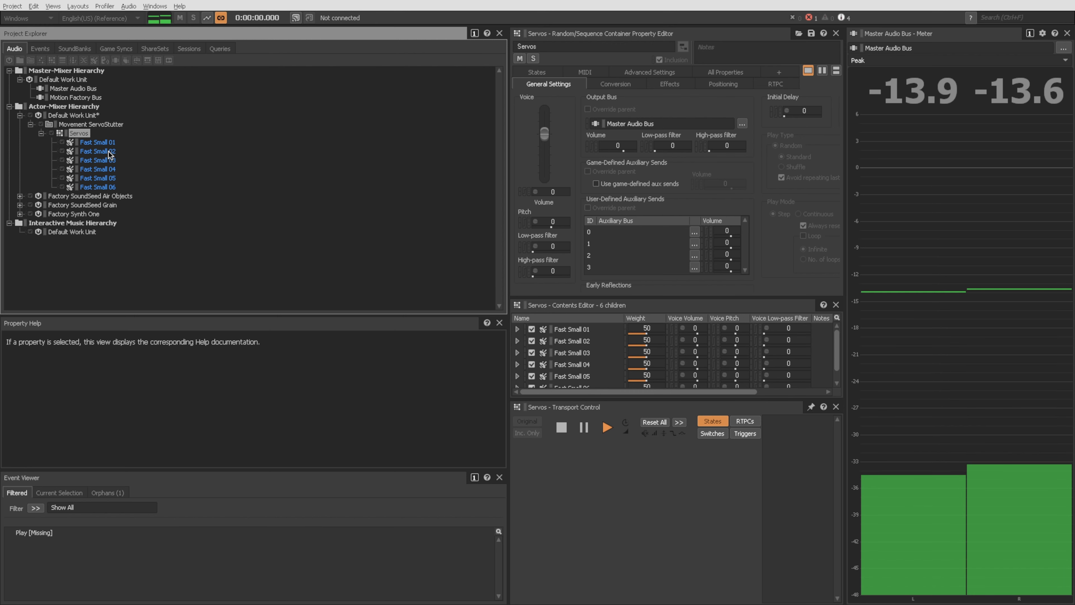
click(41, 132)
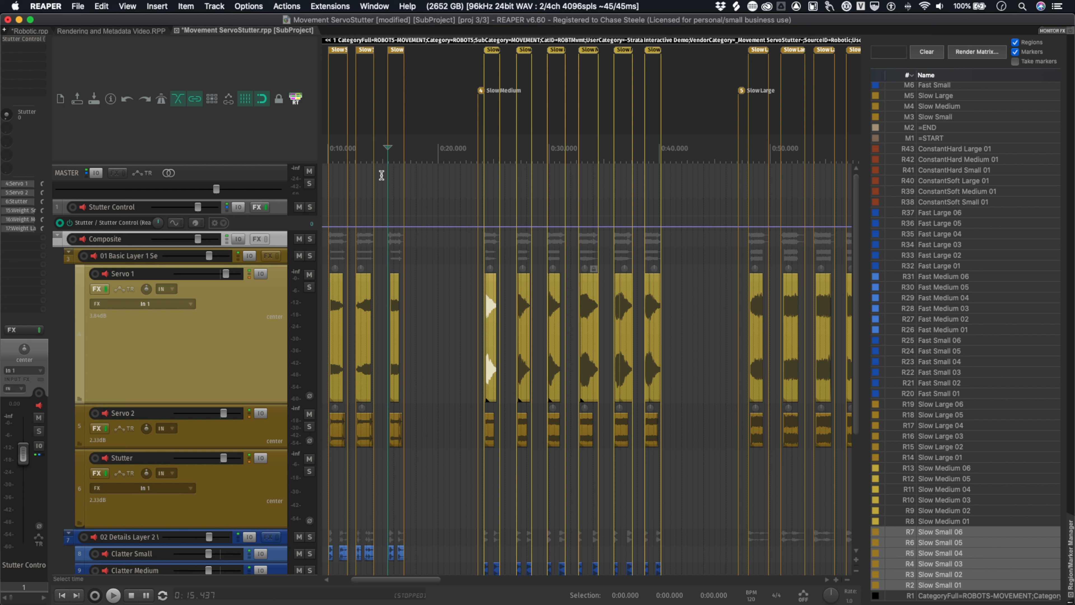
Browse the Item and View menus, then bring up Render to File from the File menu
click(186, 6)
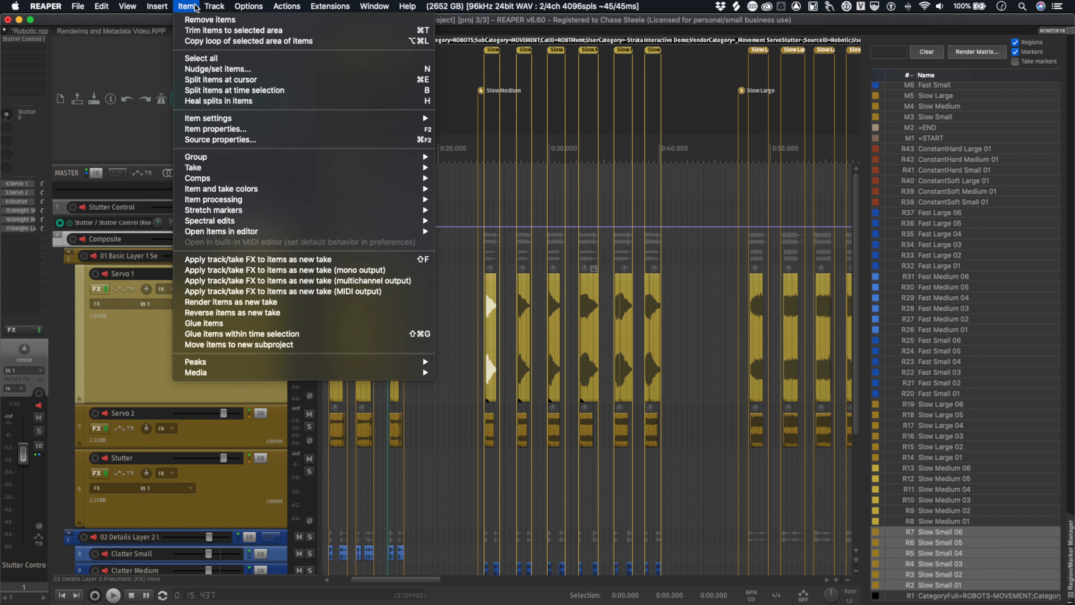
click(126, 6)
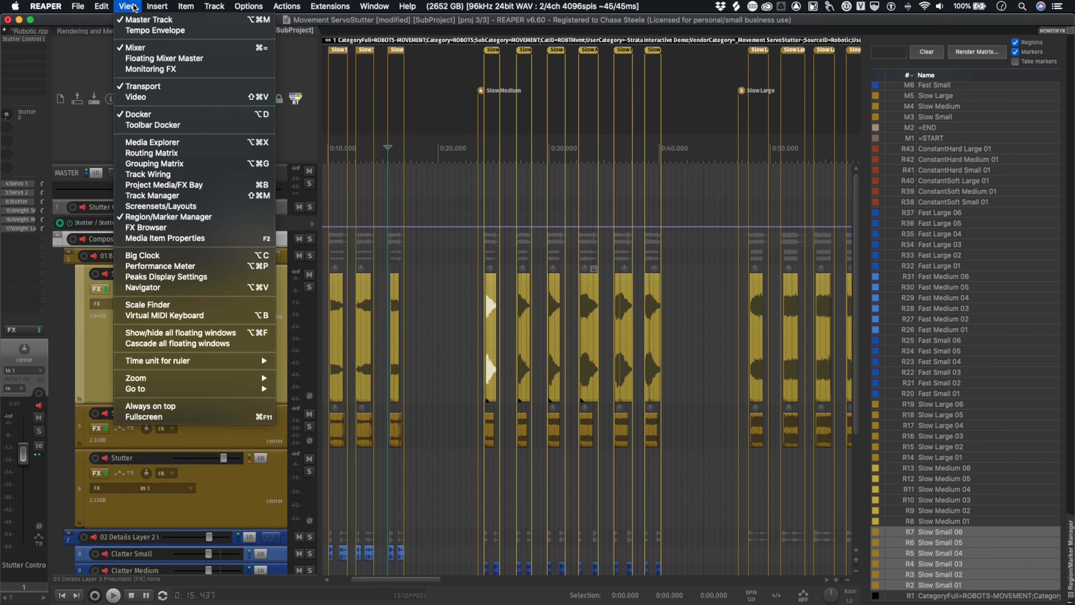
click(78, 6)
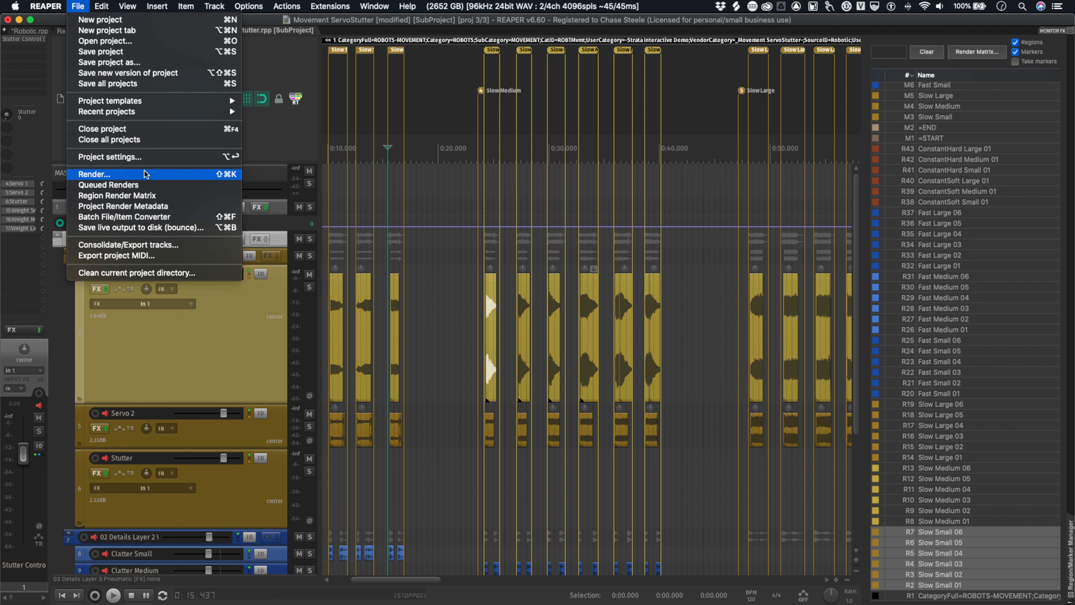
click(94, 173)
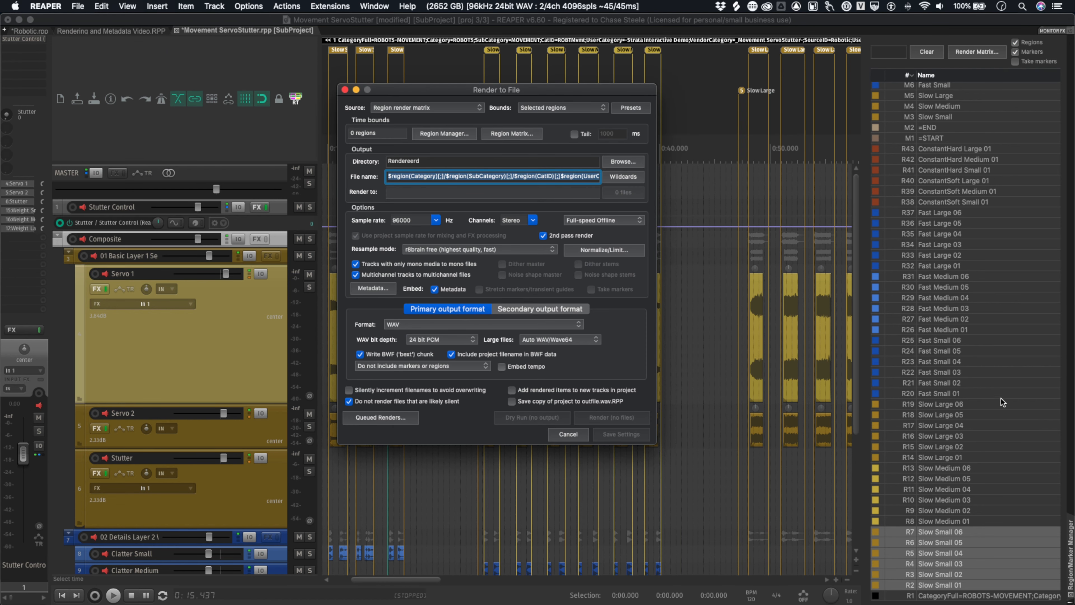
mouse_move(908, 305)
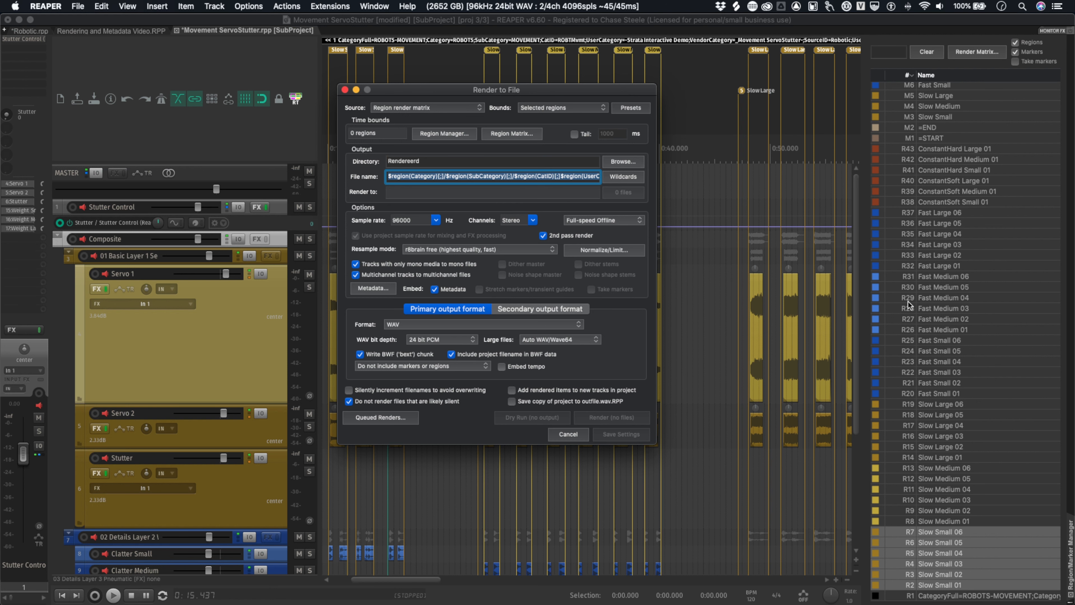
mouse_move(860, 333)
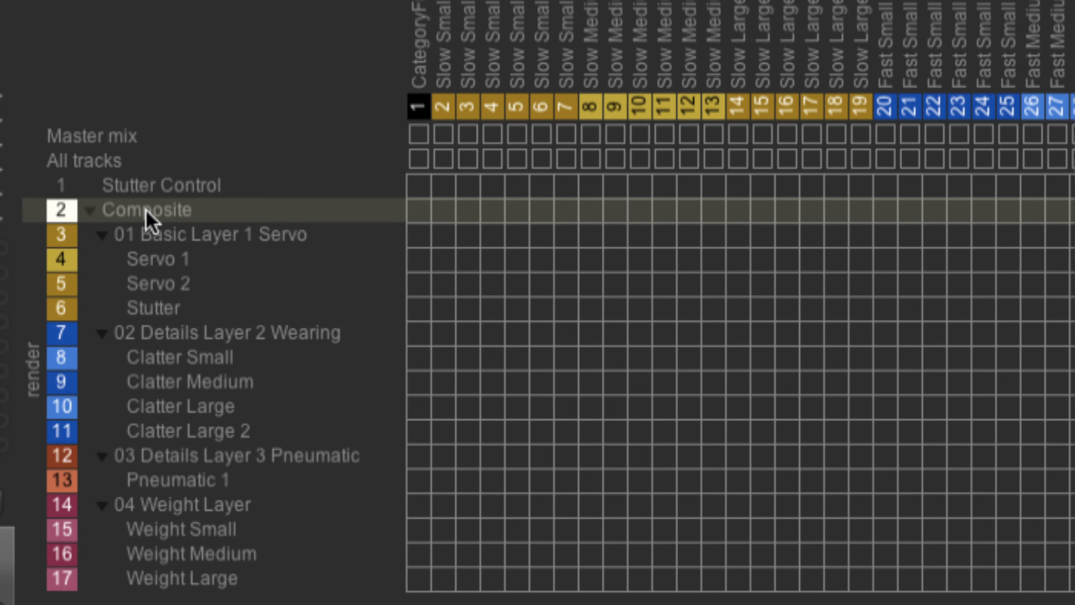
mouse_move(156, 220)
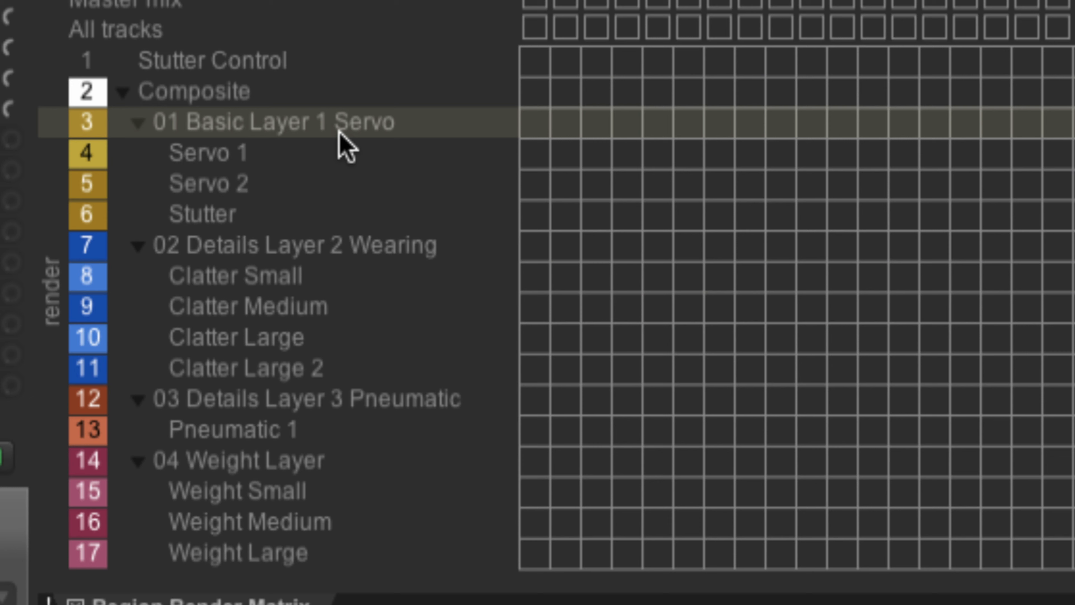
mouse_move(295, 144)
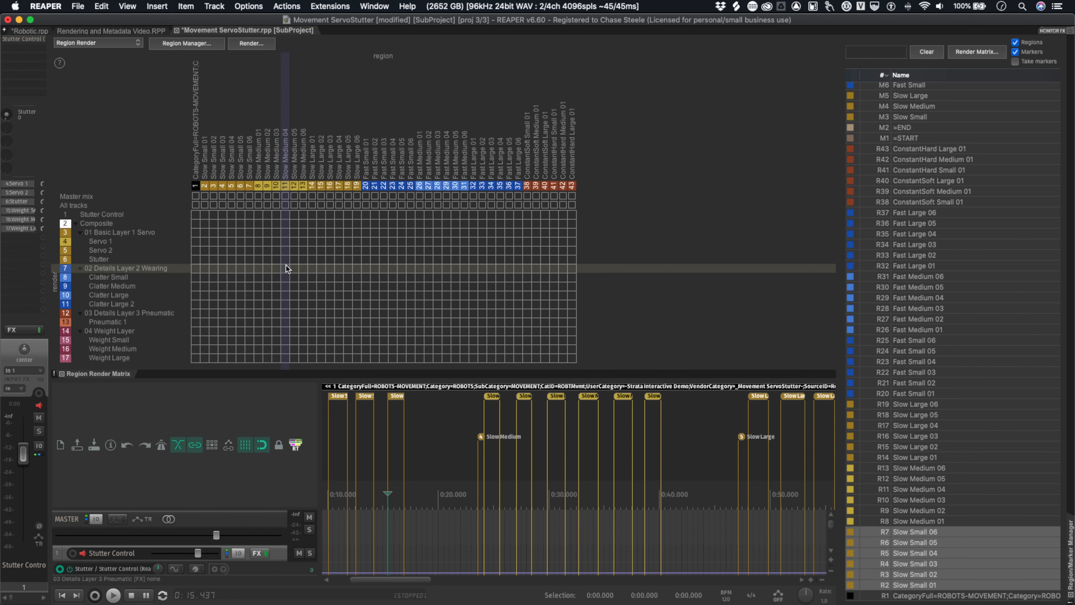
Render the 18 Slow Small layer files paired in the Region Render Matrix
click(329, 6)
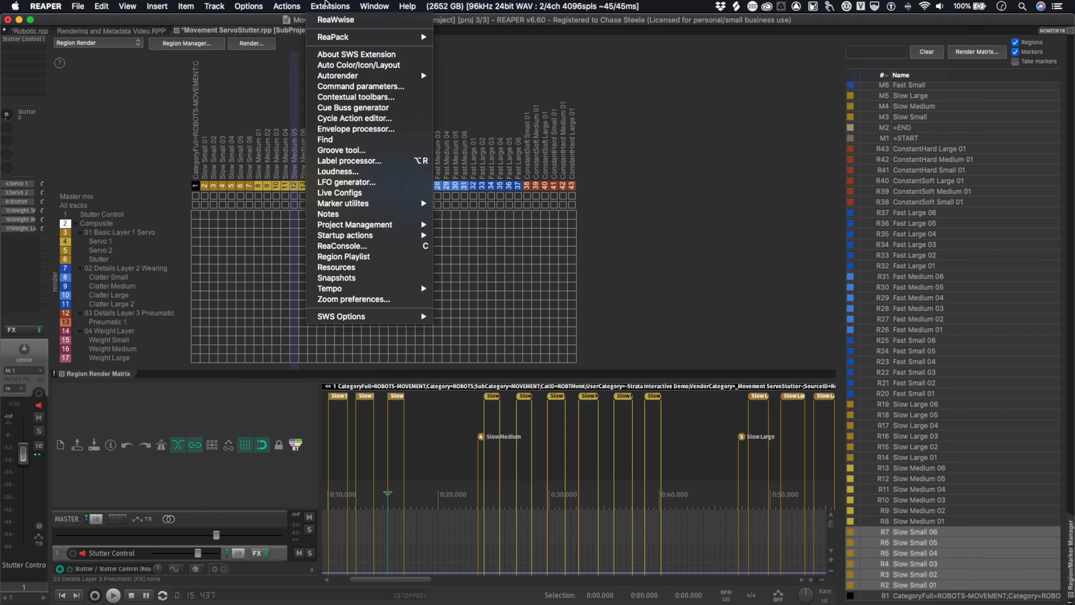
click(336, 19)
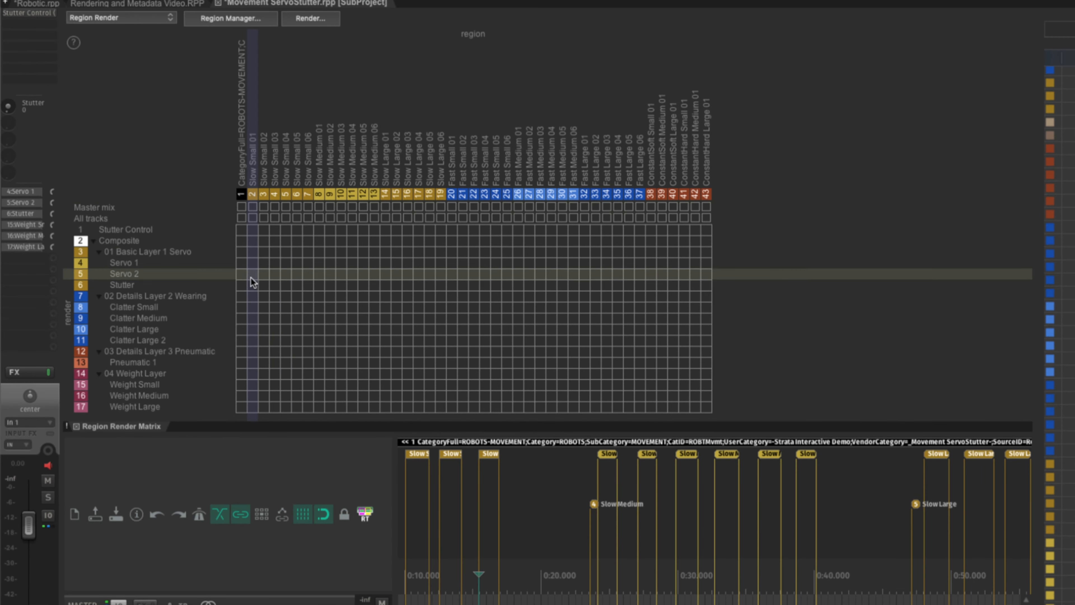
mouse_move(253, 257)
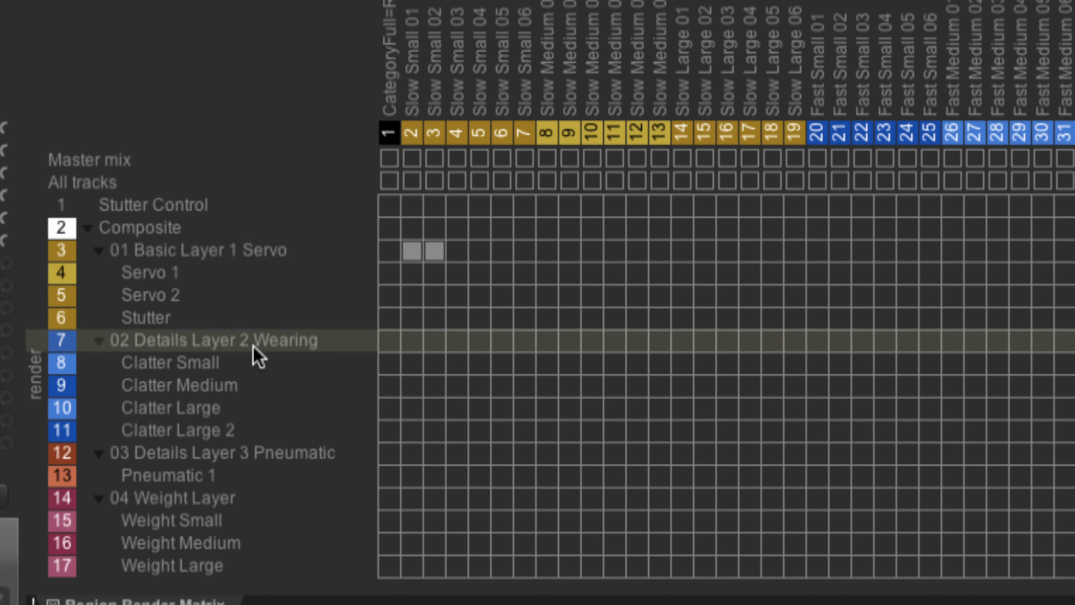
mouse_move(273, 345)
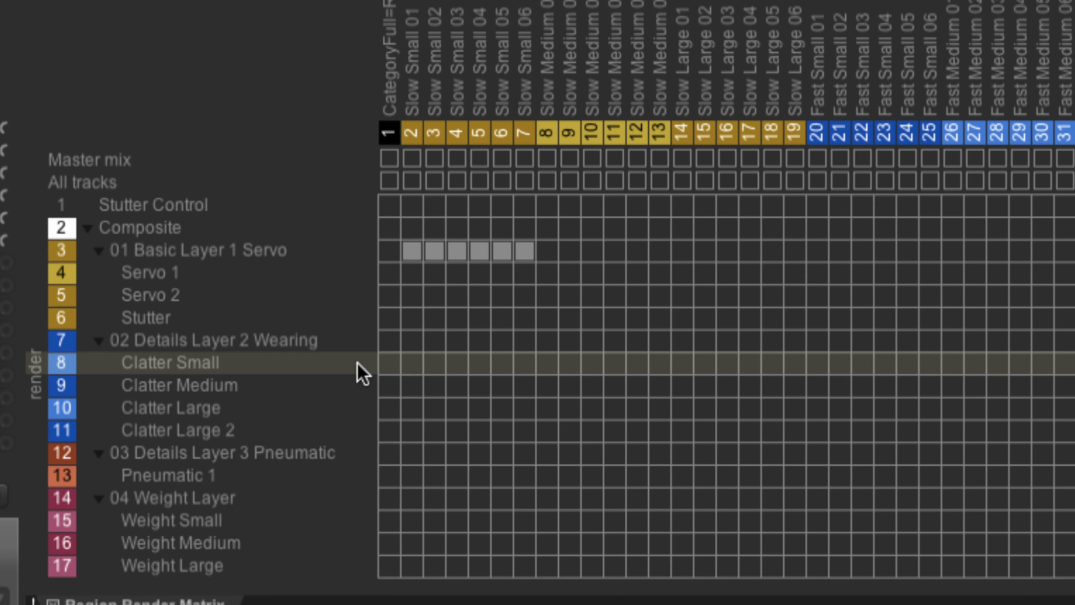
mouse_move(381, 418)
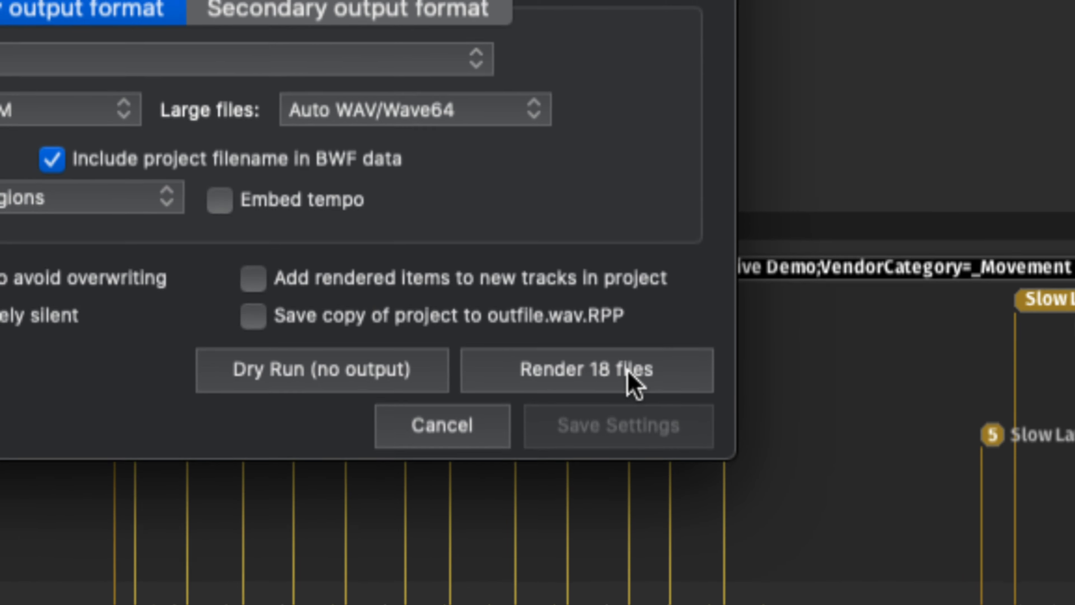
click(330, 6)
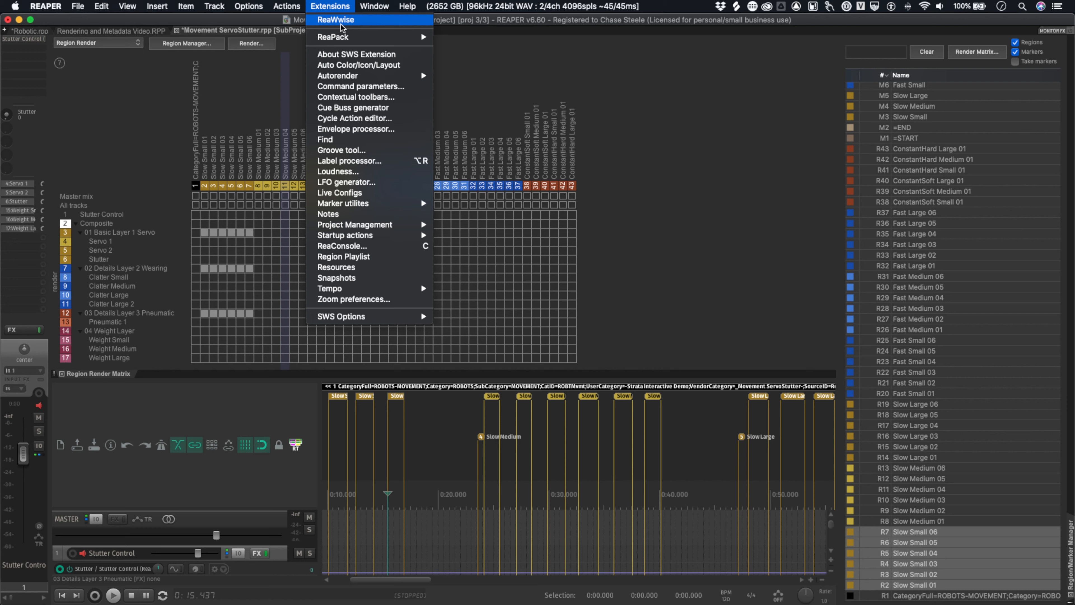
Launch ReaWwise from the Extensions menu to preview the rendered files
click(336, 19)
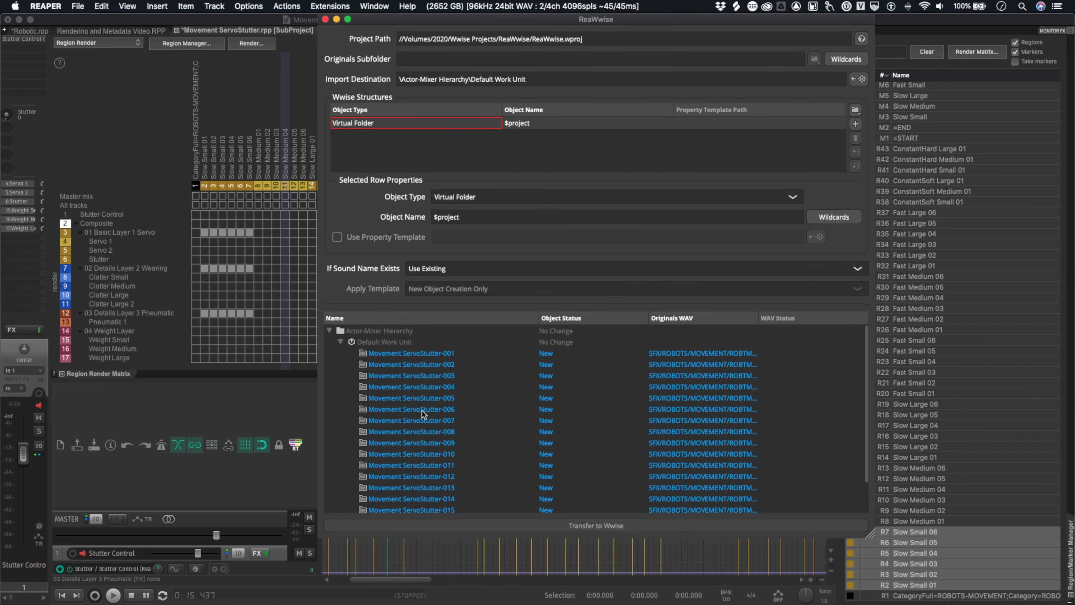
mouse_move(536, 114)
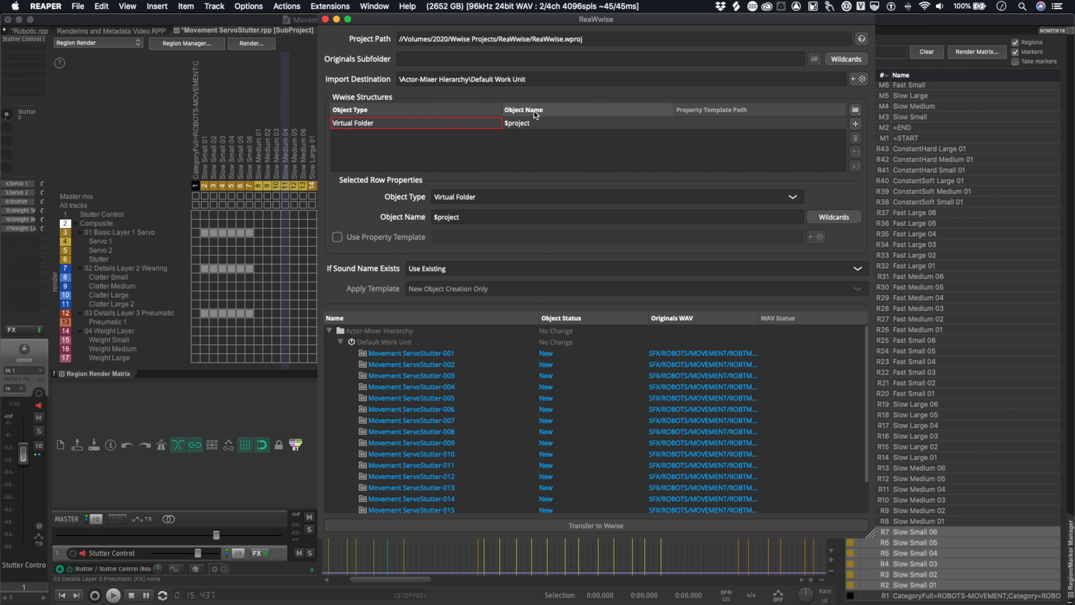
mouse_move(886, 127)
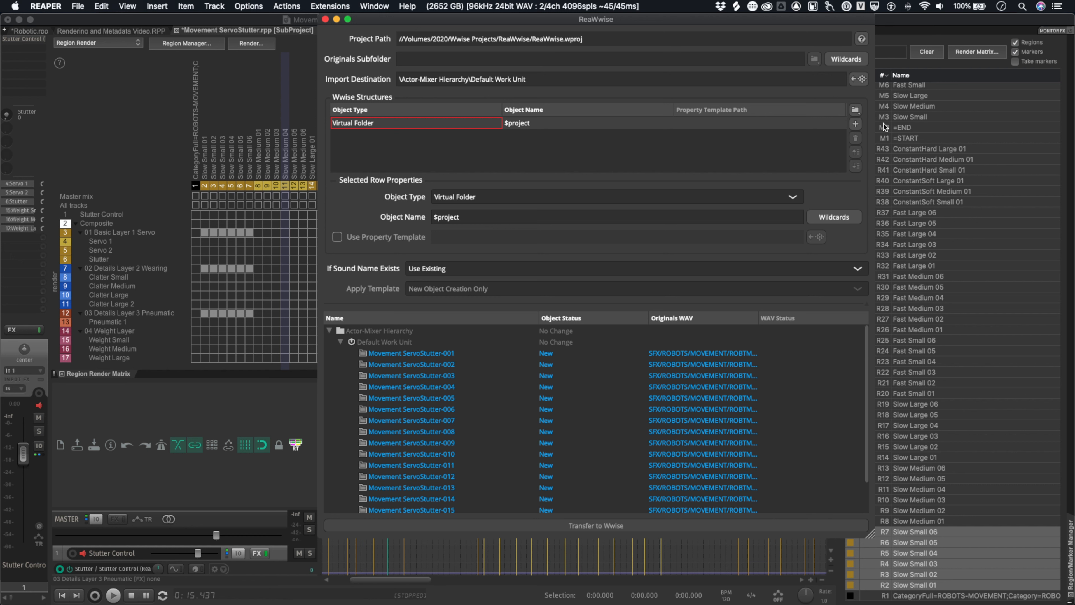
Add a Random Container level named $track and nest it under the Virtual Folder
click(855, 124)
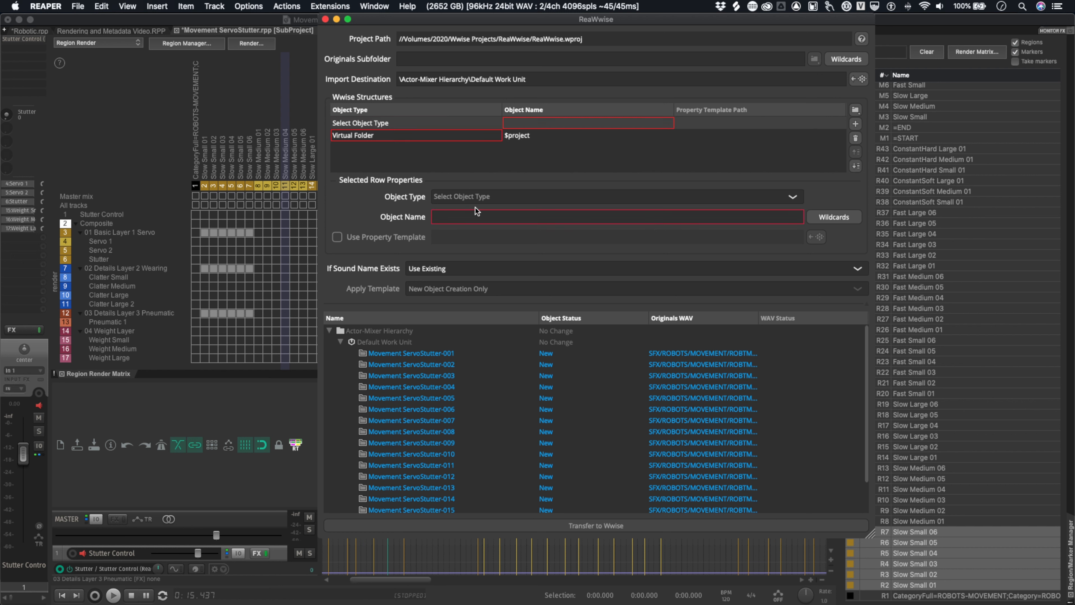
click(792, 196)
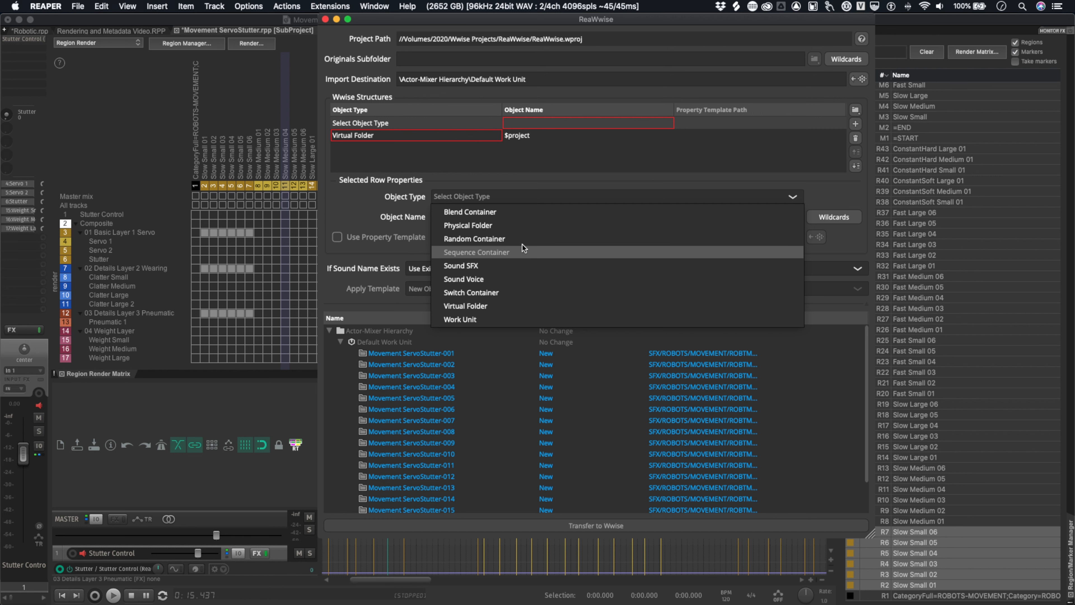
click(474, 238)
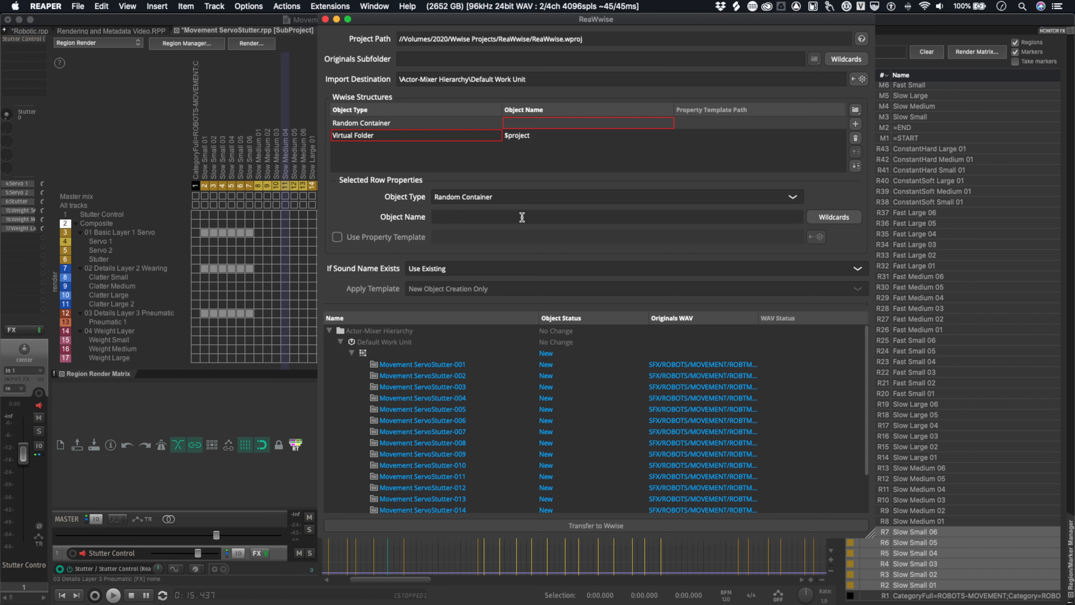
text($)
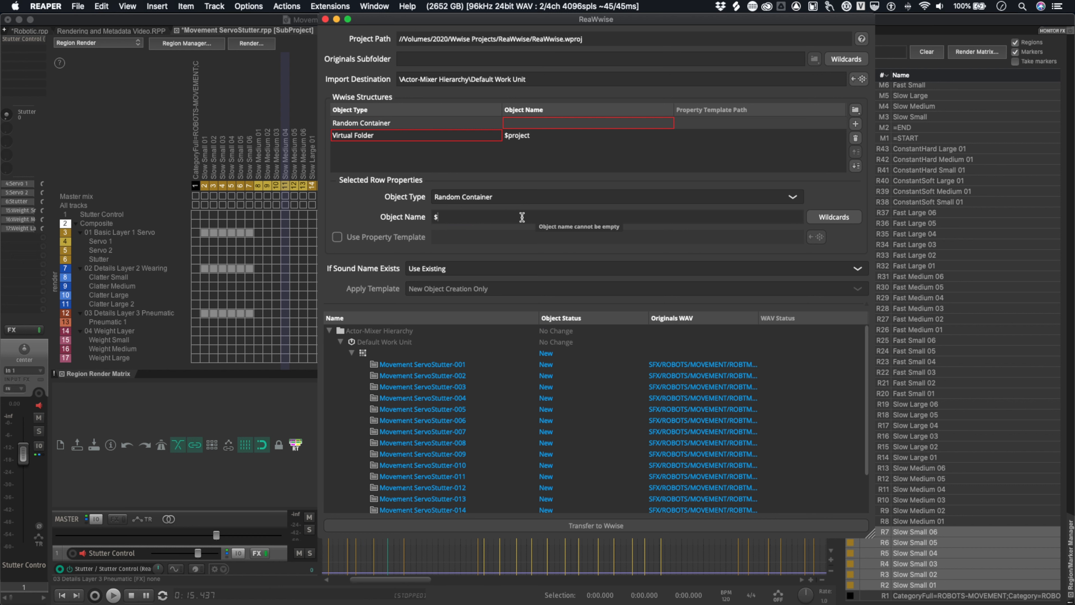
text(track)
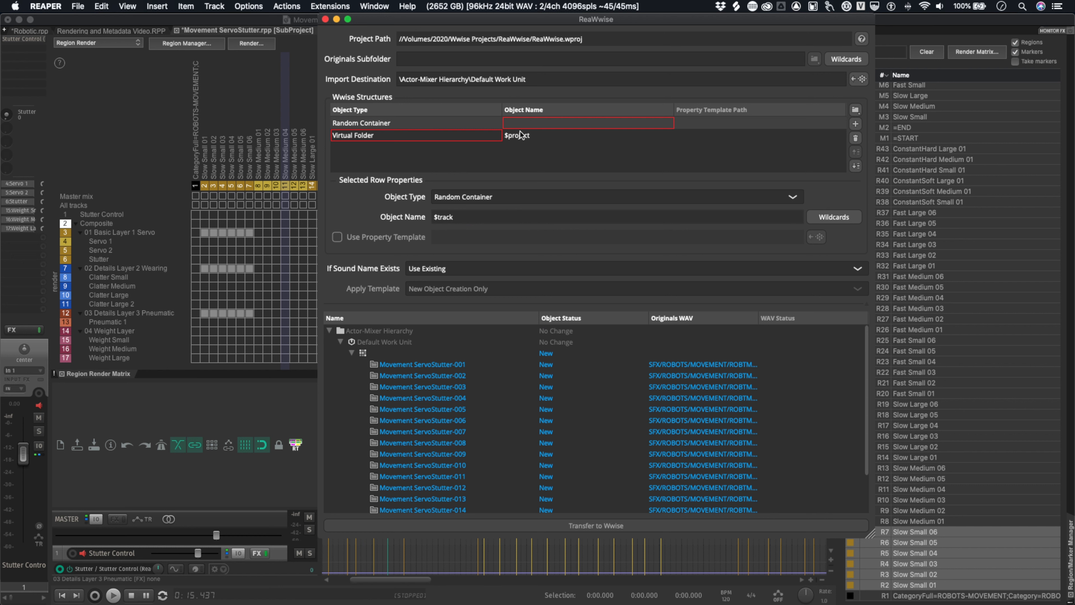
click(856, 152)
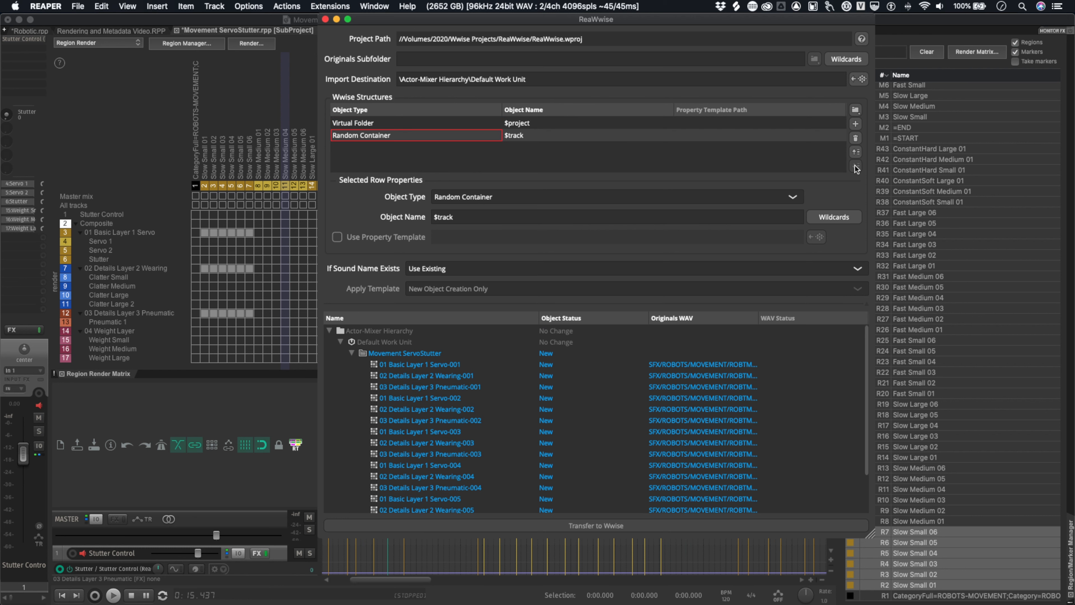
mouse_move(626, 167)
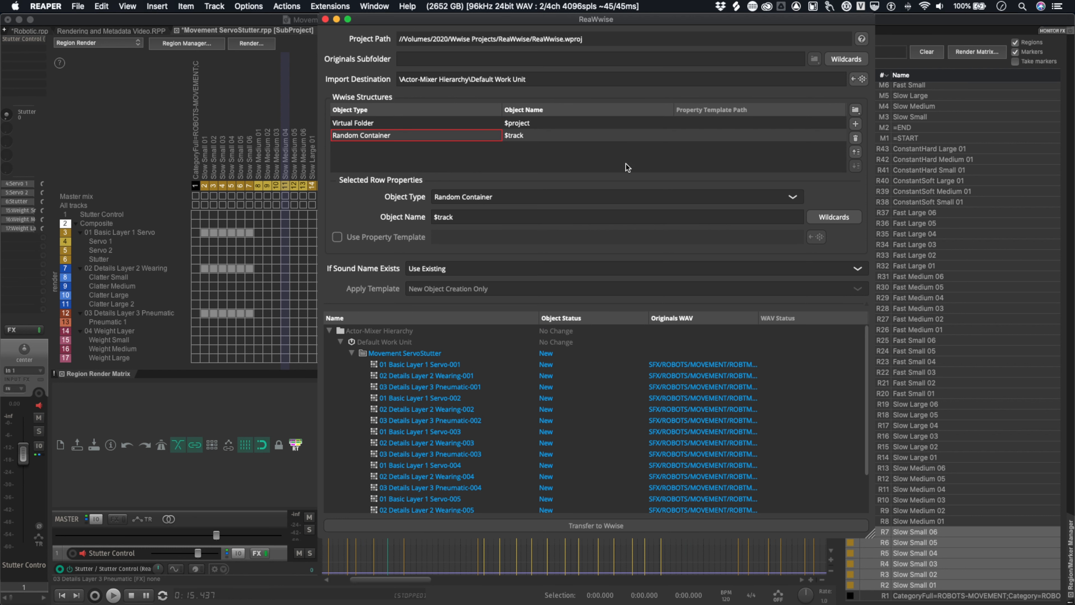
mouse_move(847, 140)
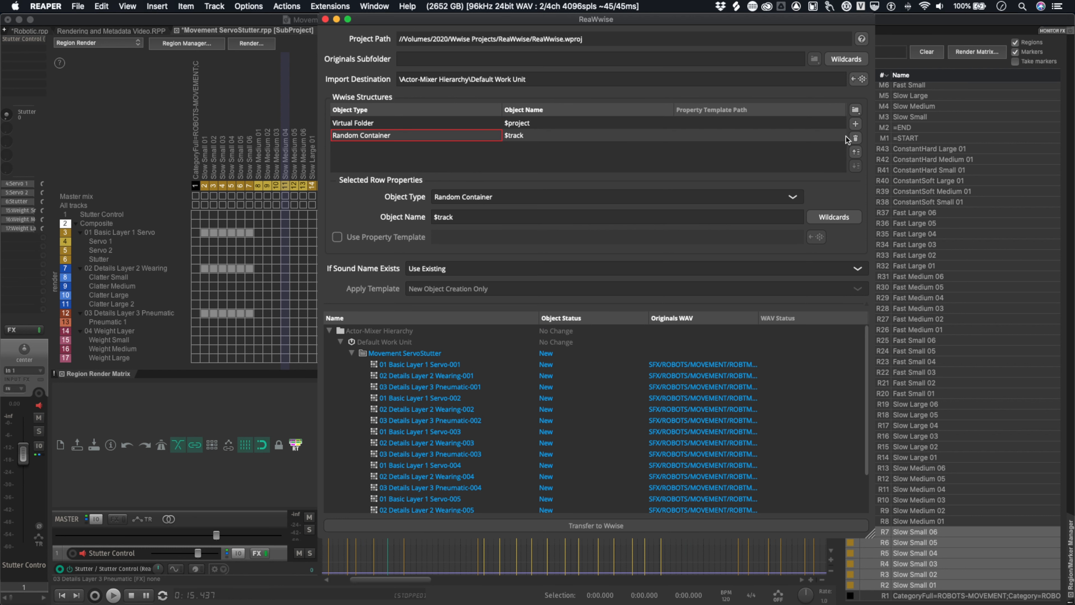
Add a Sound SFX level named $region to the structure
click(855, 123)
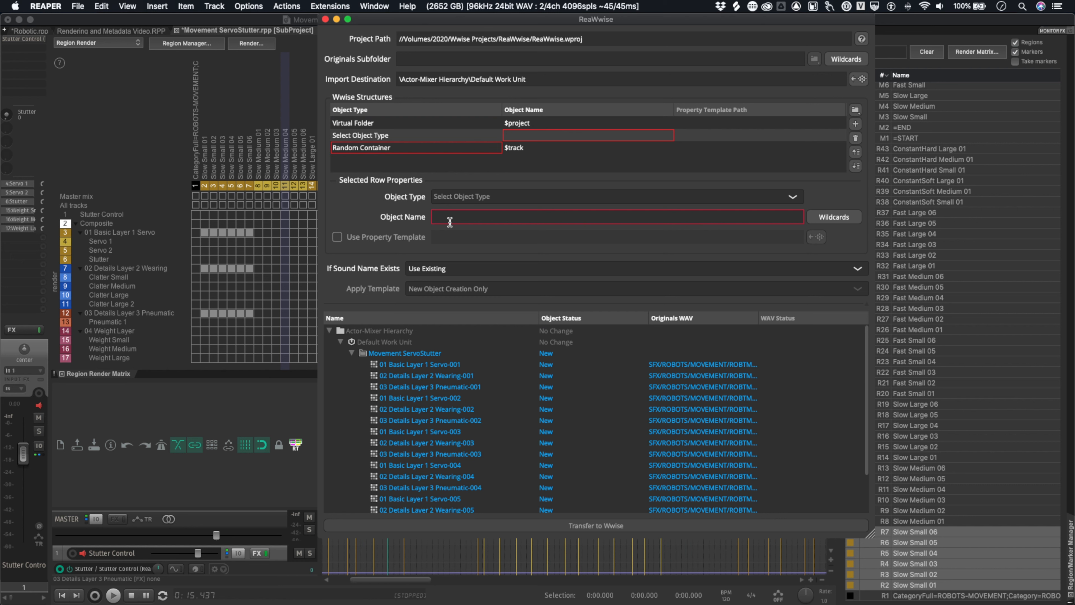
click(614, 196)
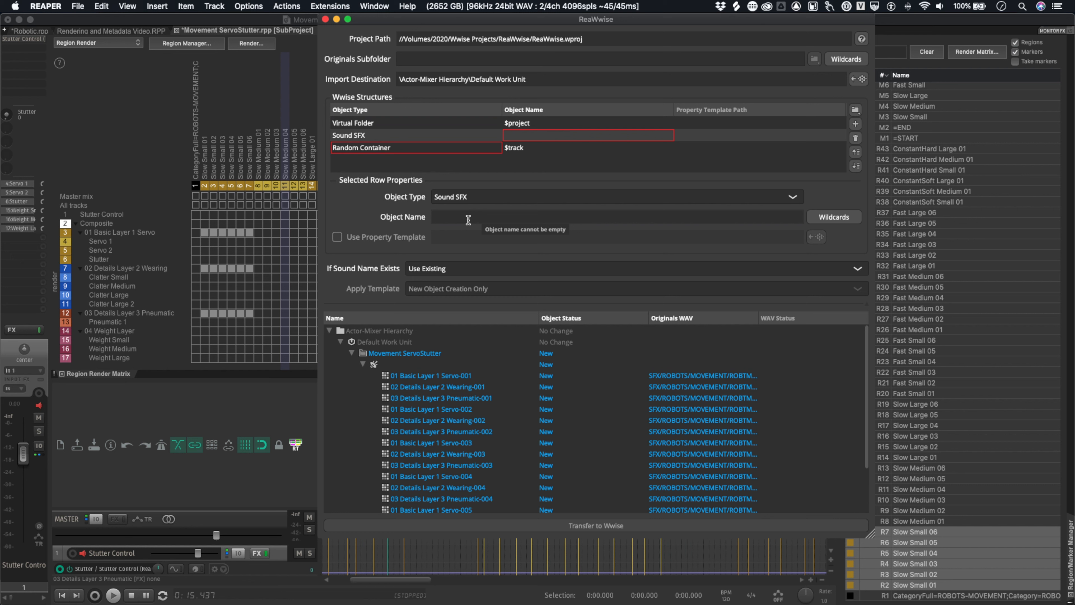
text($region)
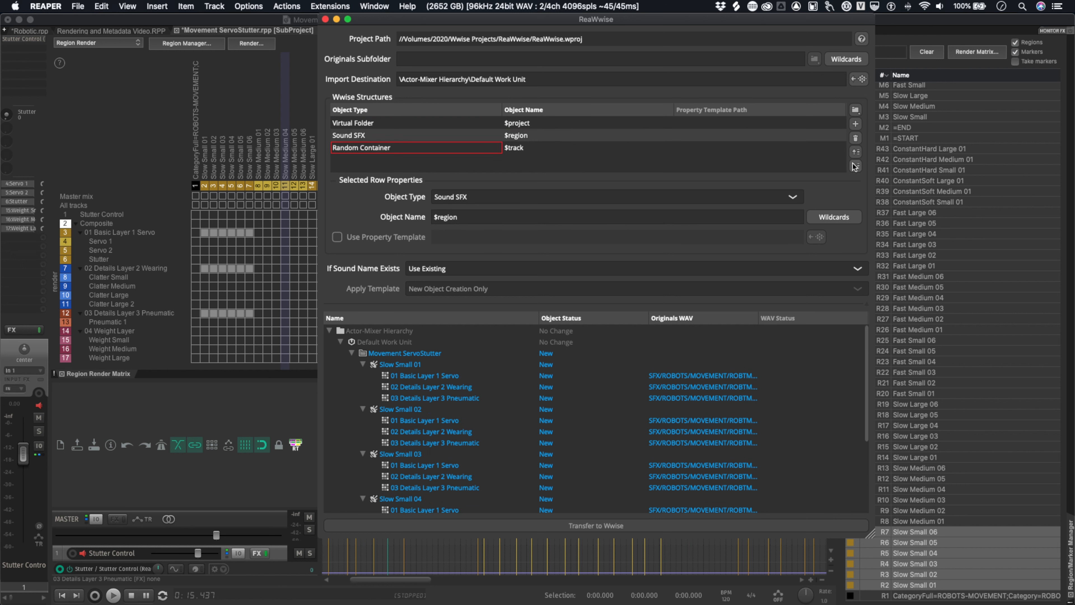
Nest the Sound SFX level under the Random Containers and inspect each layer's sounds in the preview
click(856, 150)
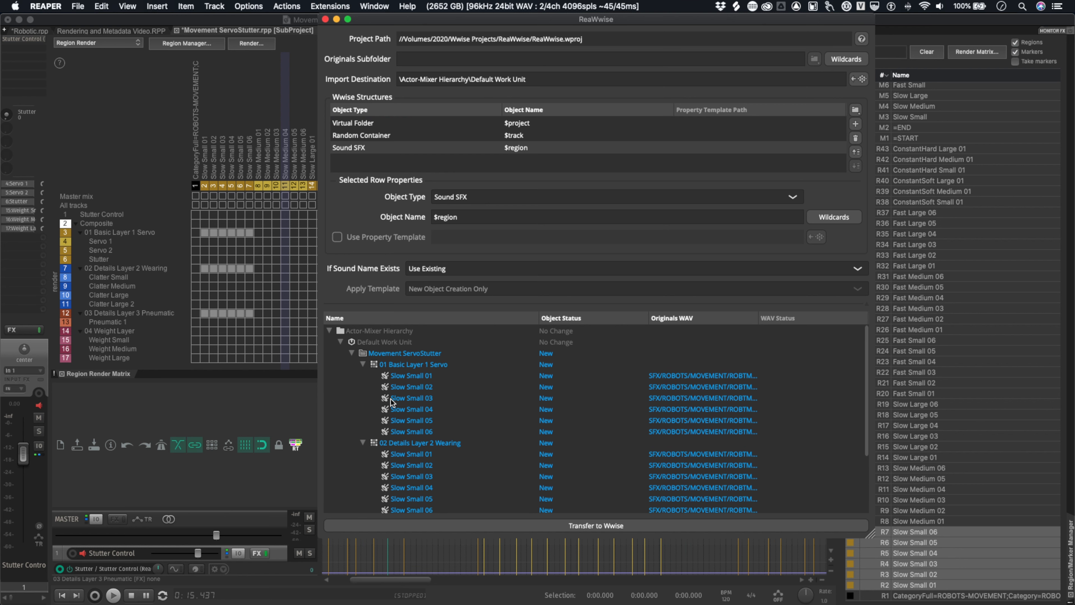
click(363, 364)
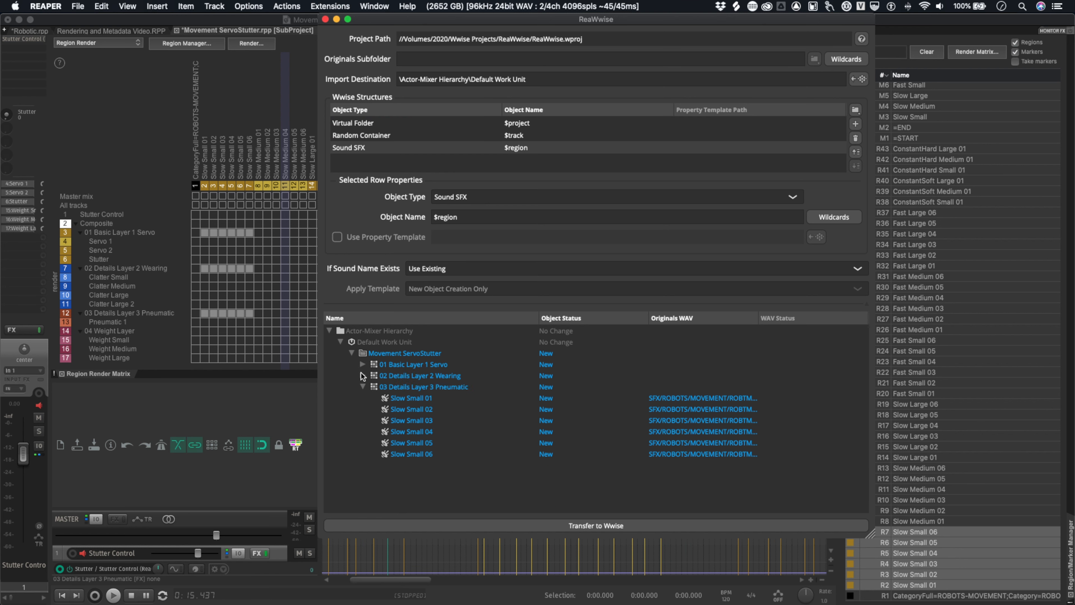
click(363, 387)
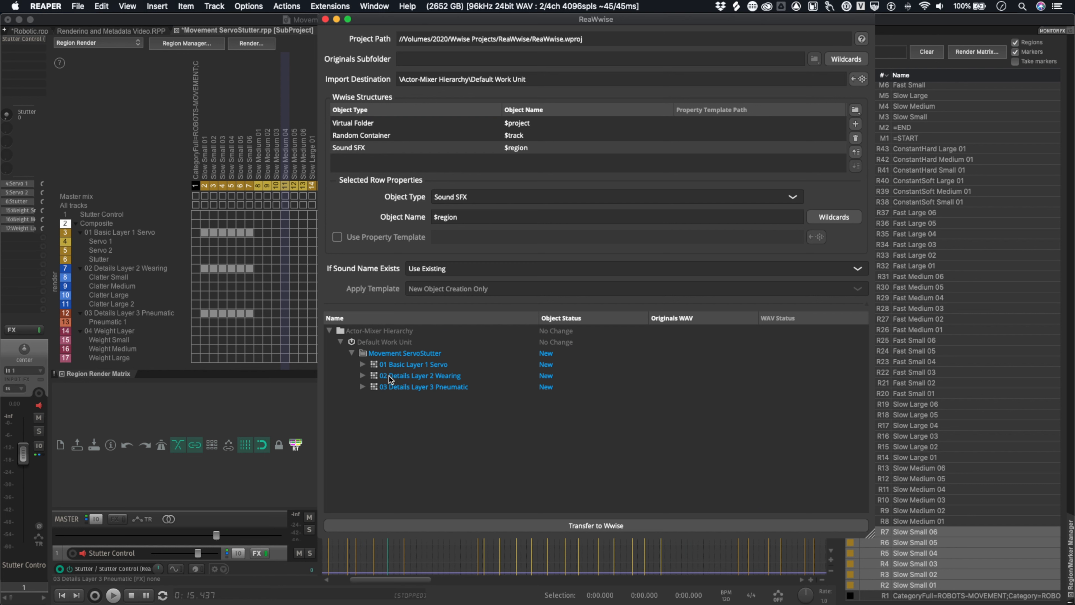
mouse_move(442, 382)
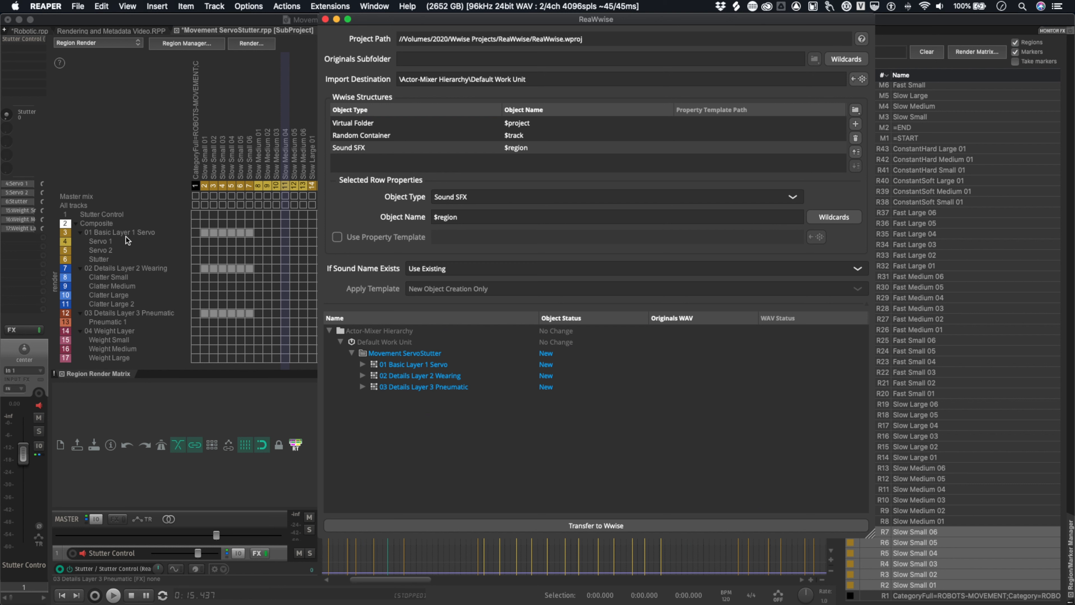
mouse_move(363, 379)
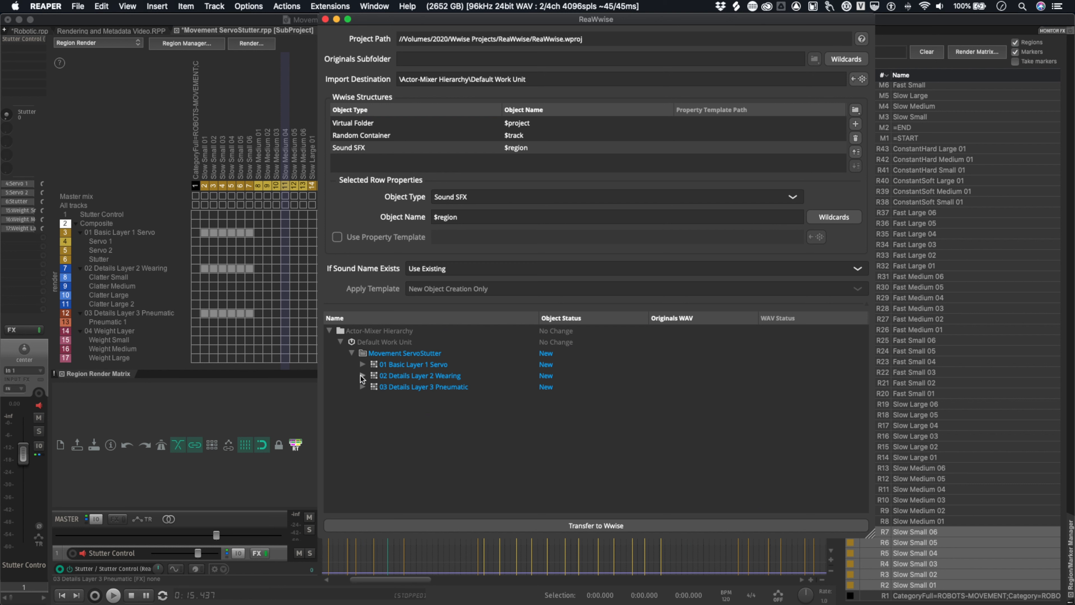
click(363, 364)
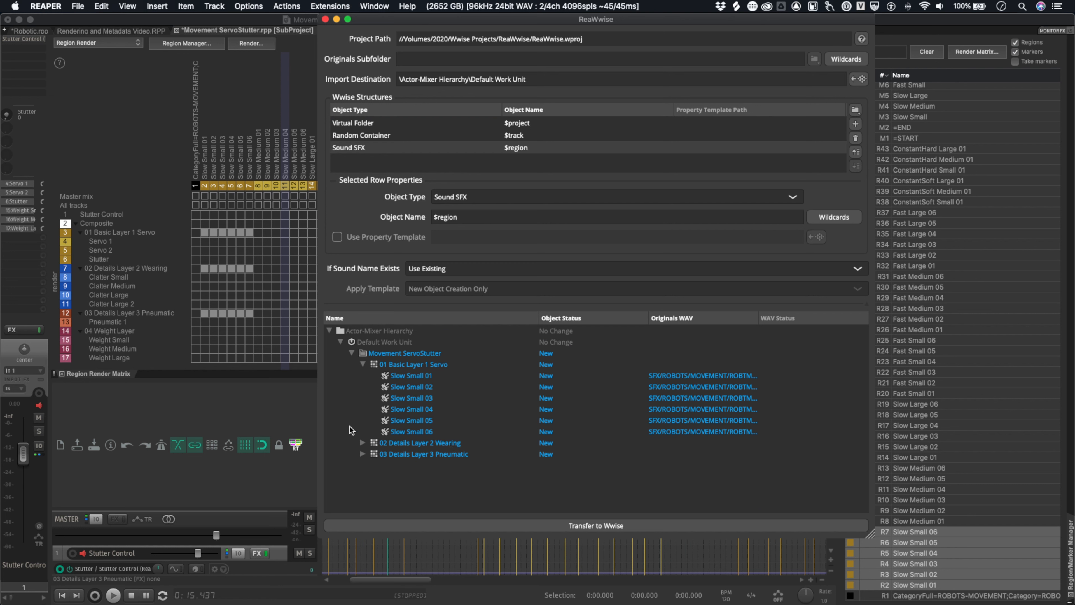
mouse_move(442, 380)
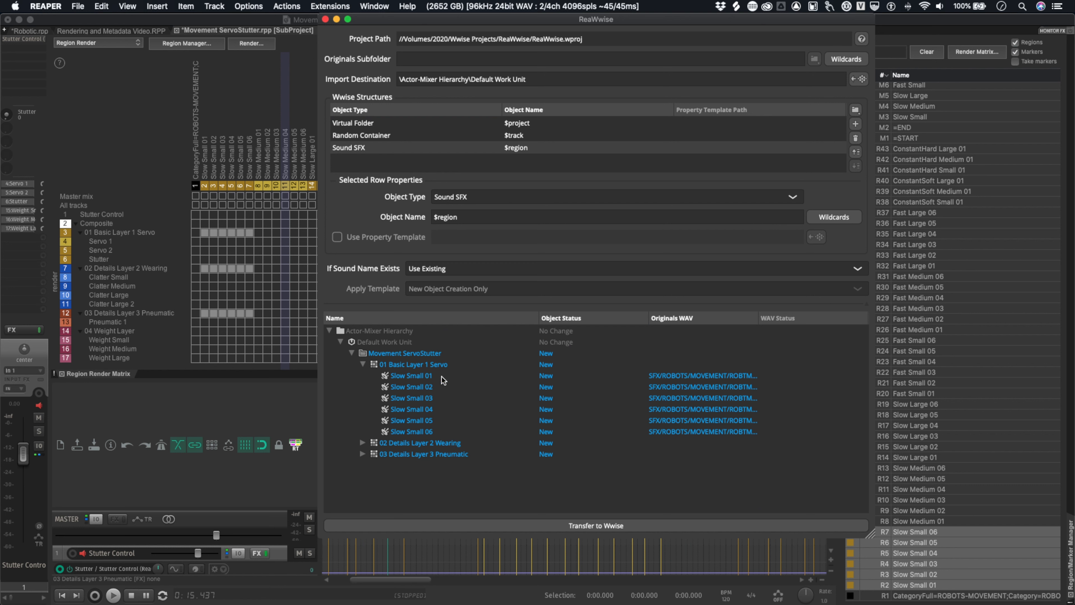
click(363, 375)
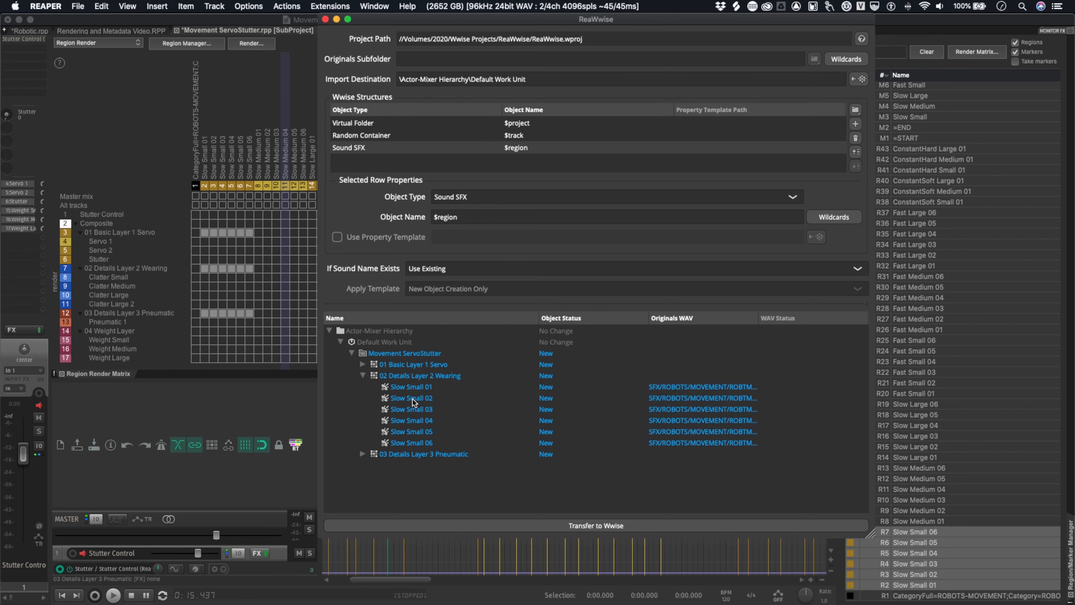
click(364, 375)
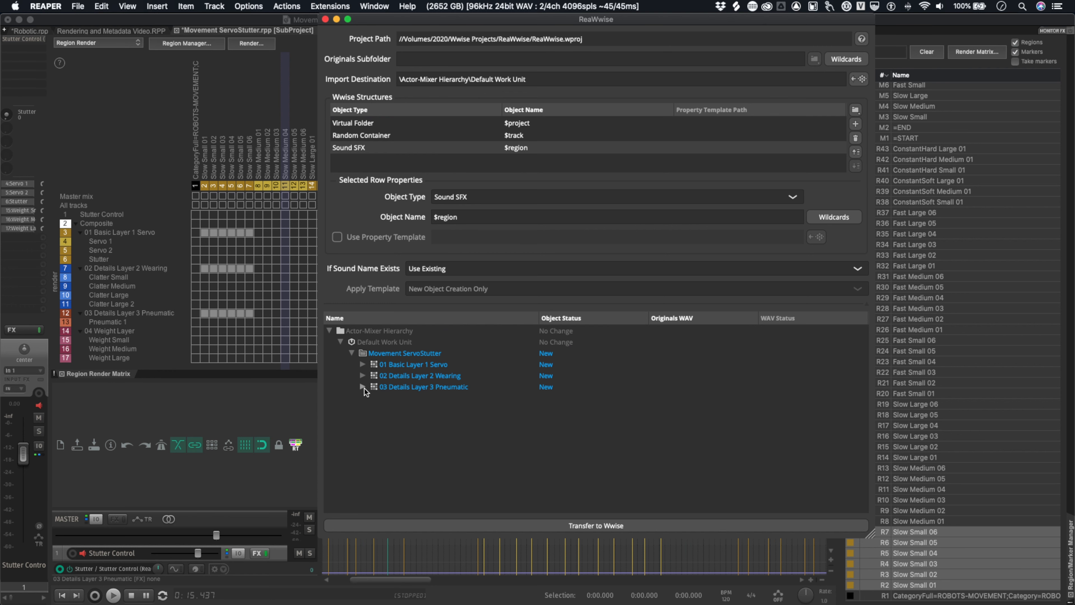
Transfer the whole structure into Wwise
click(364, 387)
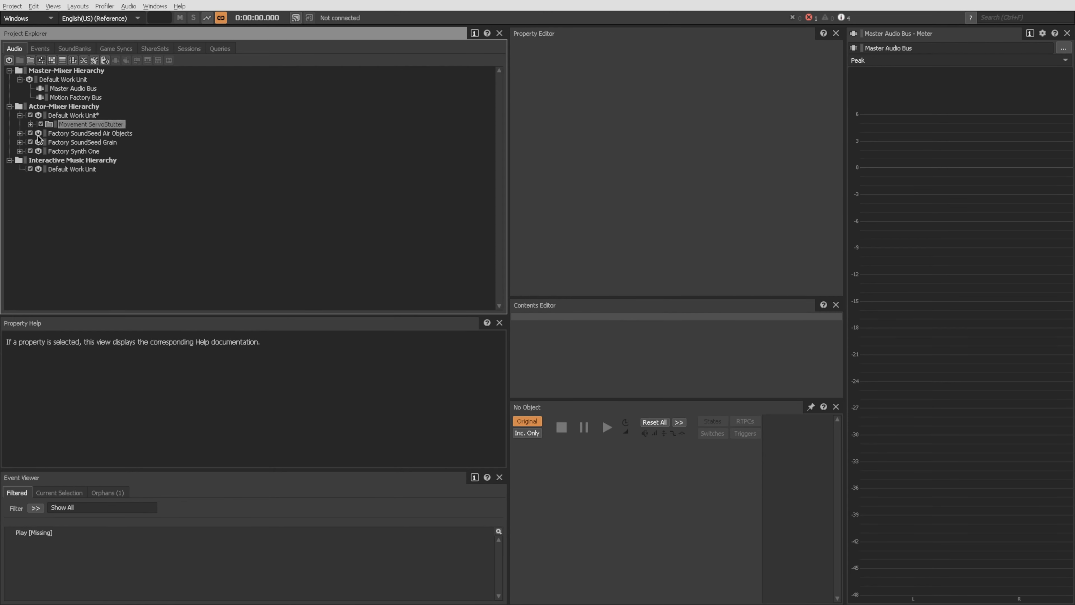
Expand Movement ServoStutter to its three layer containers and show Basic Layer 1 Servo's properties
click(31, 124)
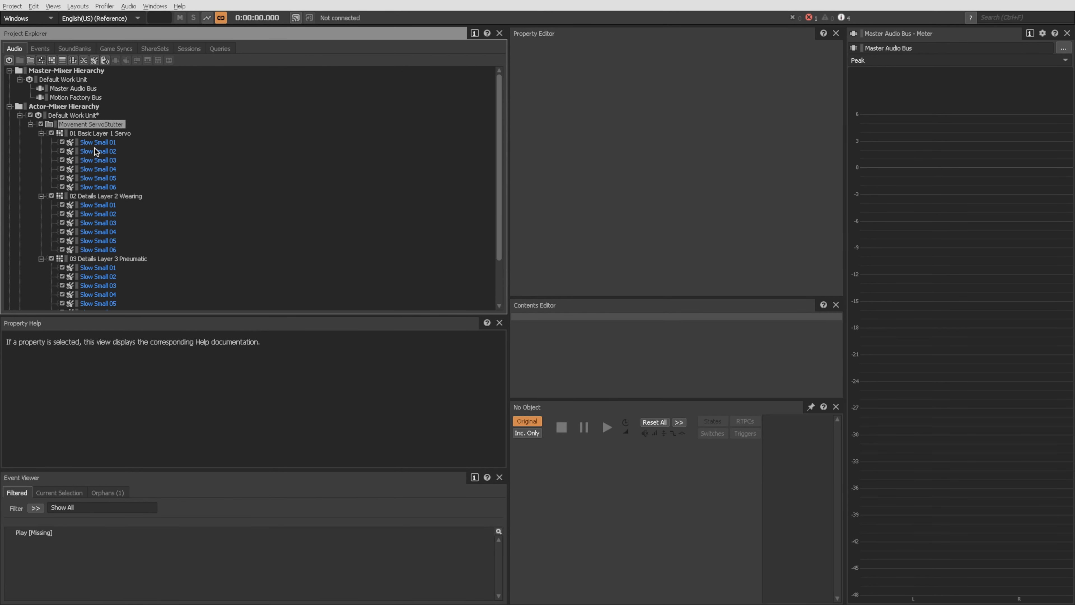
click(40, 134)
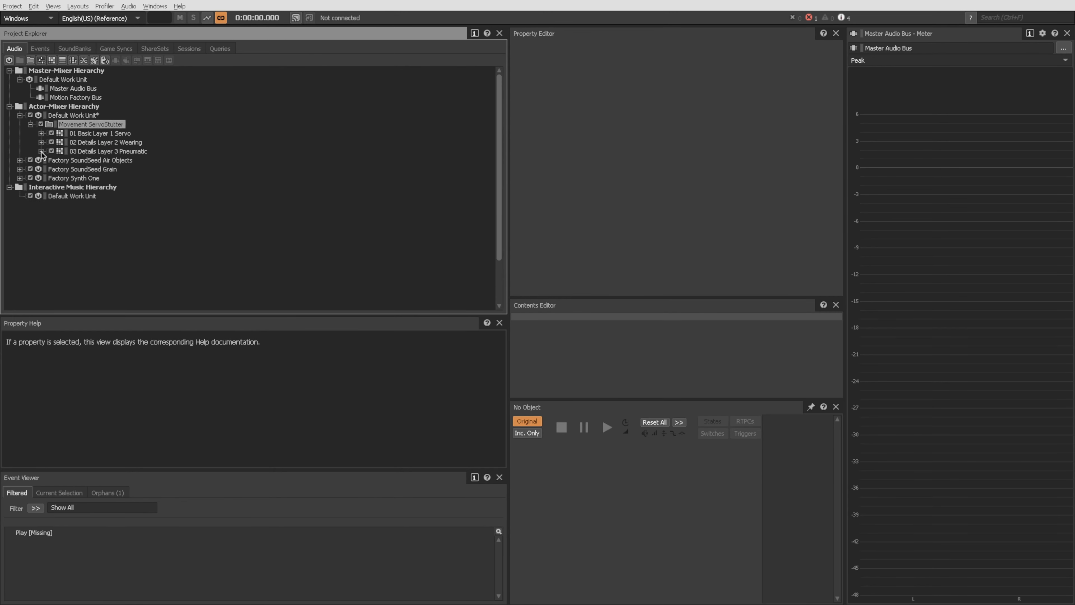
click(100, 133)
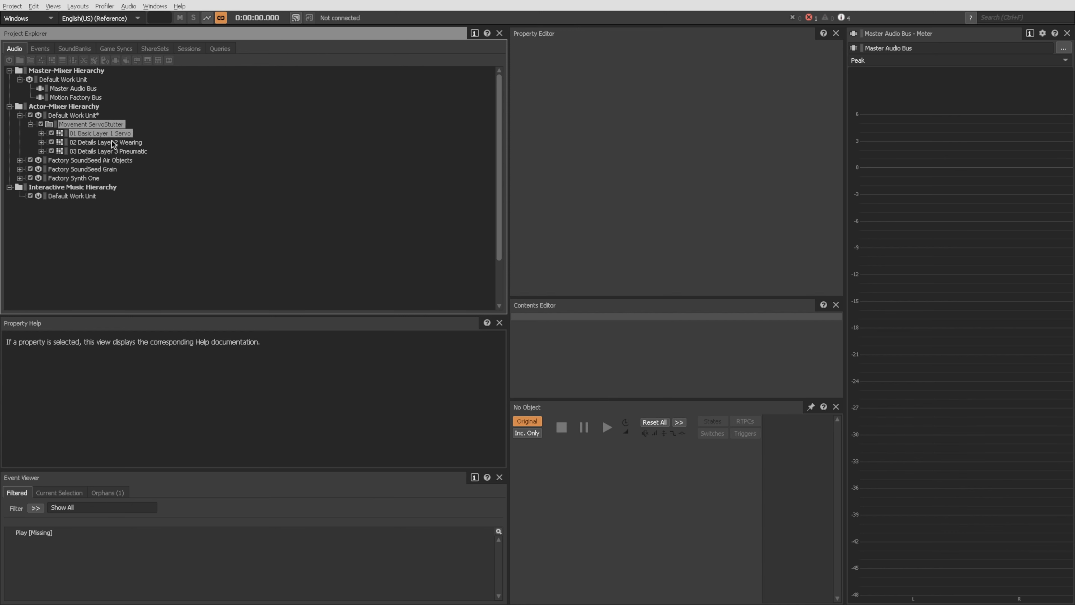
click(100, 133)
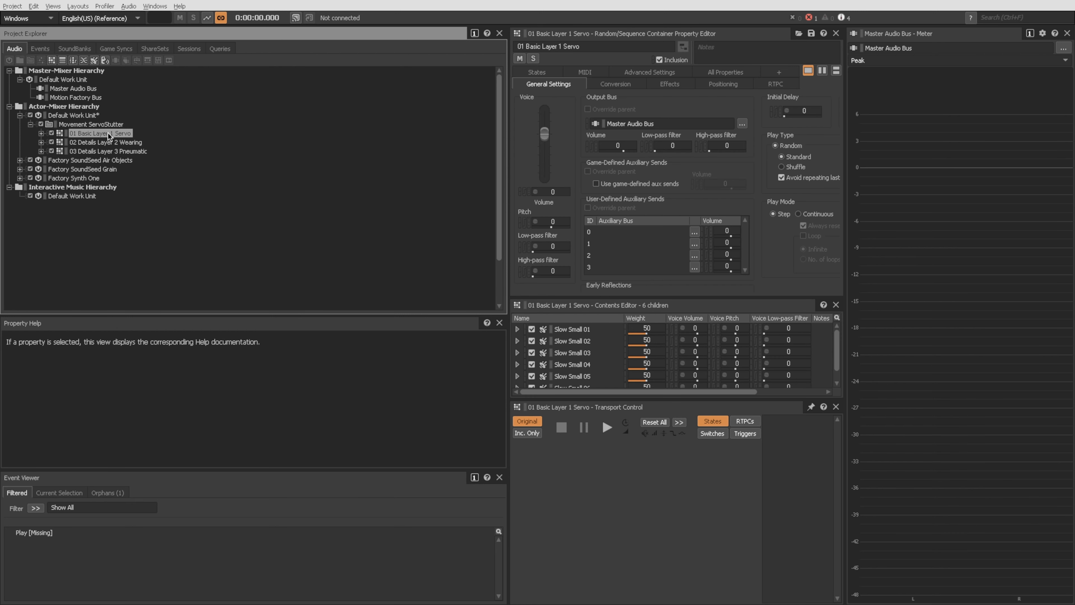
Audition the Details Layer 2 Wearing and Details Layer 3 Pneumatic containers
click(105, 141)
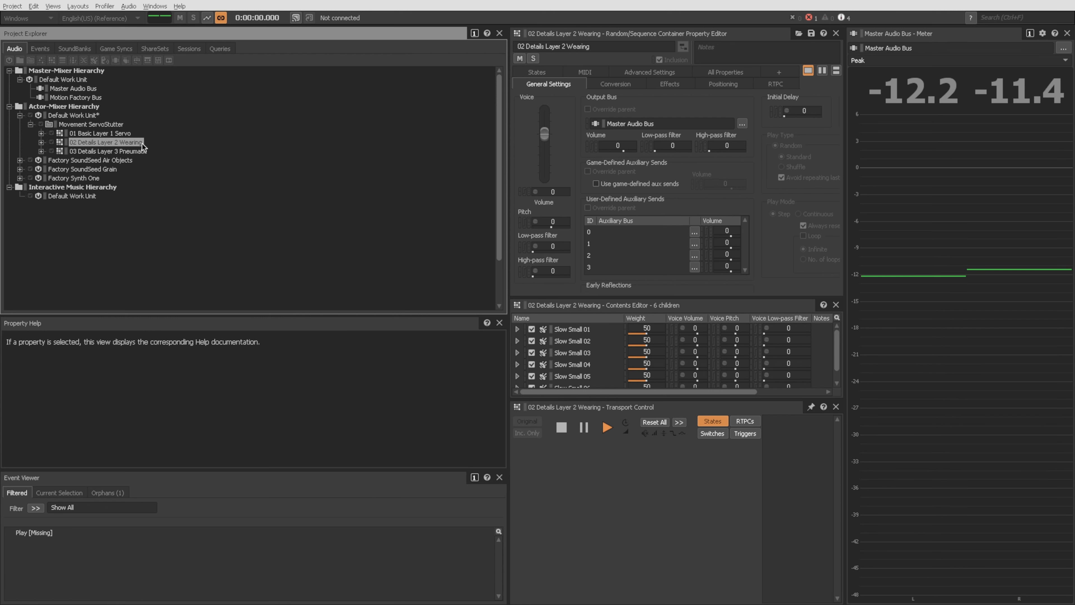
click(108, 151)
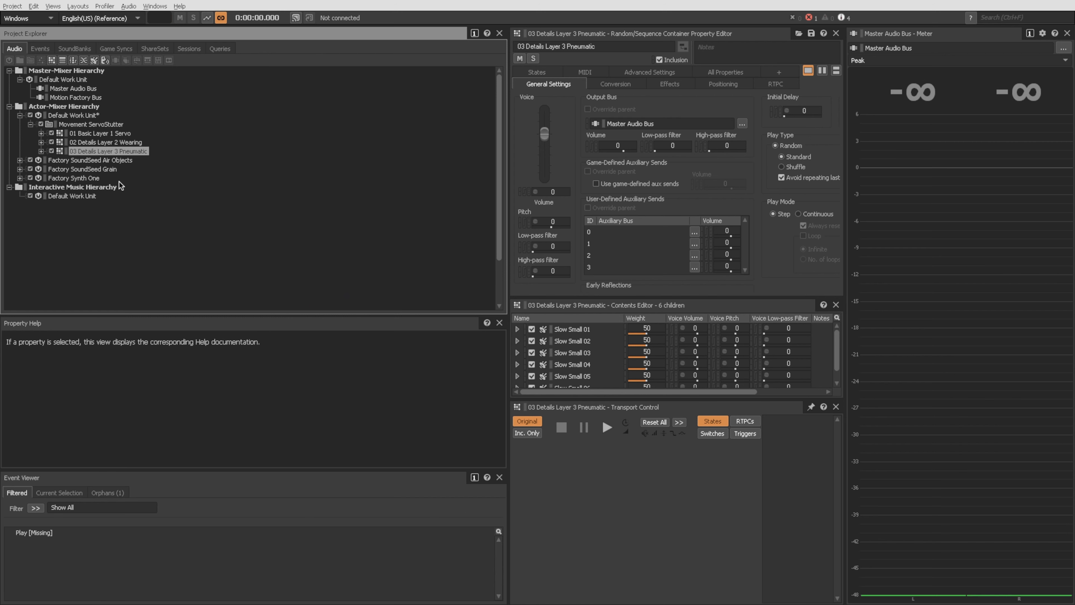
click(606, 427)
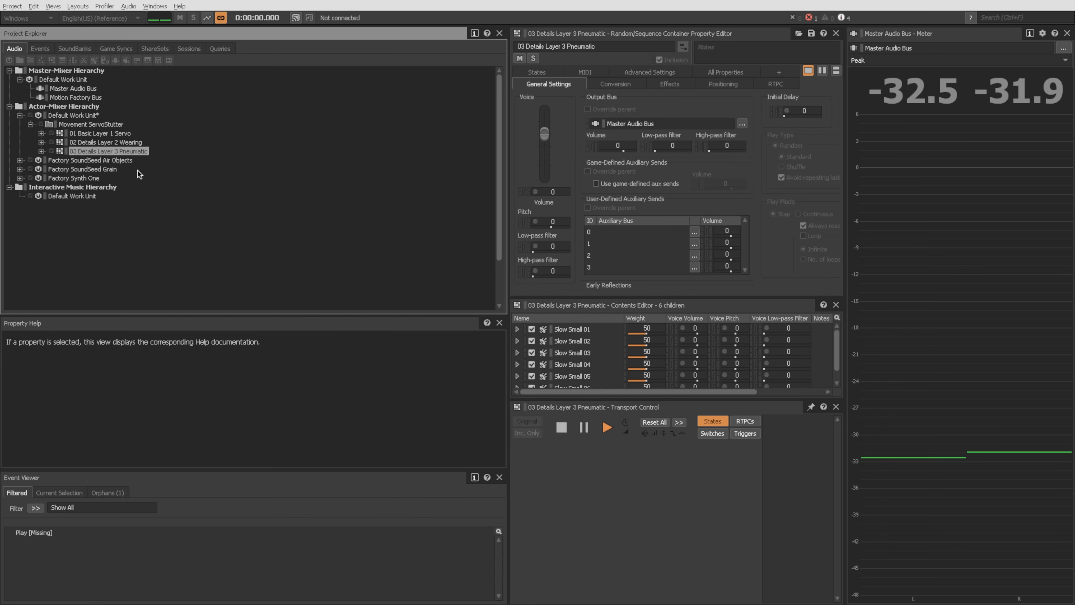